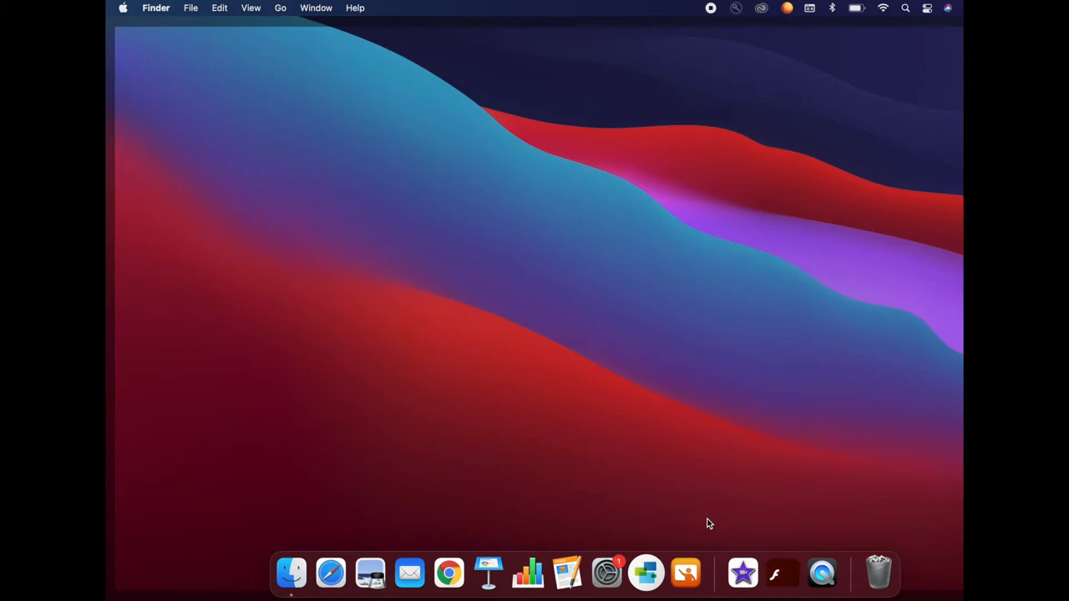
mouse_move(488, 578)
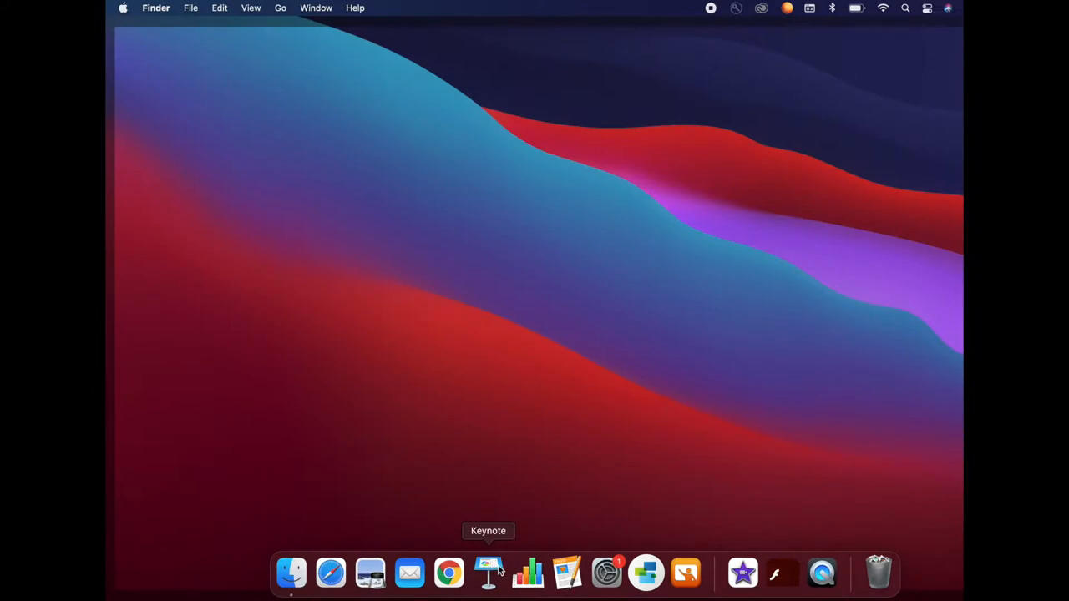
mouse_move(488, 584)
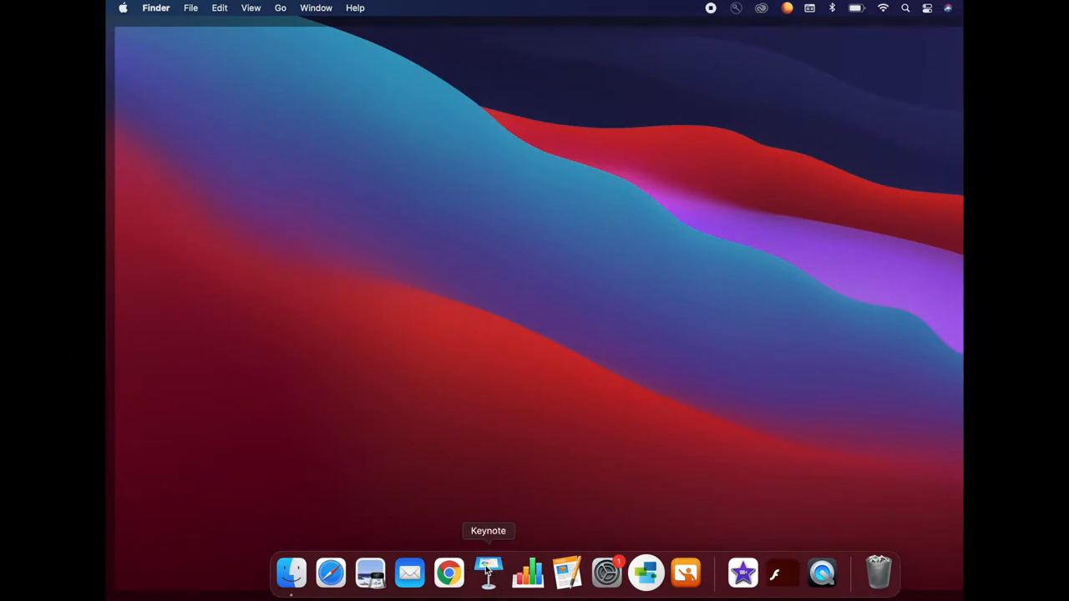
mouse_move(902, 30)
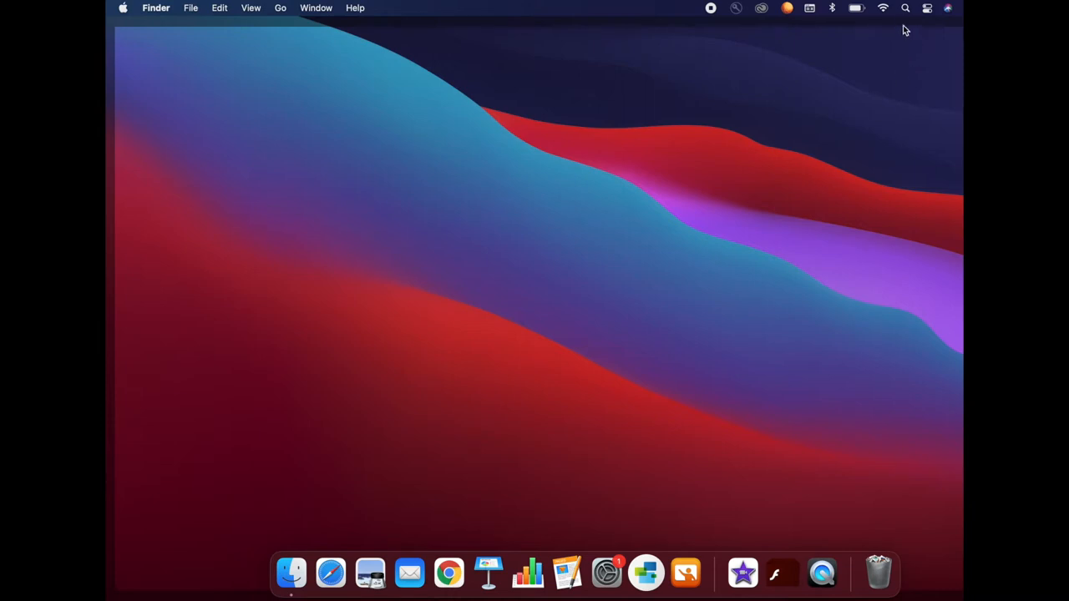
mouse_move(899, 10)
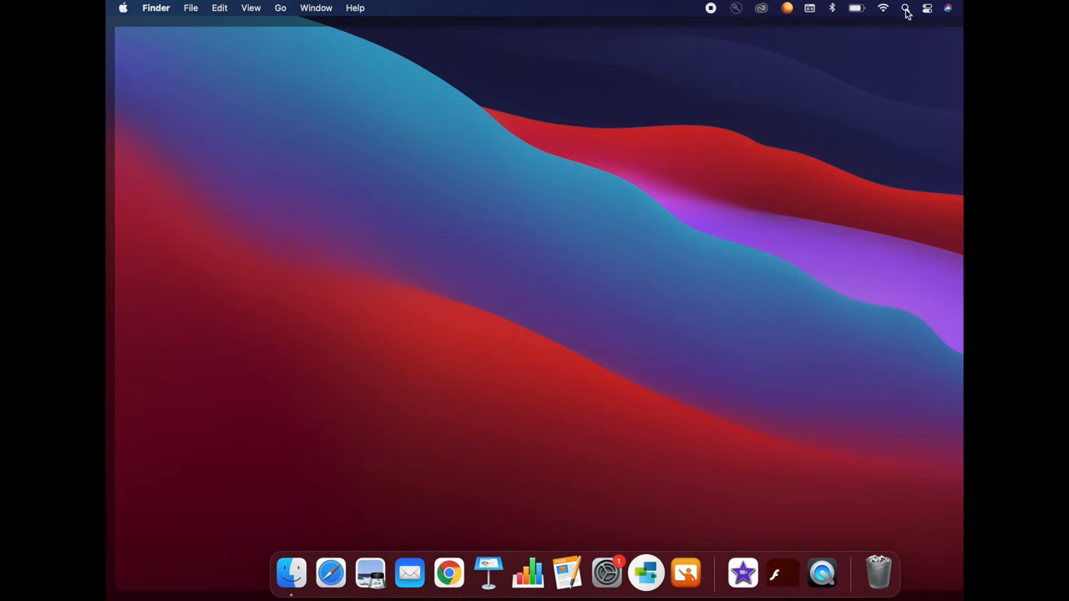
Launch Keynote from Spotlight search by searching 'keynote'
click(899, 10)
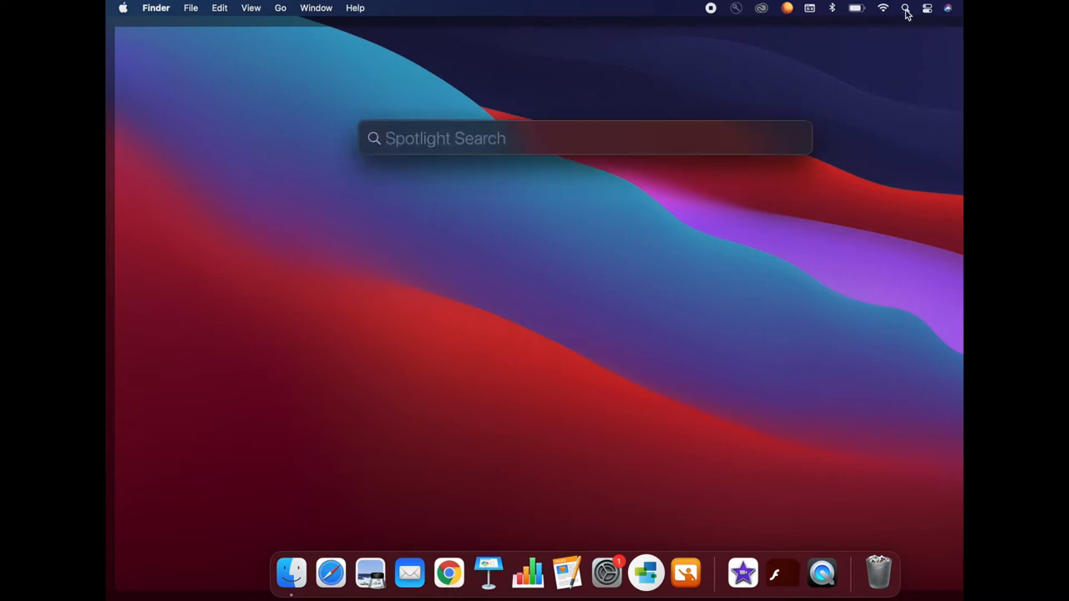
text(keynote)
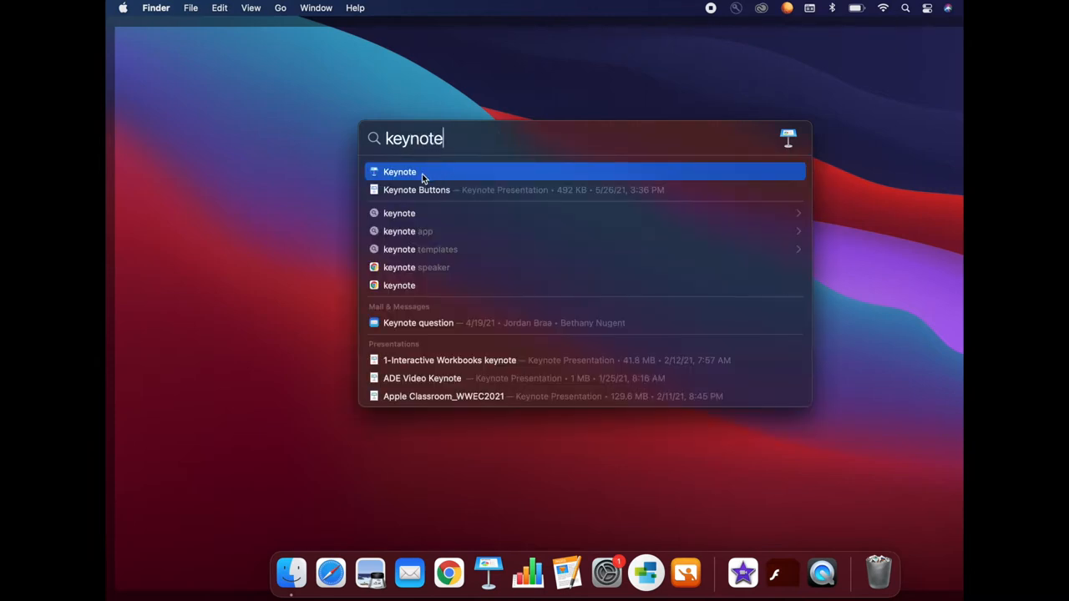
click(399, 172)
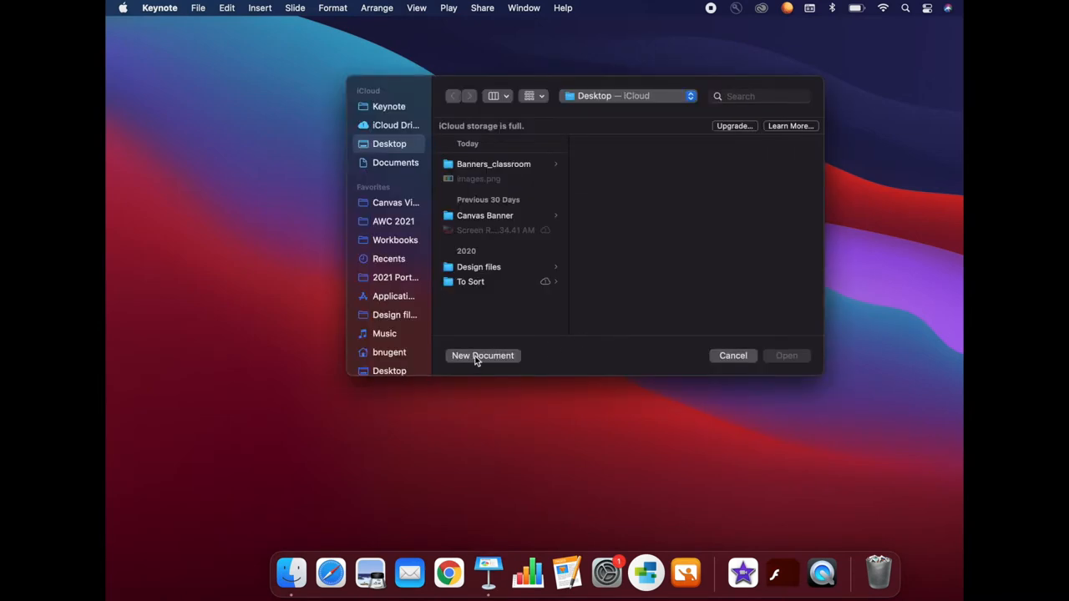
Create a new presentation using the Basic White theme
click(732, 356)
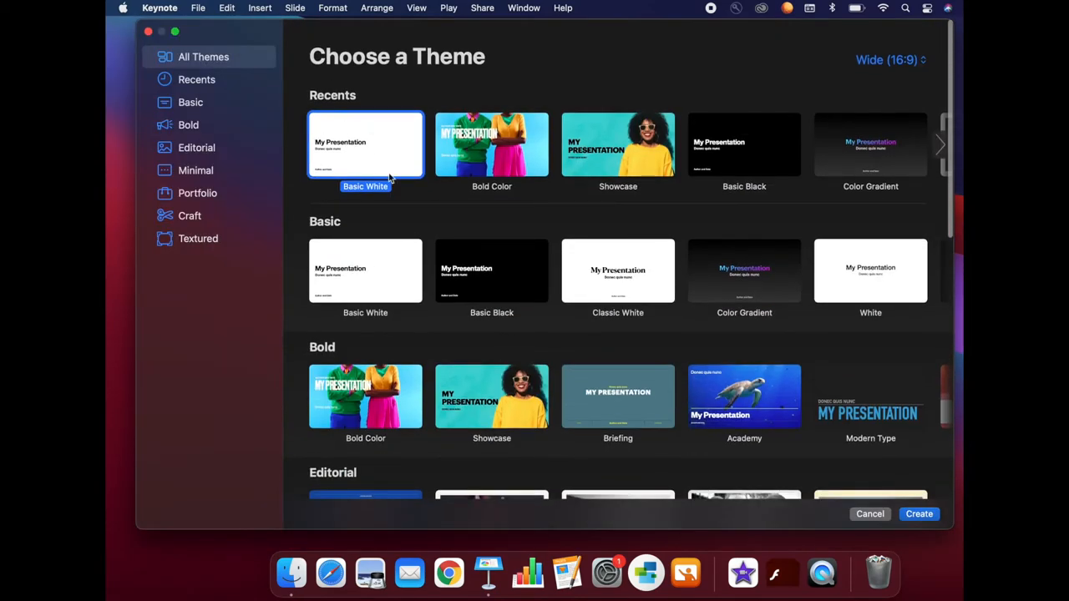
mouse_move(669, 304)
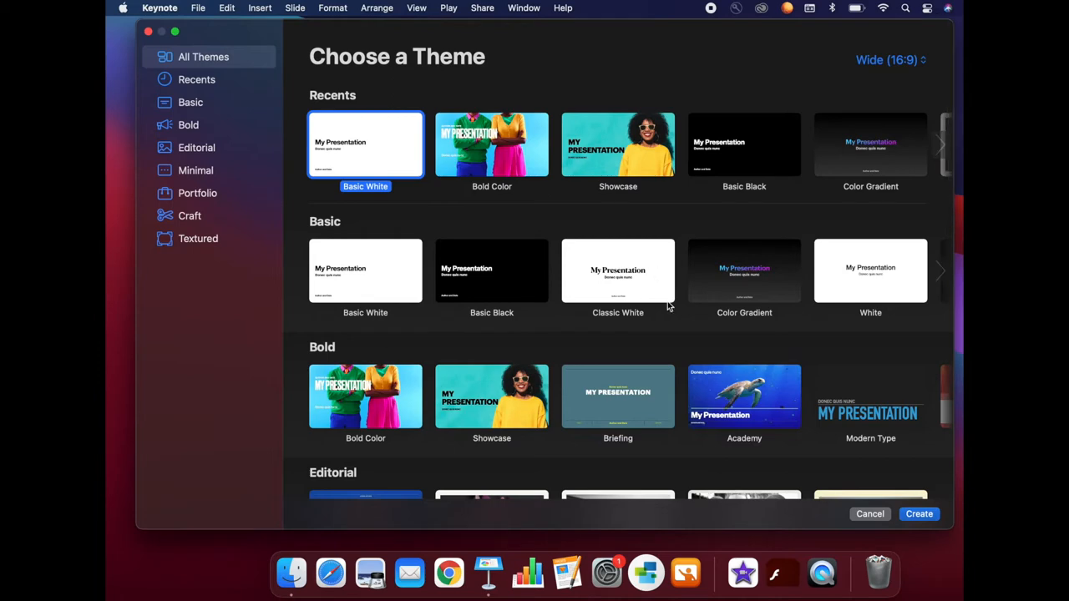
click(919, 514)
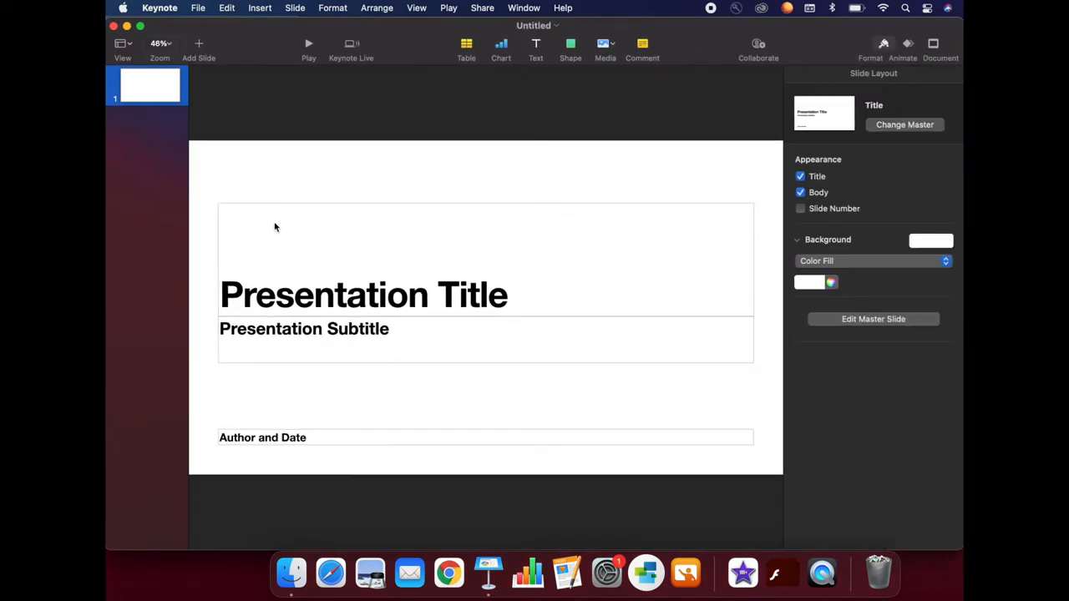
mouse_move(199, 52)
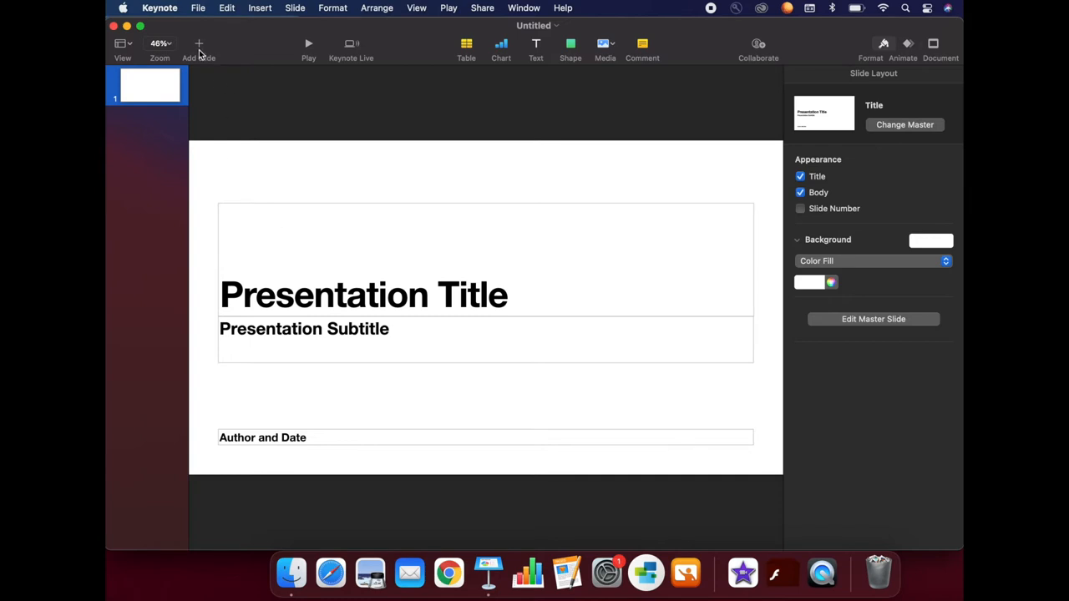
Add a second slide using the Blank layout
click(197, 44)
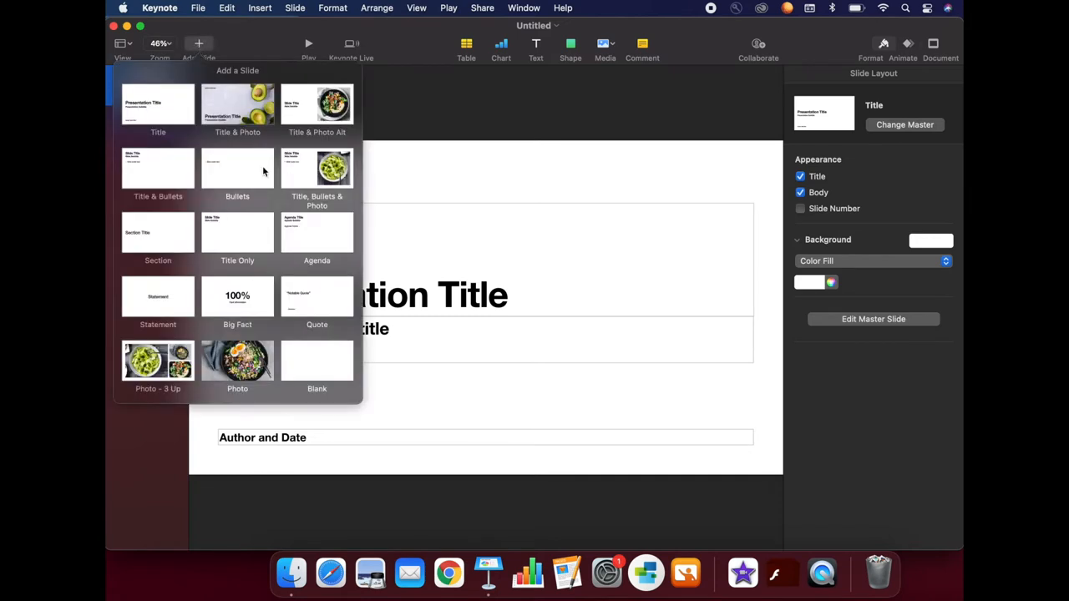
click(318, 361)
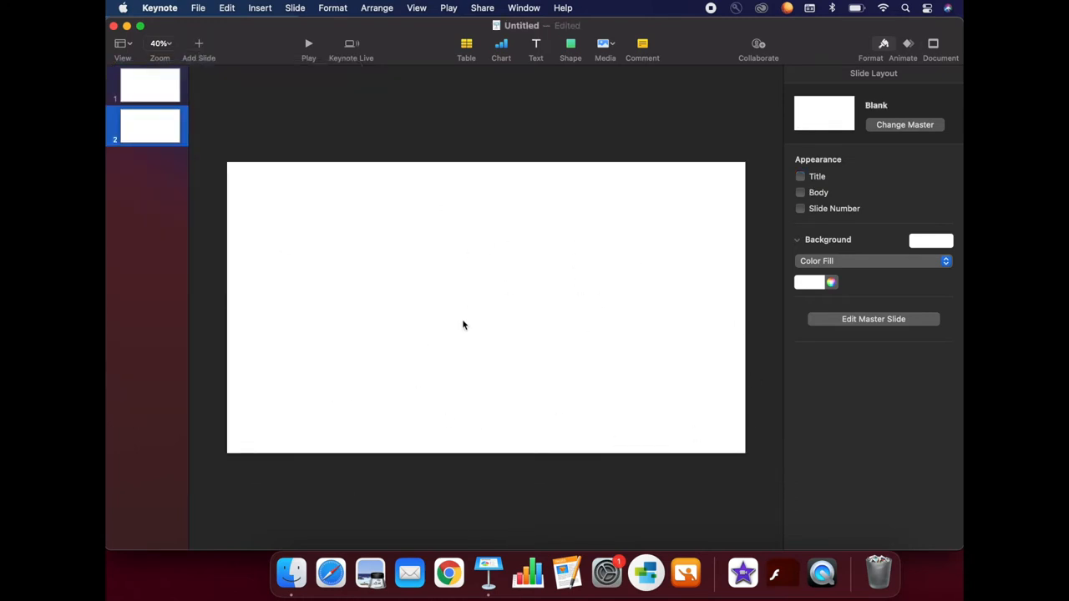
mouse_move(435, 411)
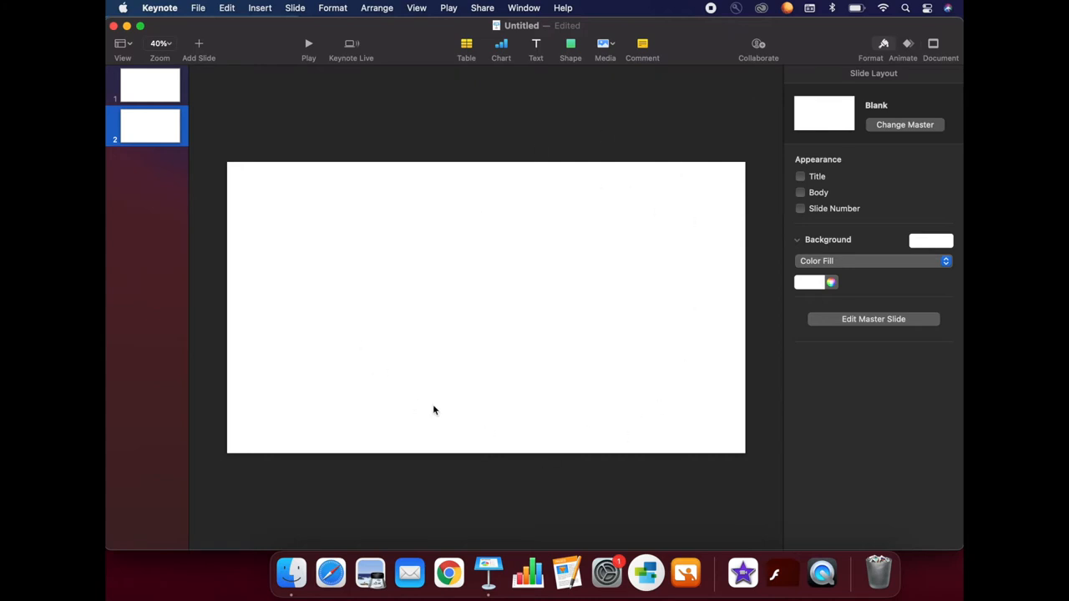
mouse_move(494, 295)
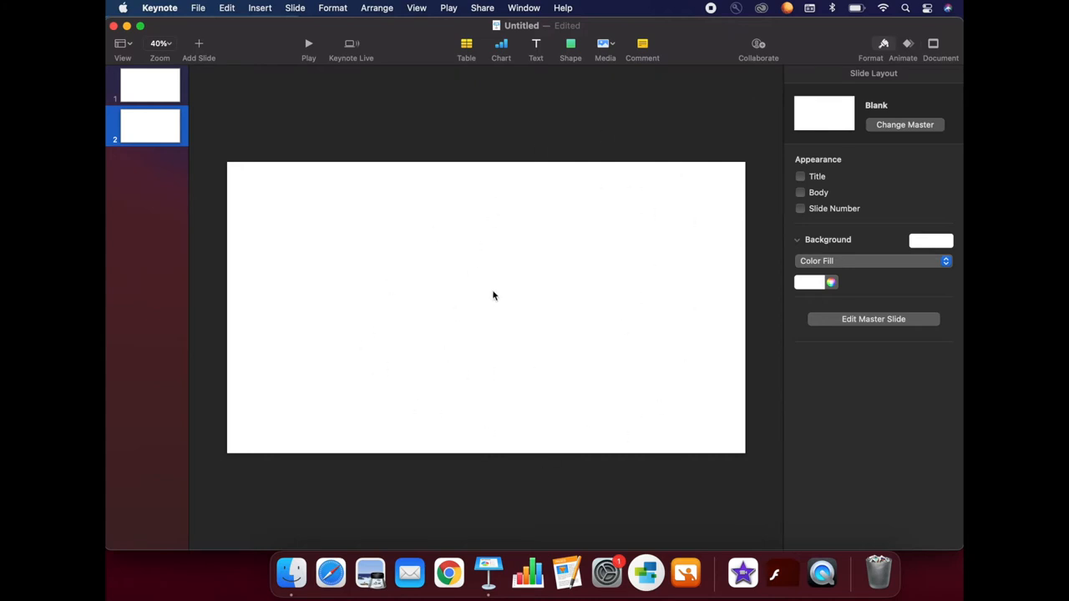
mouse_move(512, 414)
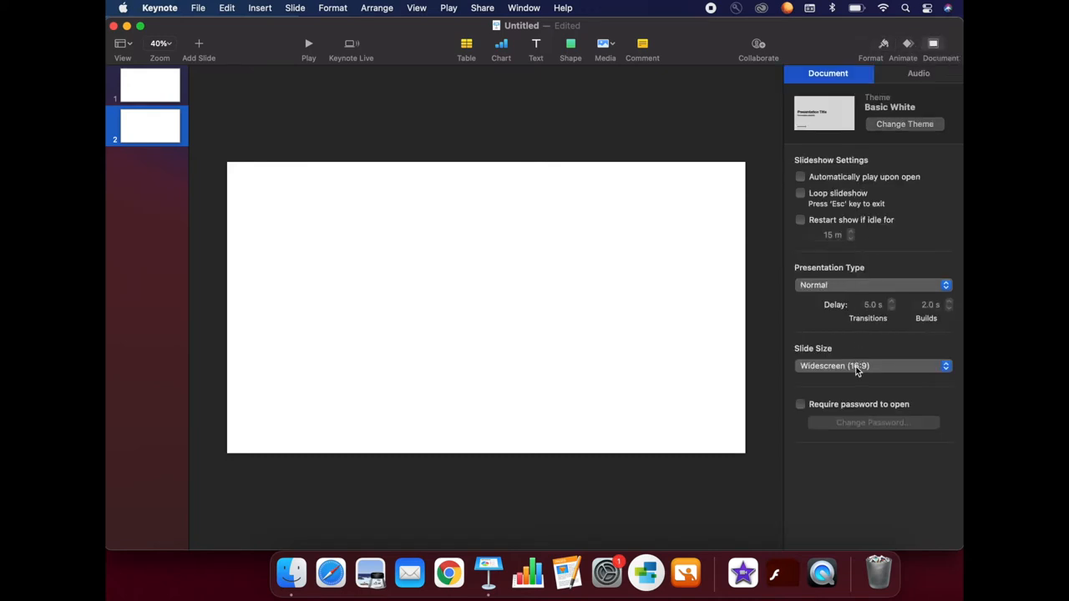
Set a custom slide size with height 800, giving 1920 by 800 pixels
click(872, 368)
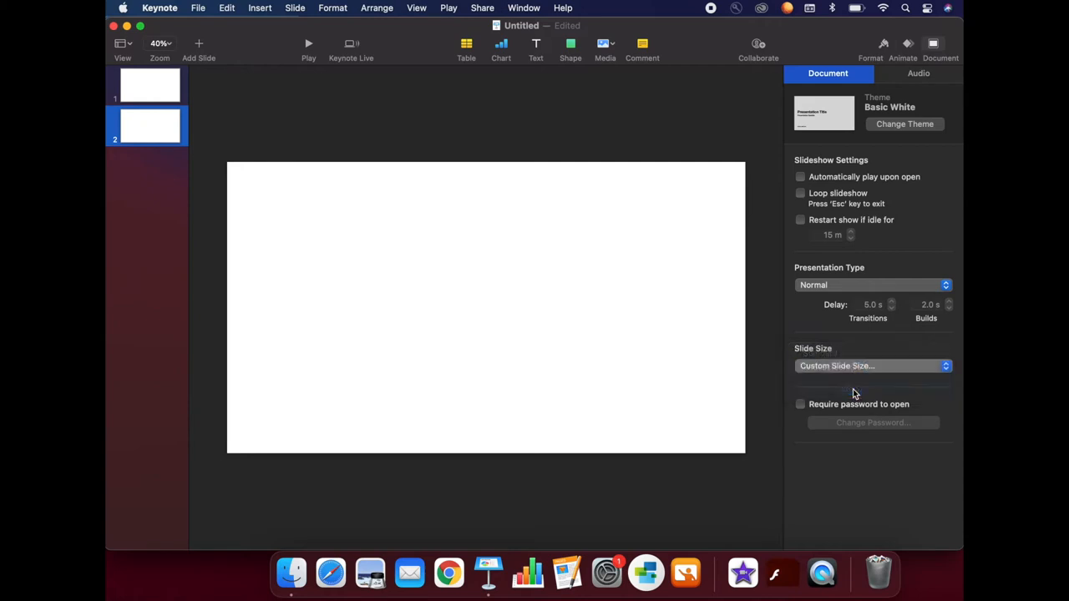
click(872, 366)
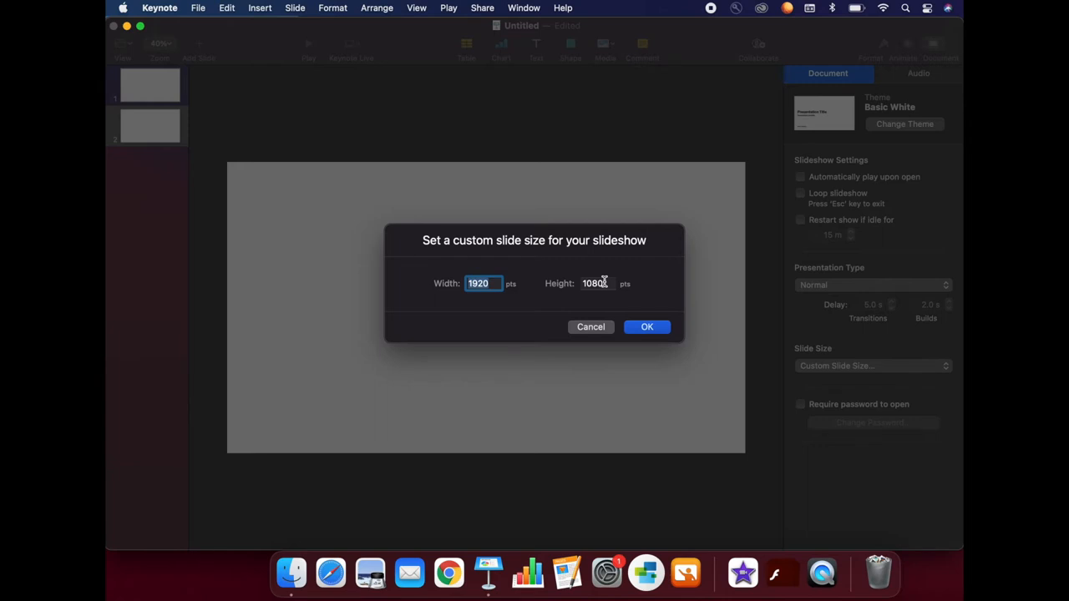
click(594, 284)
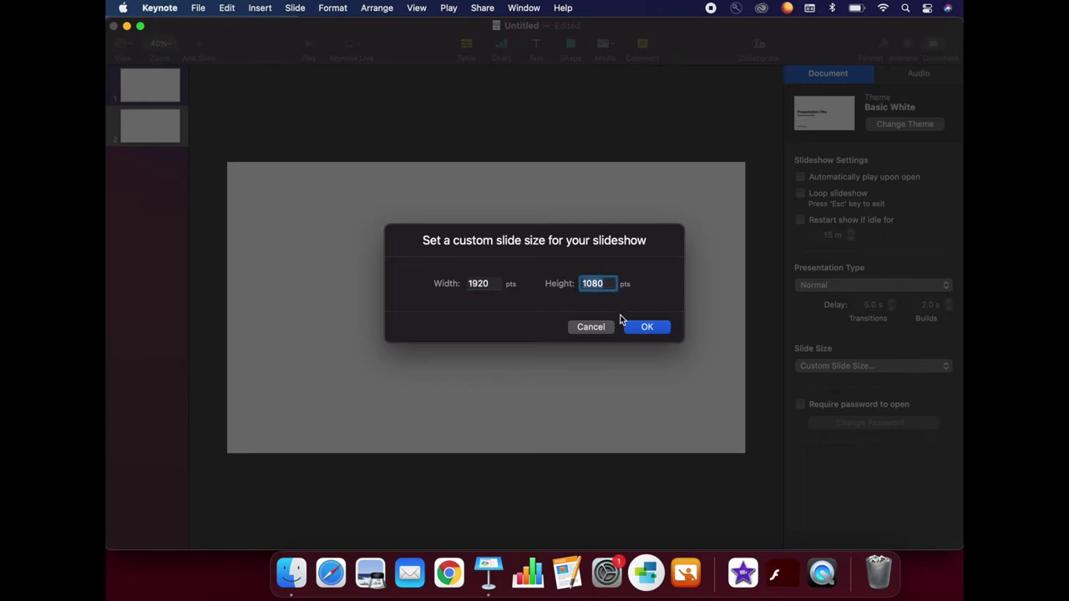
text(800)
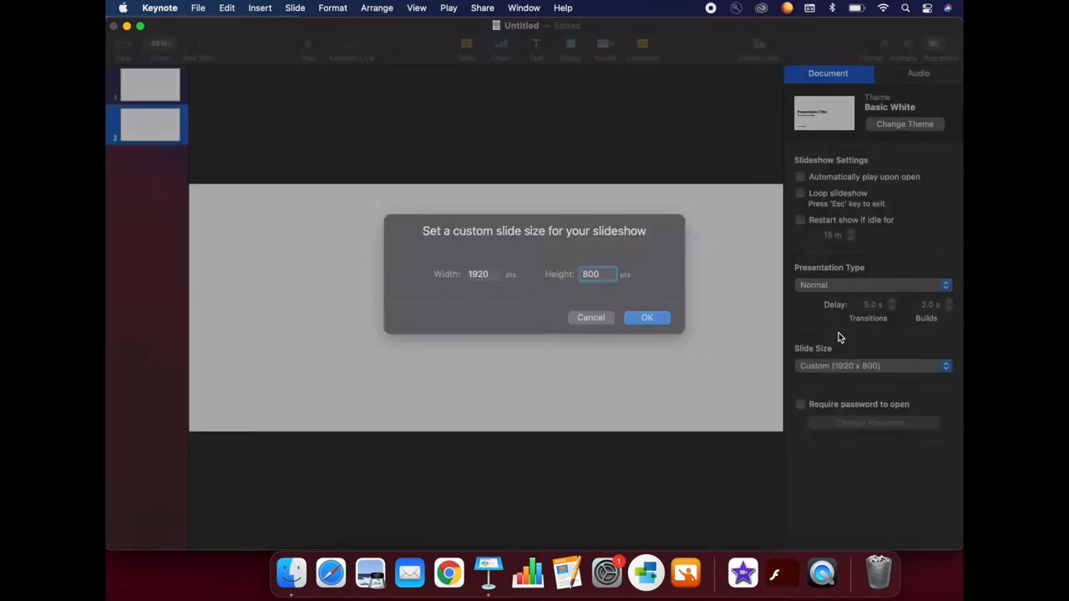
click(646, 318)
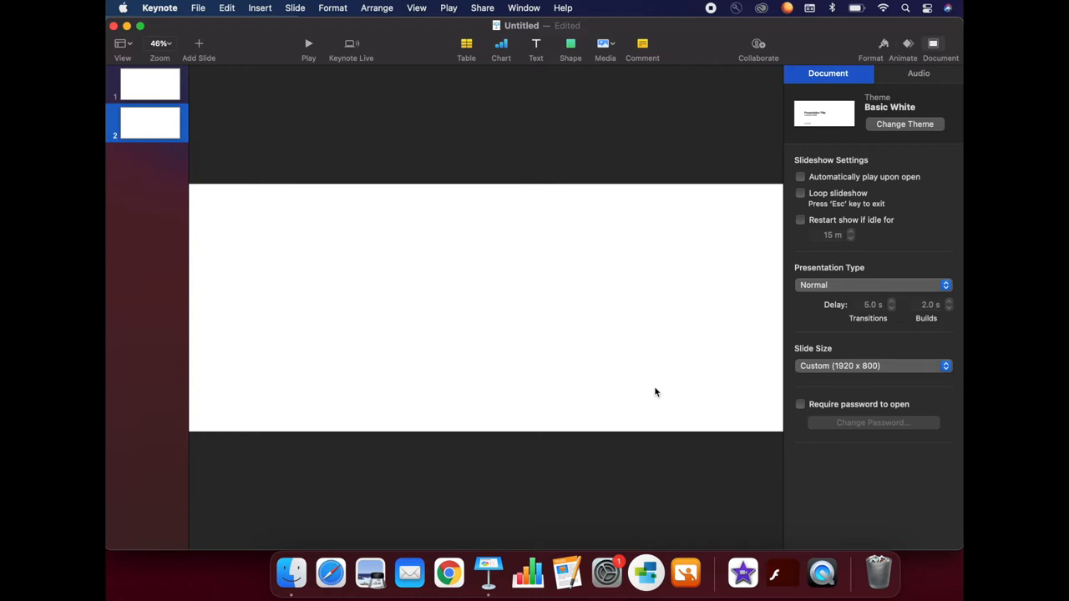
mouse_move(411, 267)
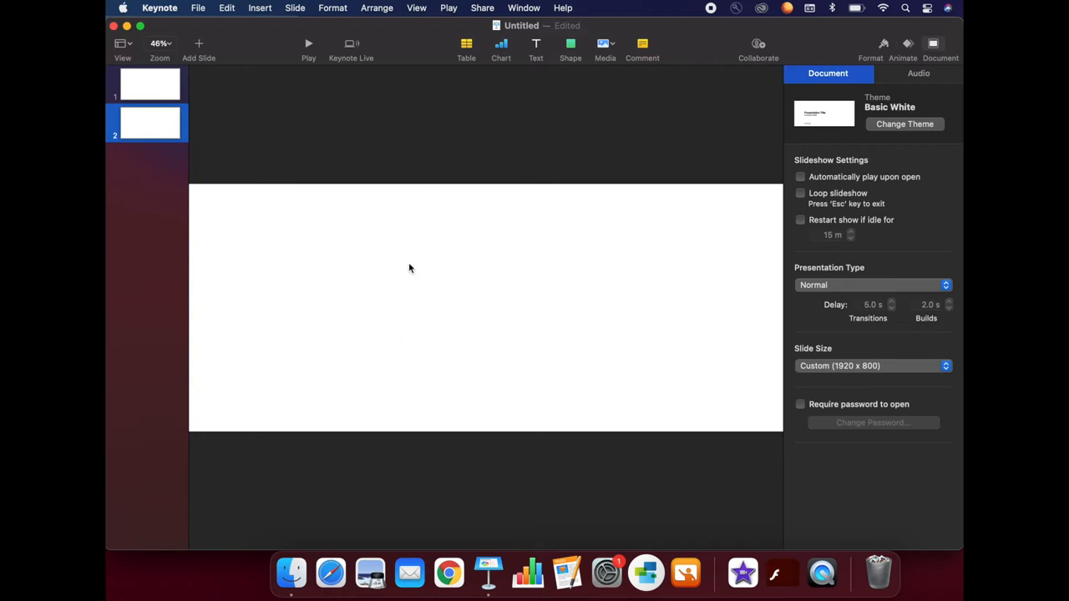
Review the title slide, then return to the blank second slide
click(151, 84)
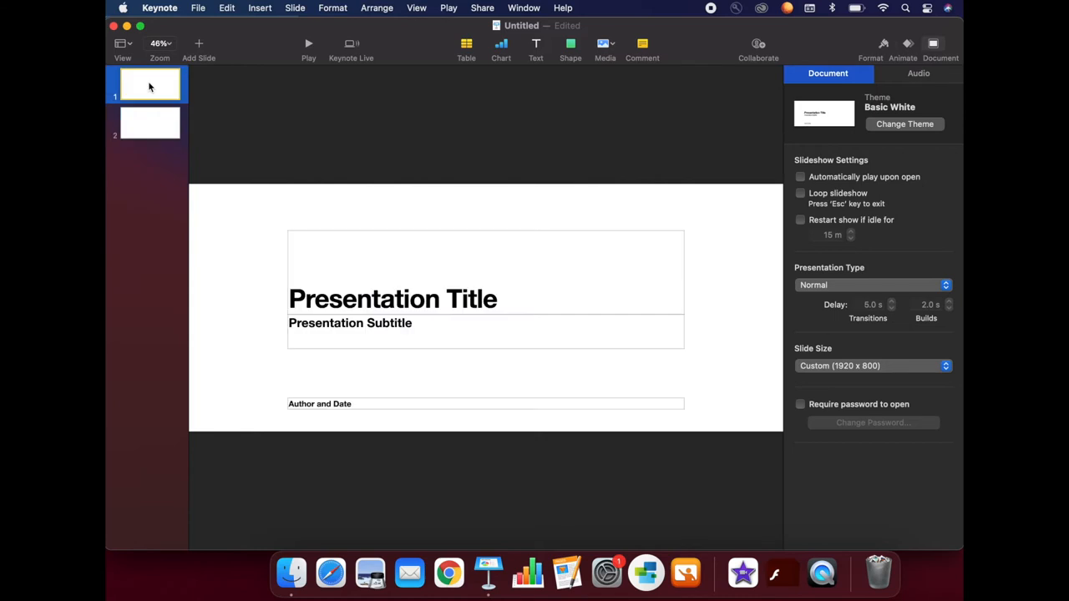
click(150, 124)
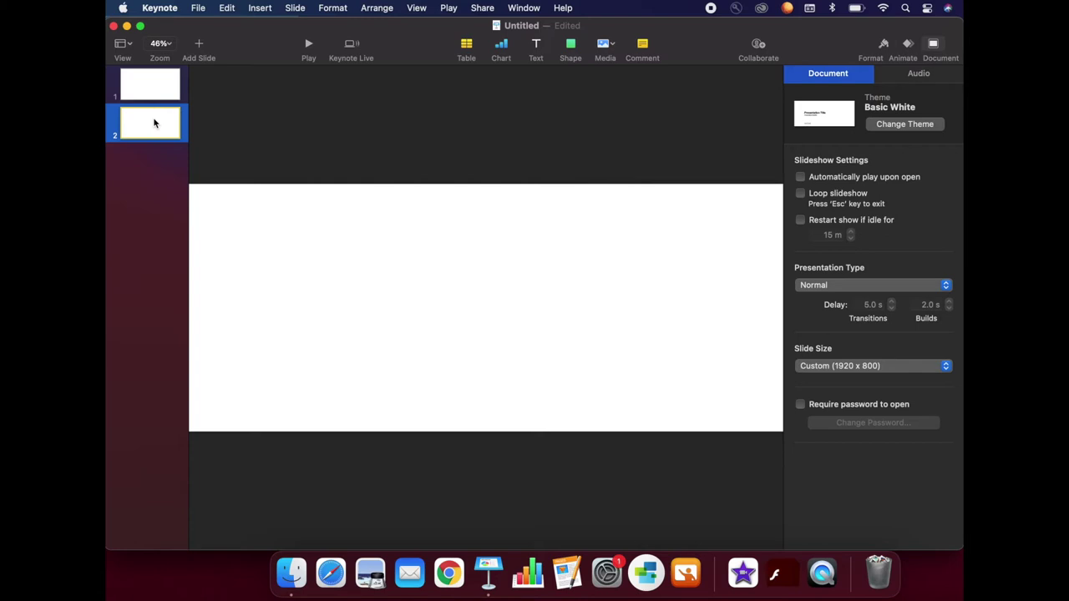
mouse_move(315, 121)
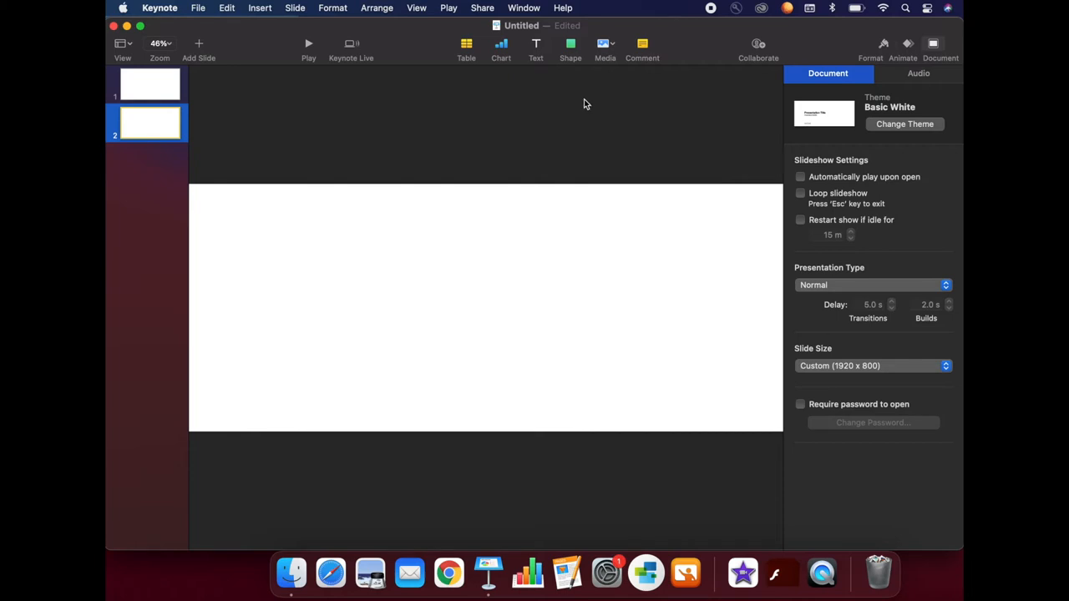
mouse_move(702, 113)
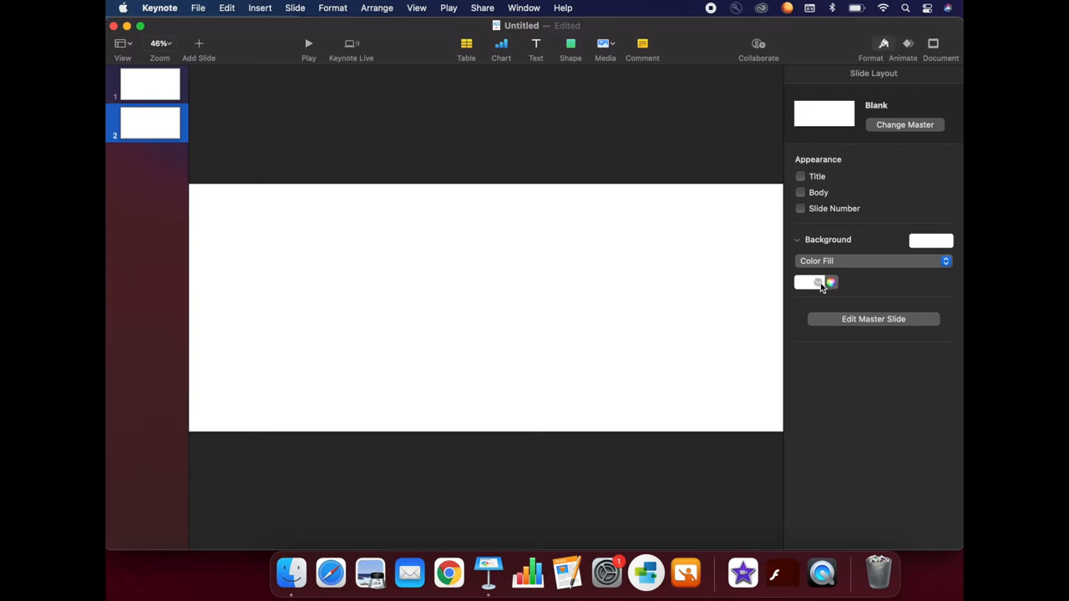
Fill the second slide's background with solid yellow and show the fill-type choices
click(817, 282)
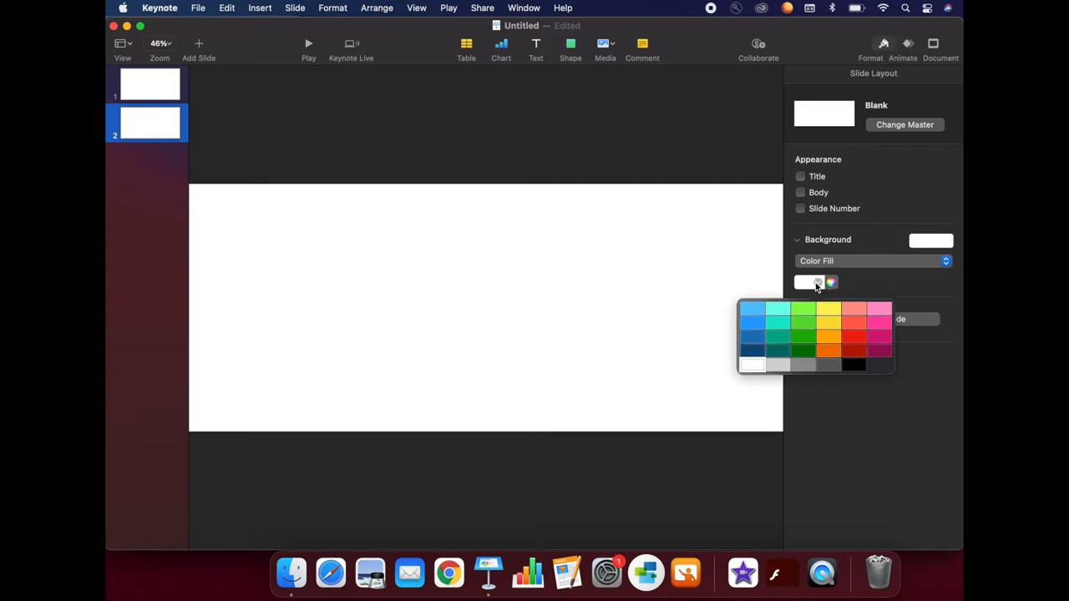
click(828, 321)
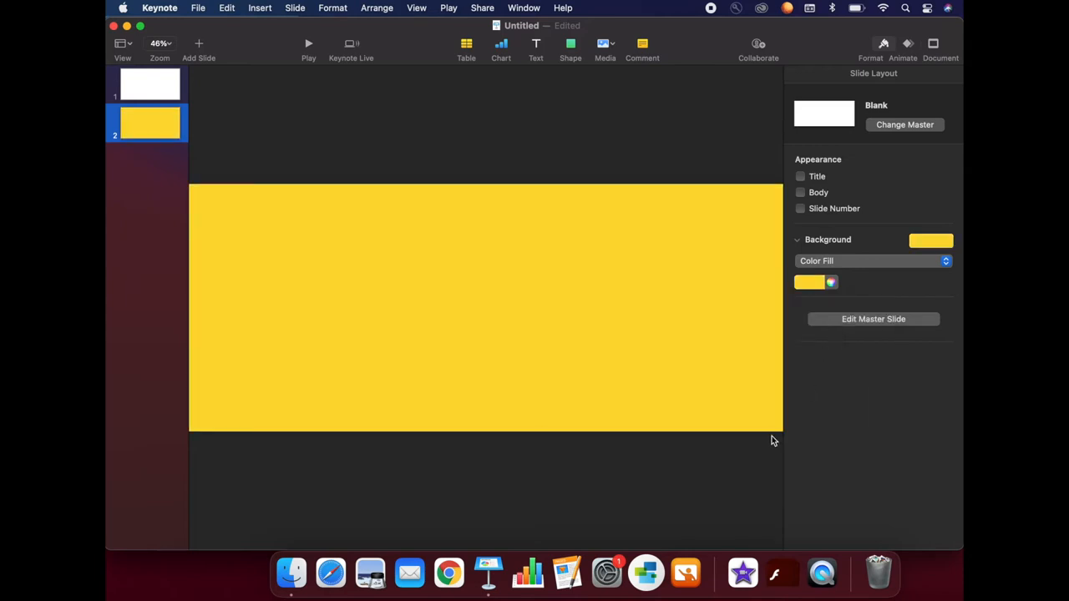
click(872, 260)
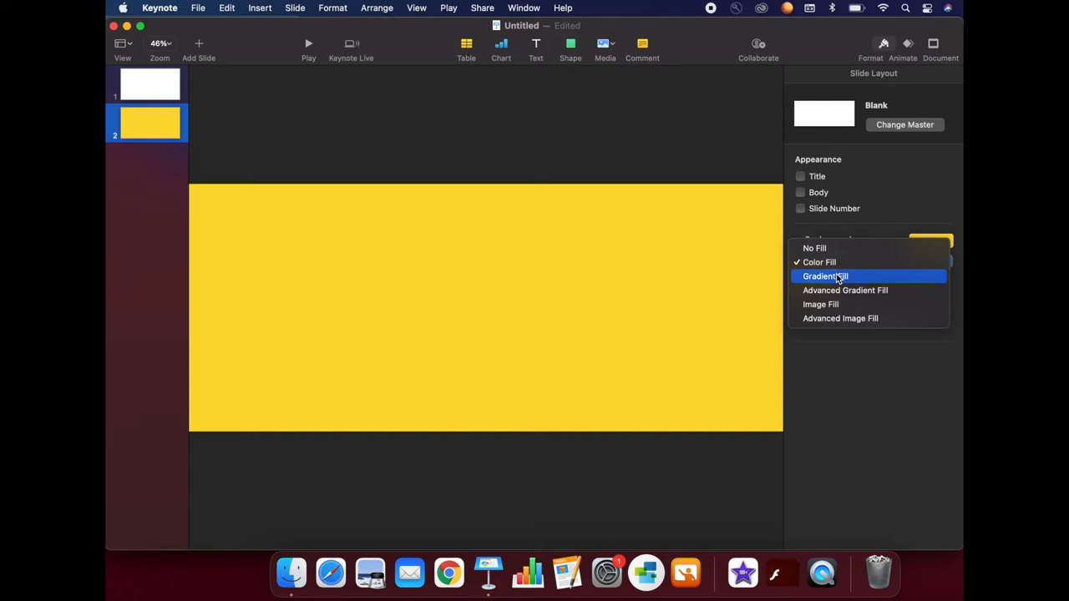
mouse_move(837, 291)
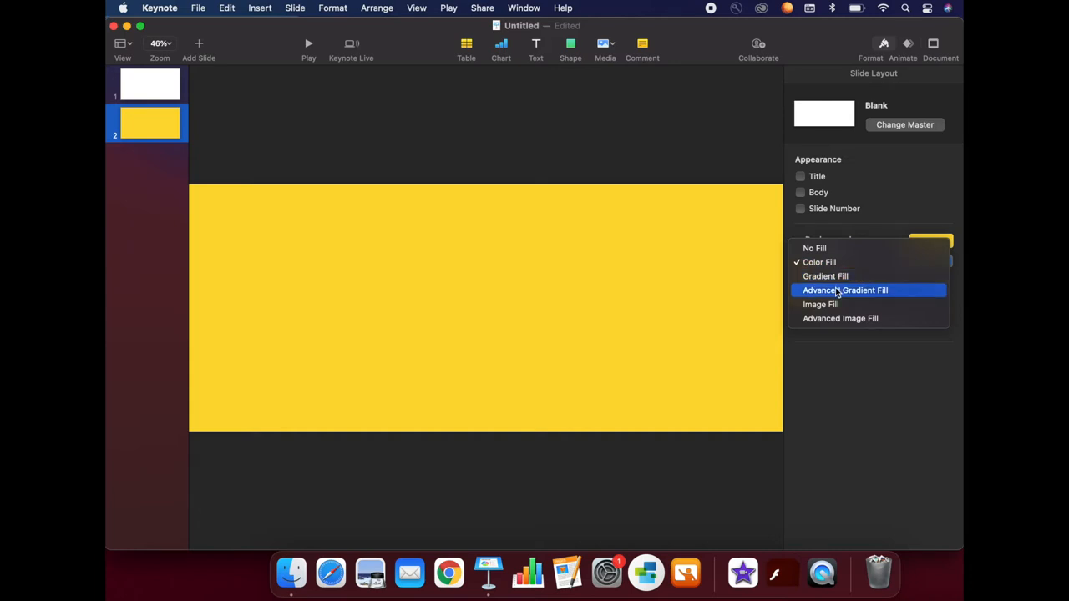
mouse_move(832, 277)
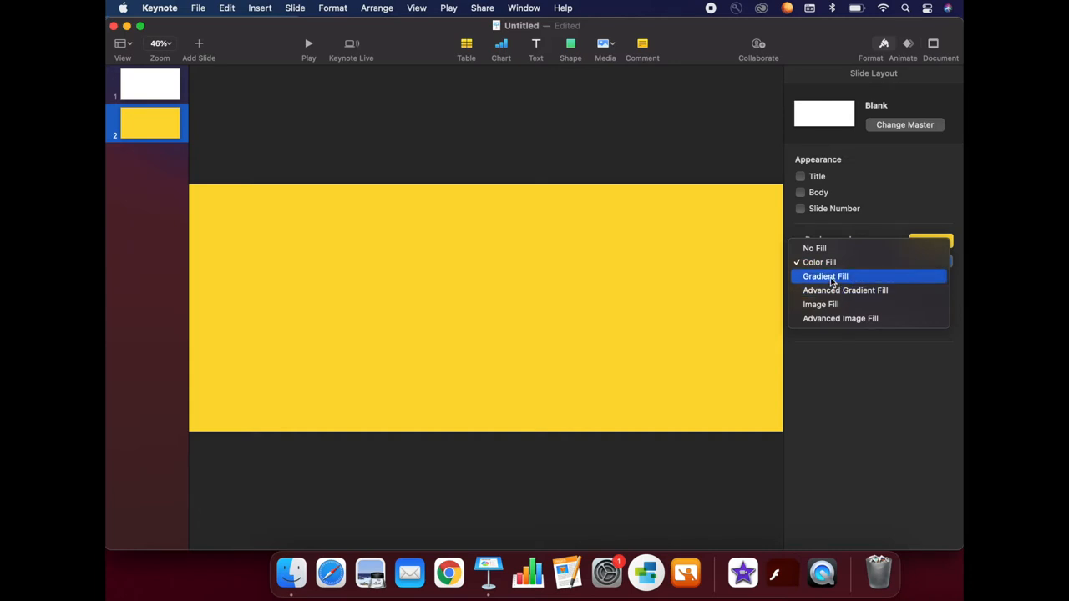
Apply a two-colour gradient, yellow to light blue, rotated so yellow sits on the left
click(825, 276)
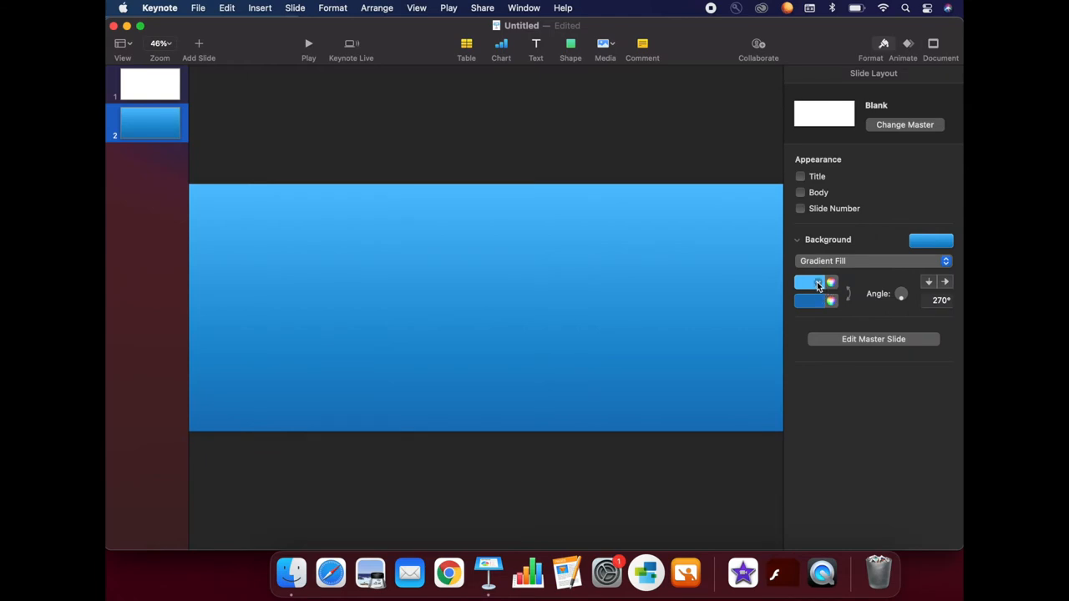
click(828, 281)
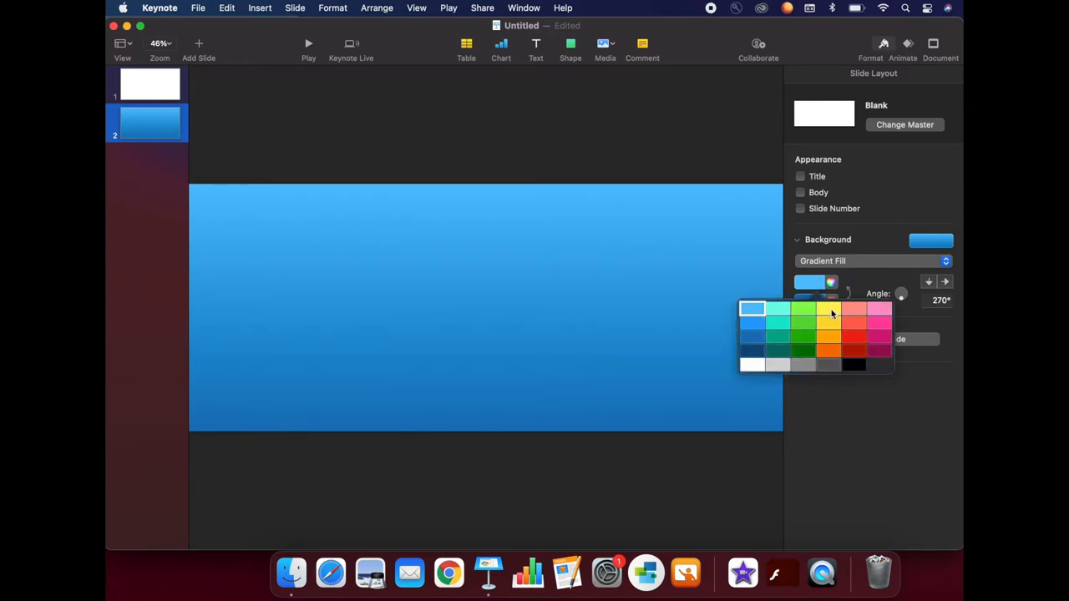
click(832, 312)
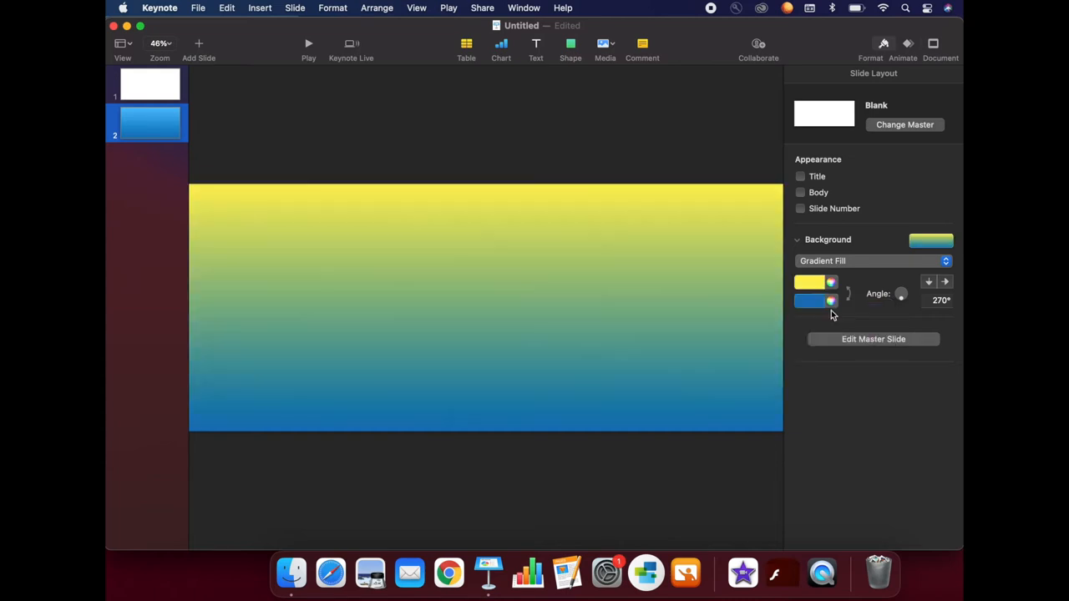
click(832, 301)
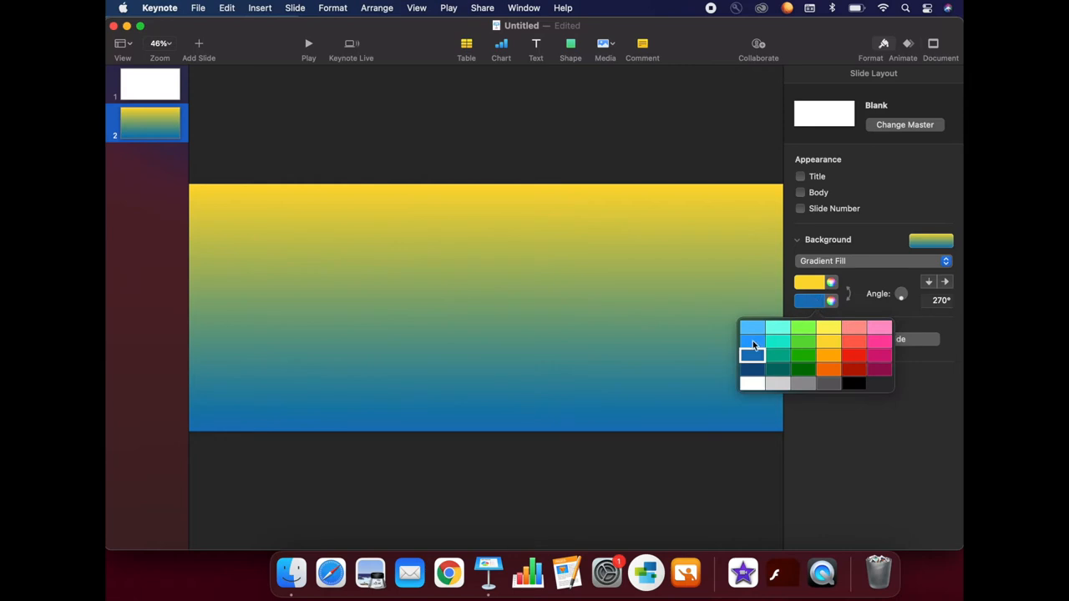
click(752, 329)
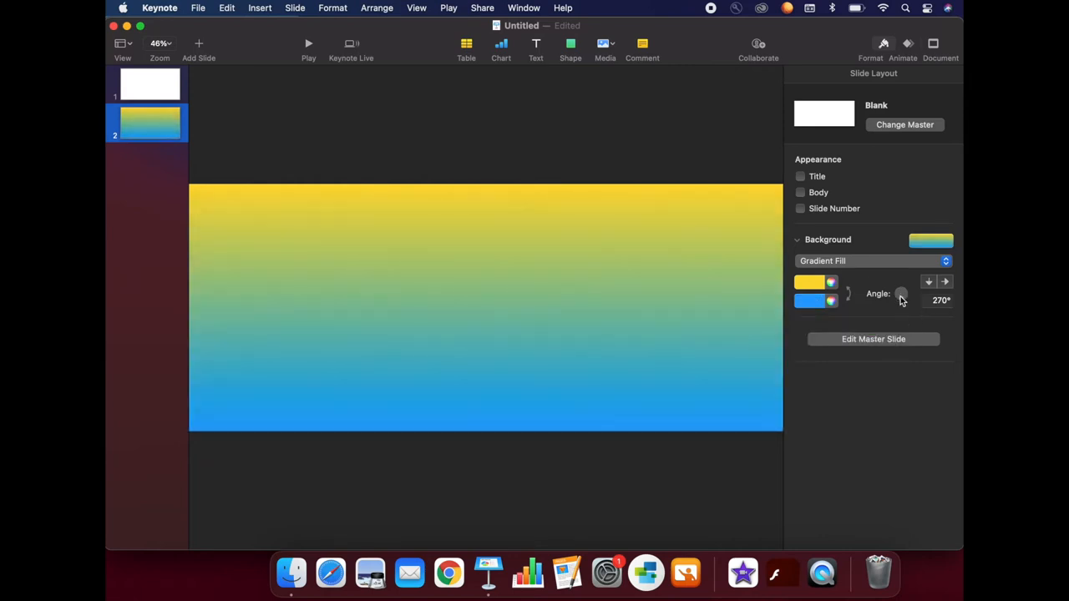
drag(900, 294, 896, 284)
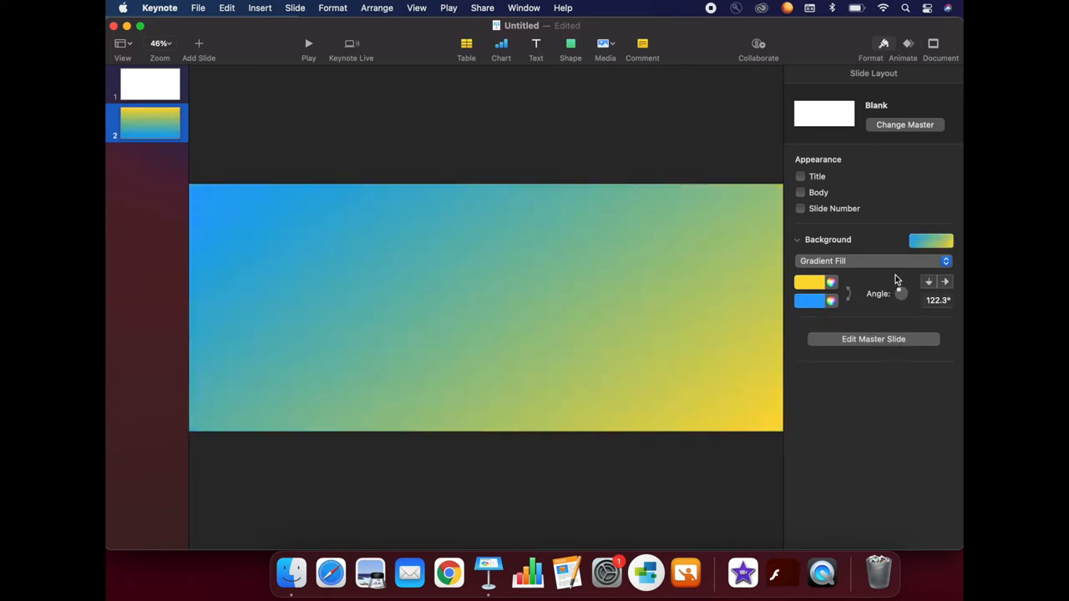
drag(900, 294, 902, 294)
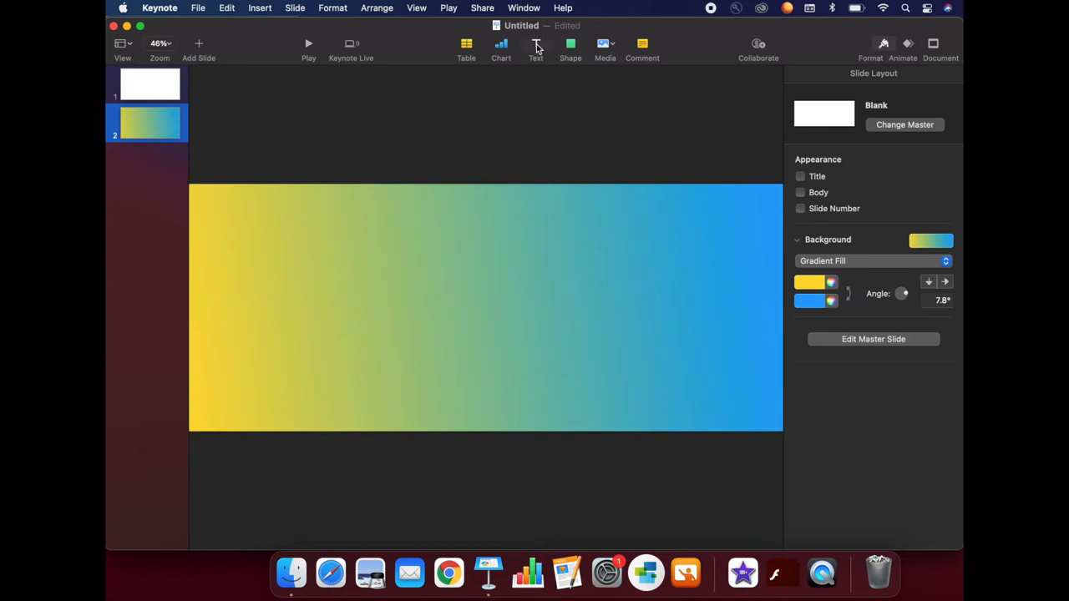
mouse_move(534, 47)
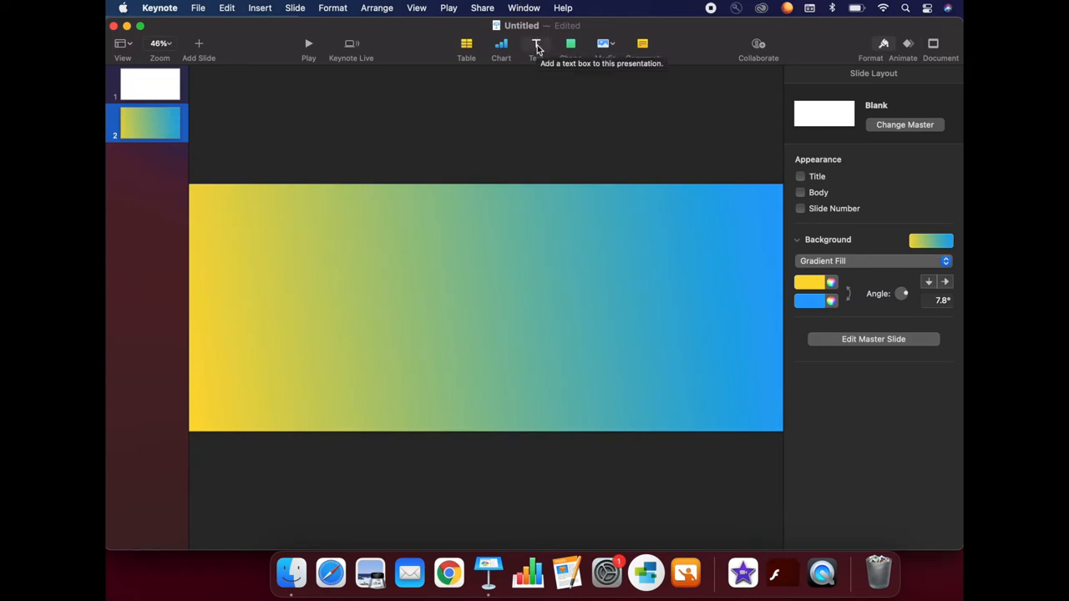
Add a large white Heidy Indigo title text box, then a second box for the subtitle
click(535, 44)
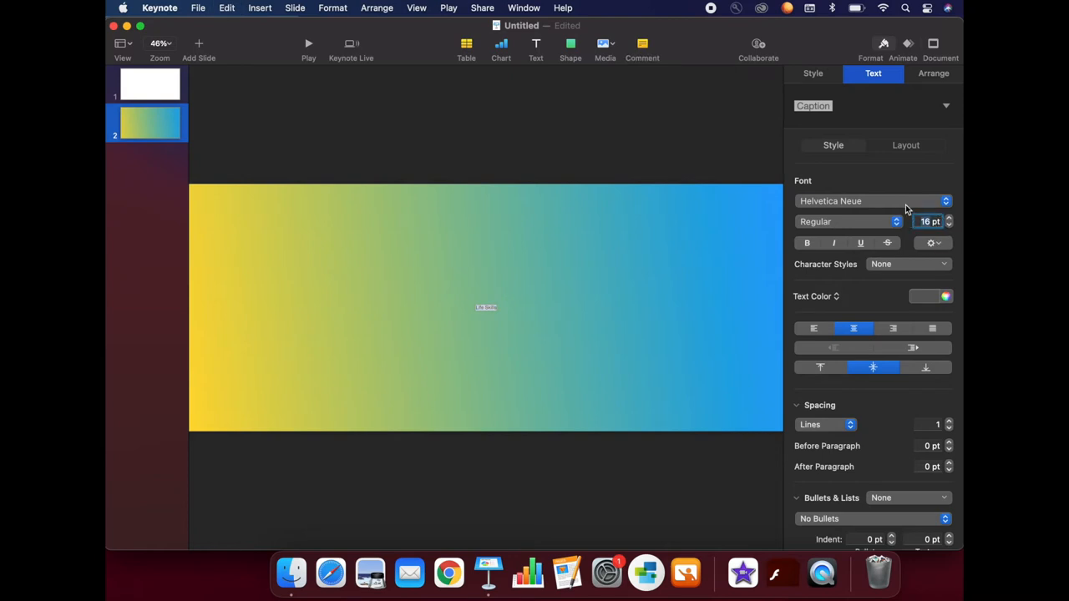
text(500)
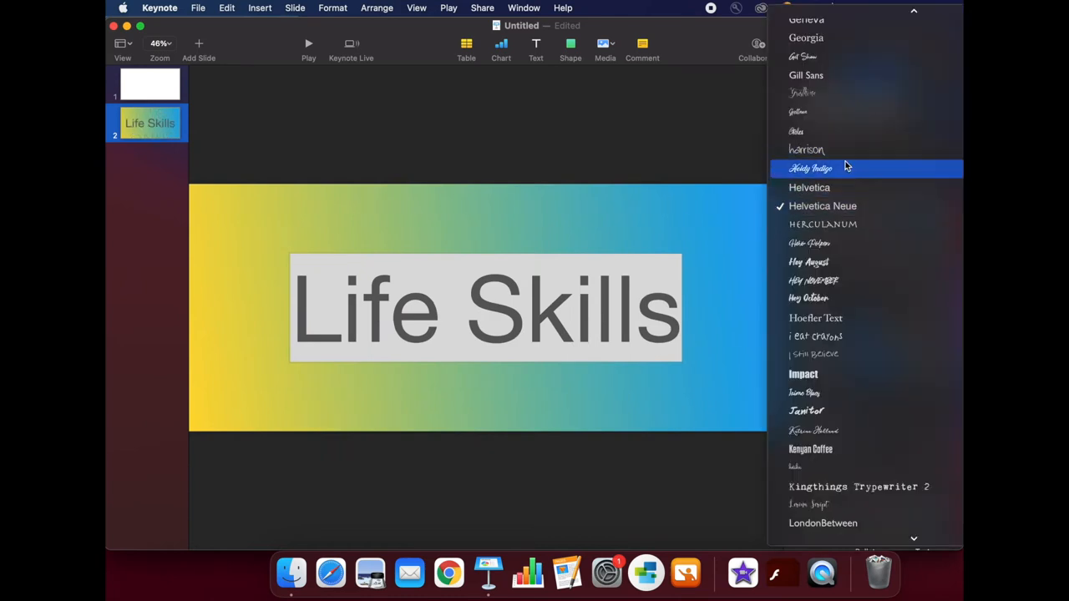
click(815, 167)
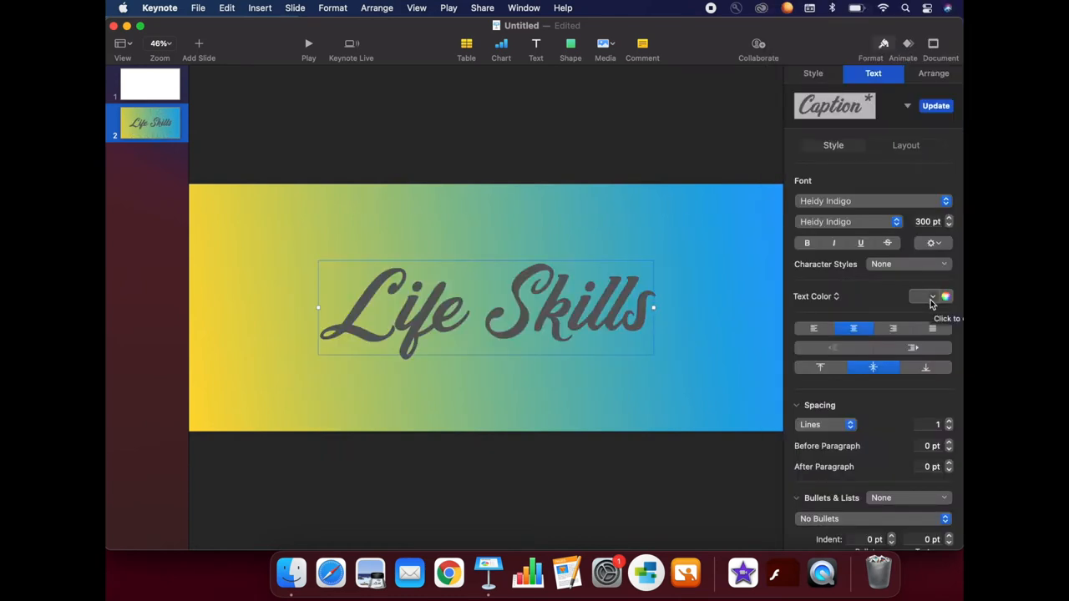
click(928, 298)
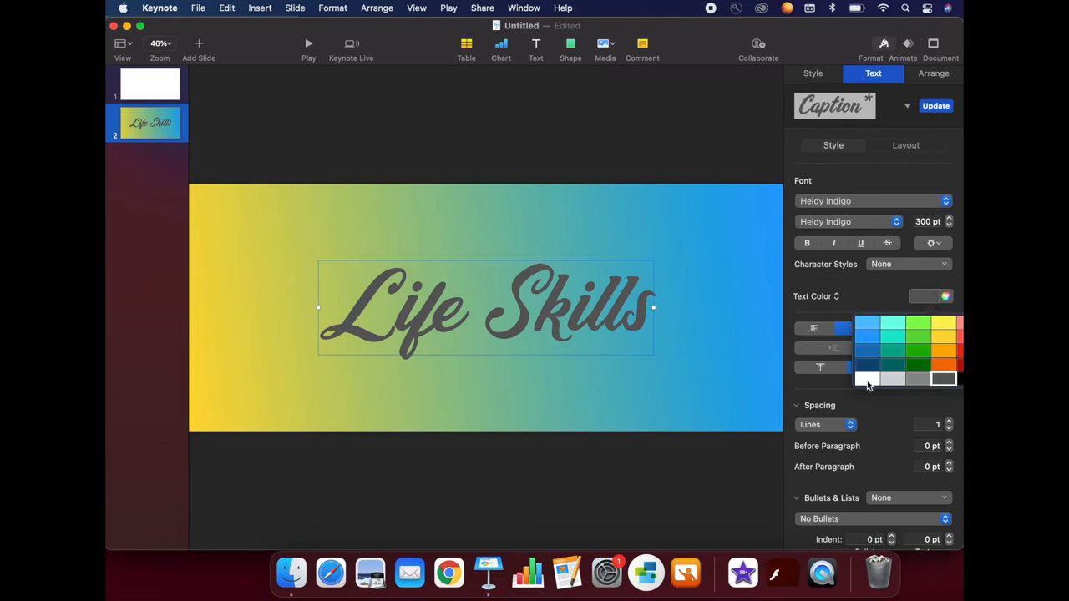
click(862, 381)
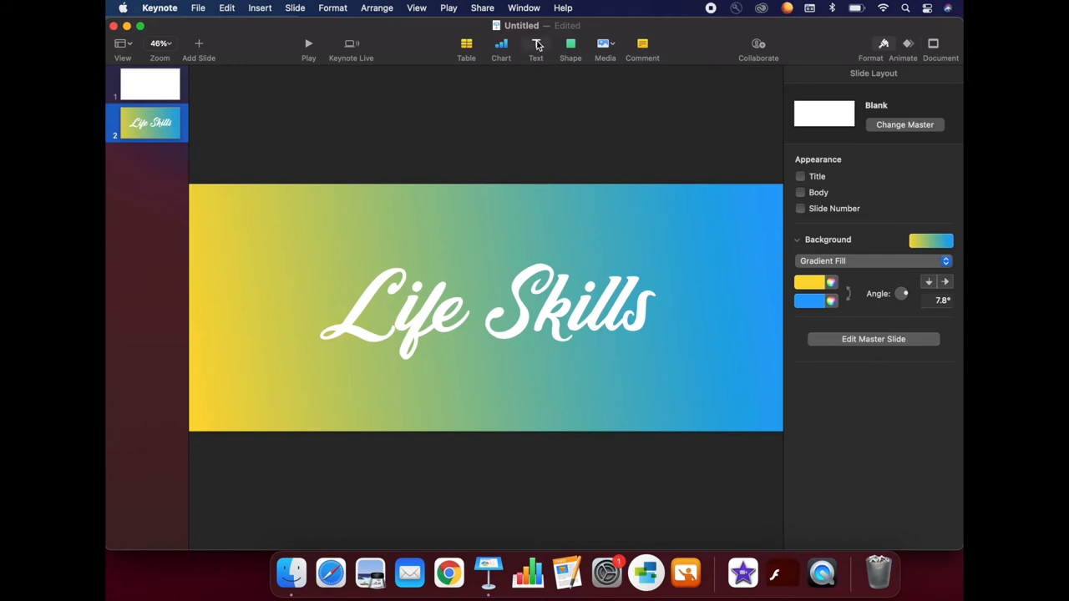
click(484, 317)
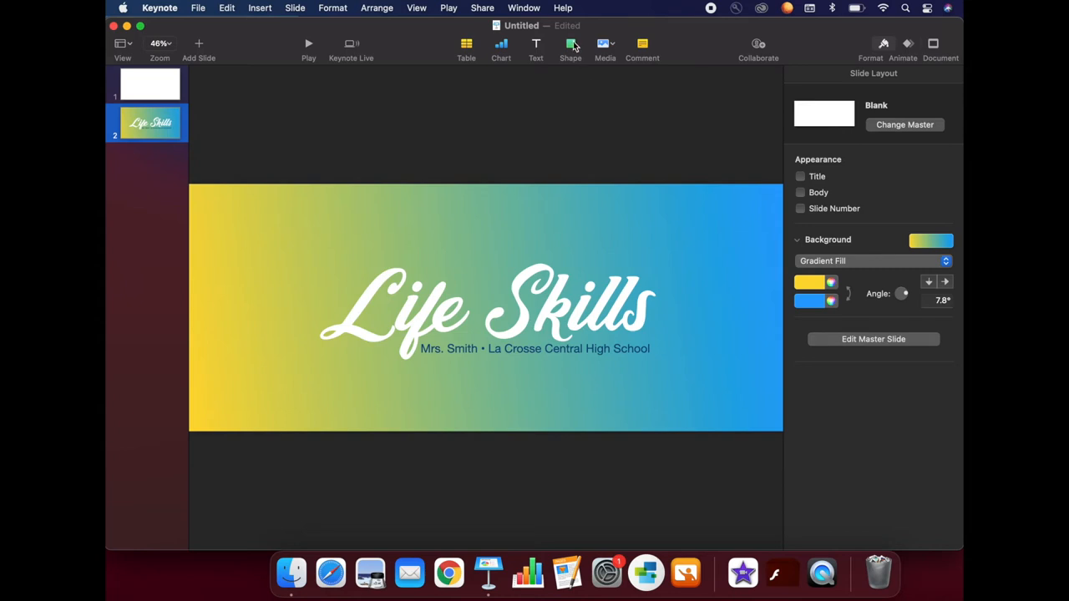
Insert a 'school' building shape from the library and fade it by lowering its opacity
click(569, 47)
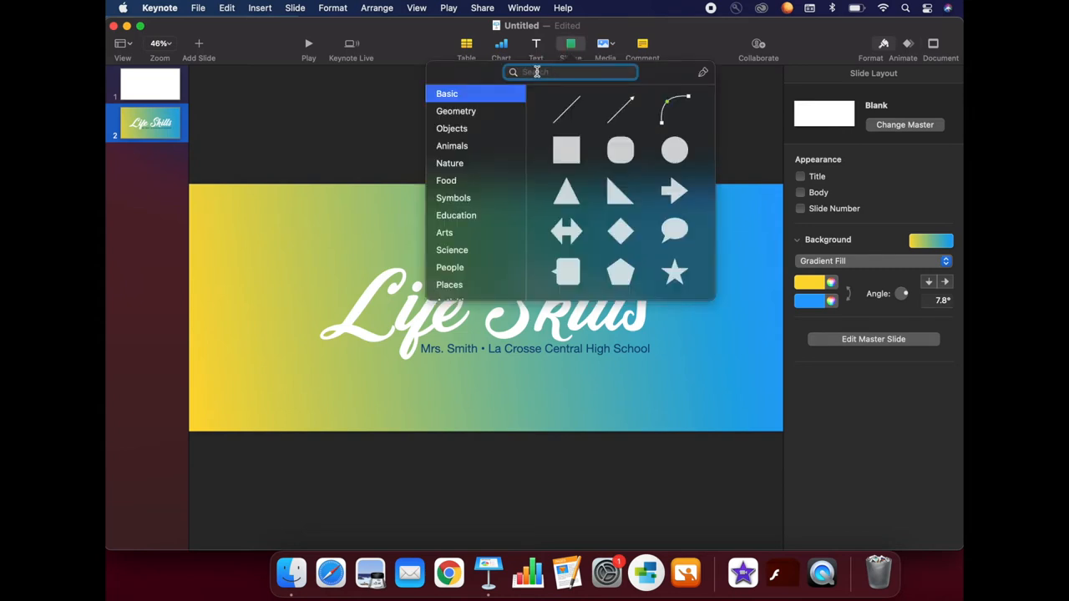
text(school)
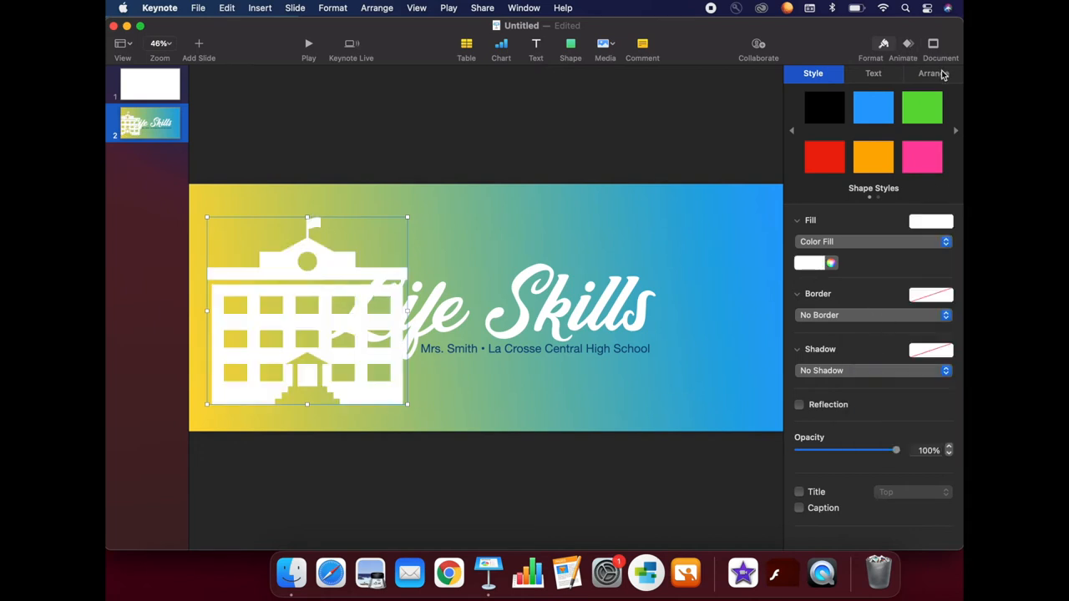
click(939, 73)
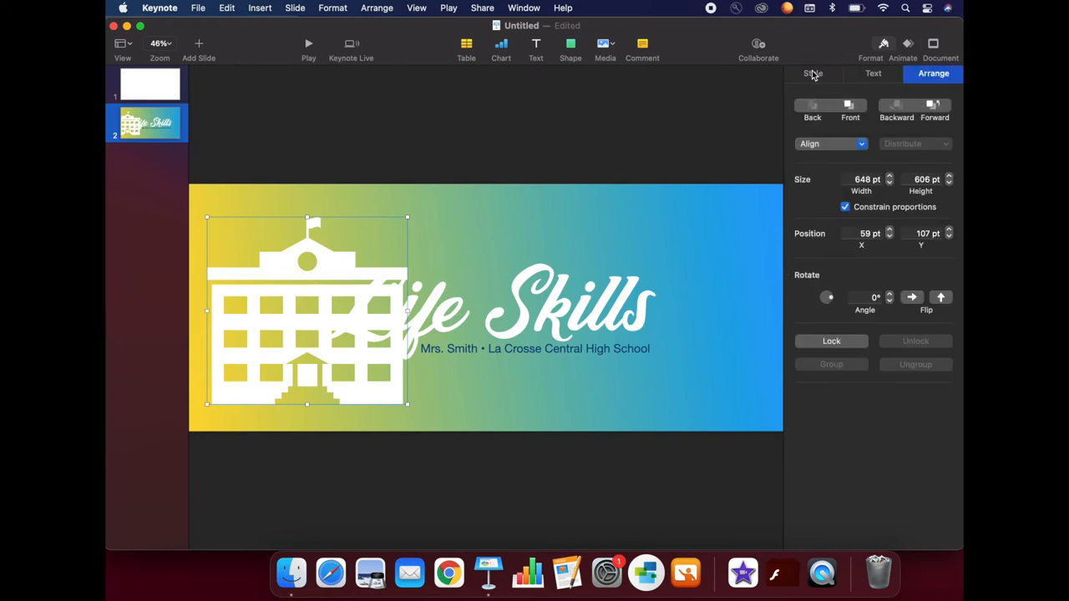
click(812, 73)
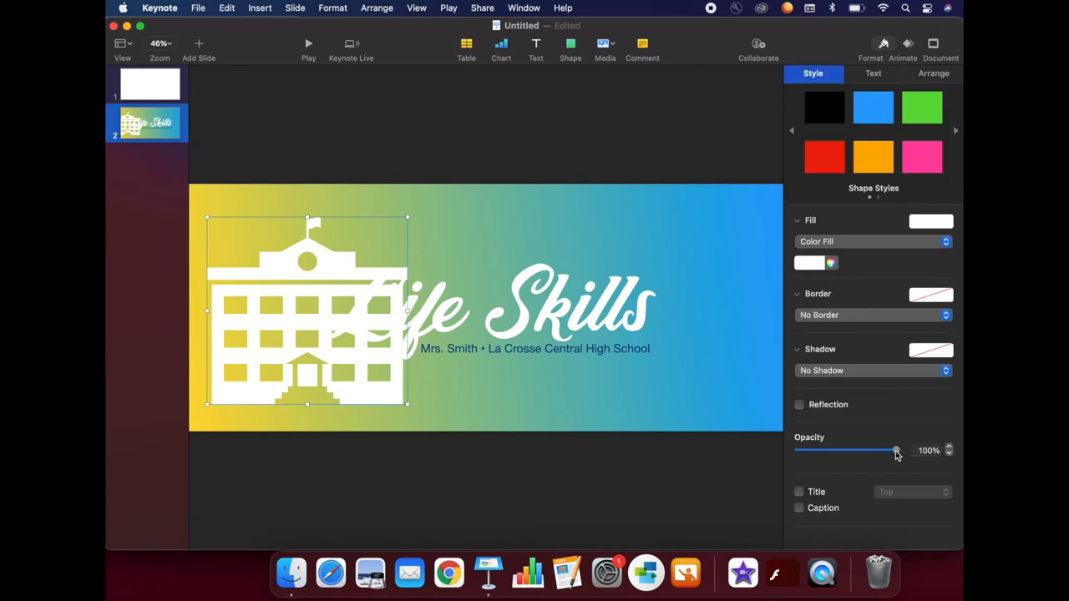
drag(896, 451, 833, 451)
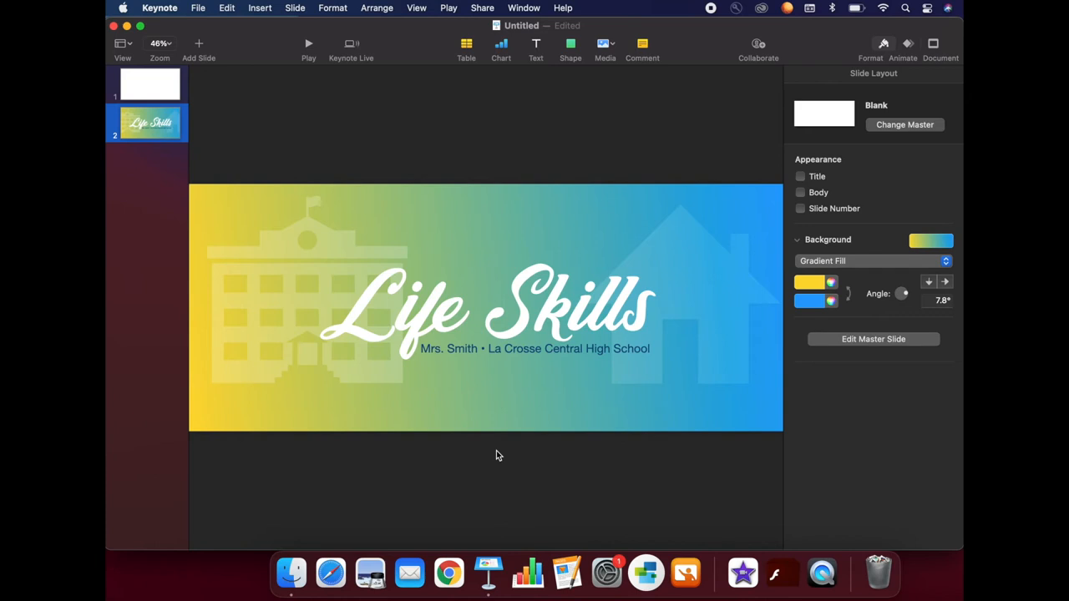
mouse_move(277, 134)
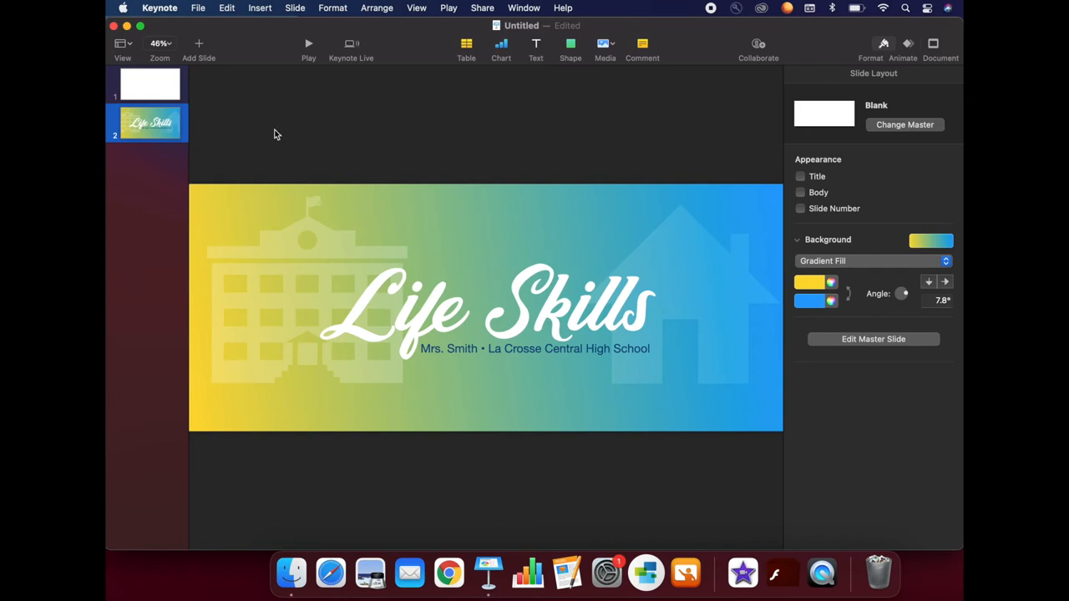
mouse_move(164, 84)
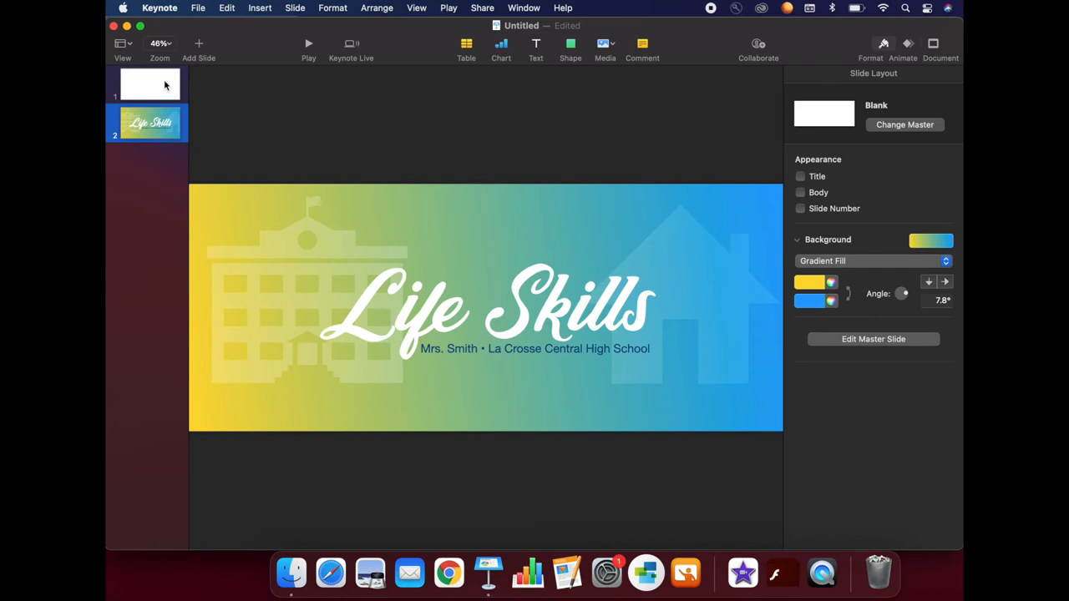
Delete the blank white first slide and go to File for exporting
click(154, 84)
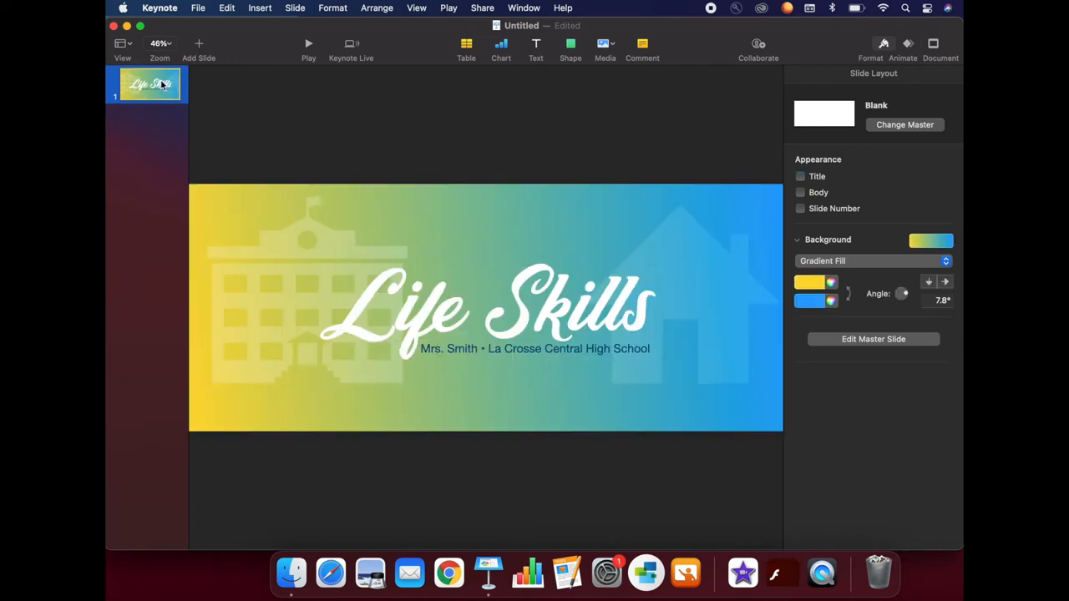
mouse_move(197, 42)
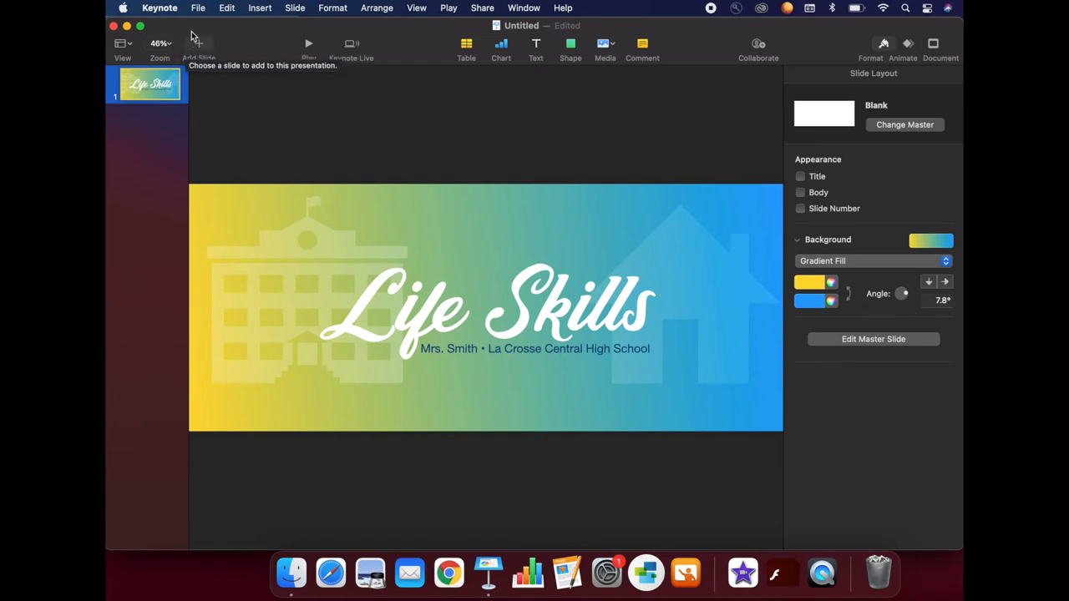
click(197, 6)
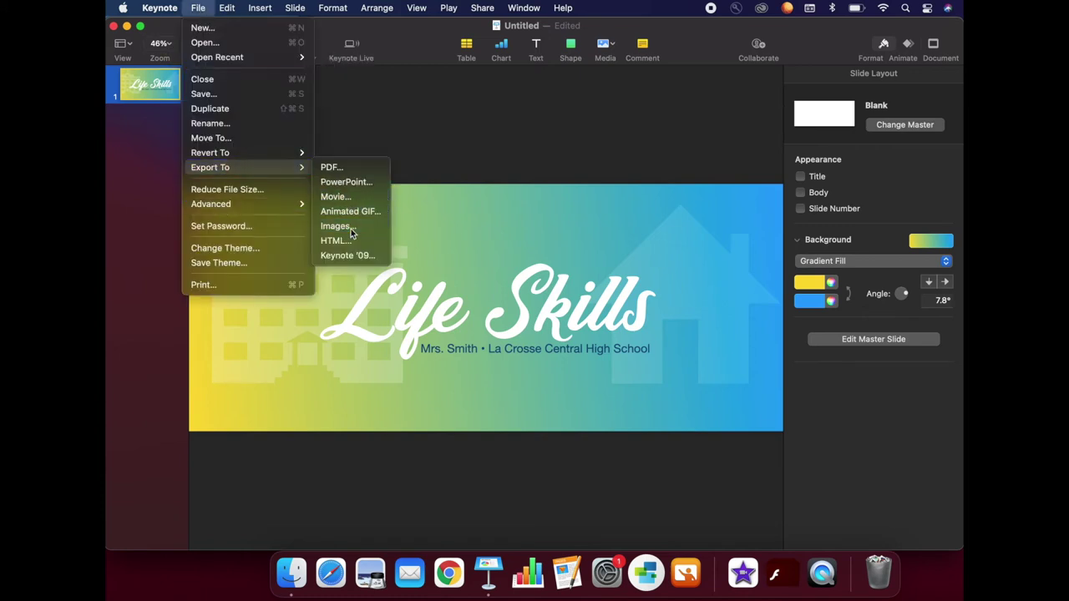
Export the Life Skills slide as a smaller-file-size JPEG named Banner_Canvas on the Desktop
click(335, 225)
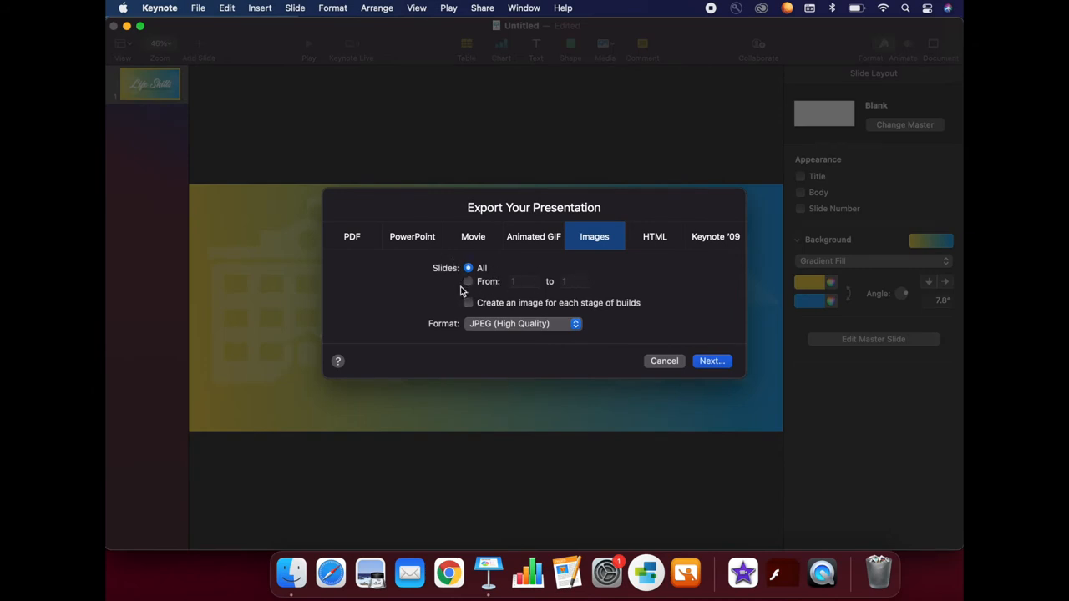
mouse_move(495, 324)
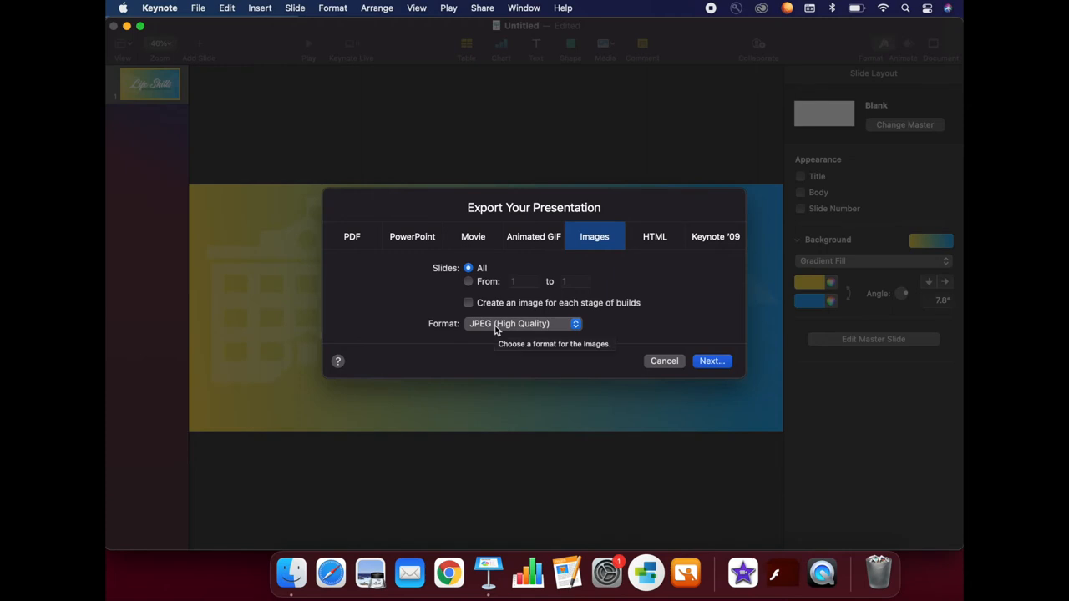
click(521, 324)
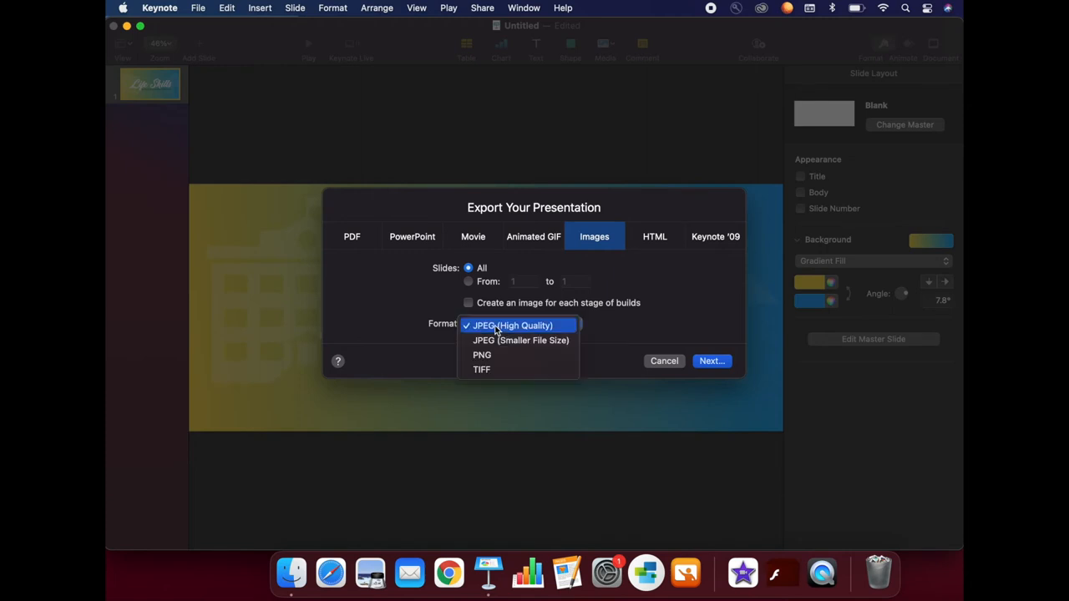
click(520, 341)
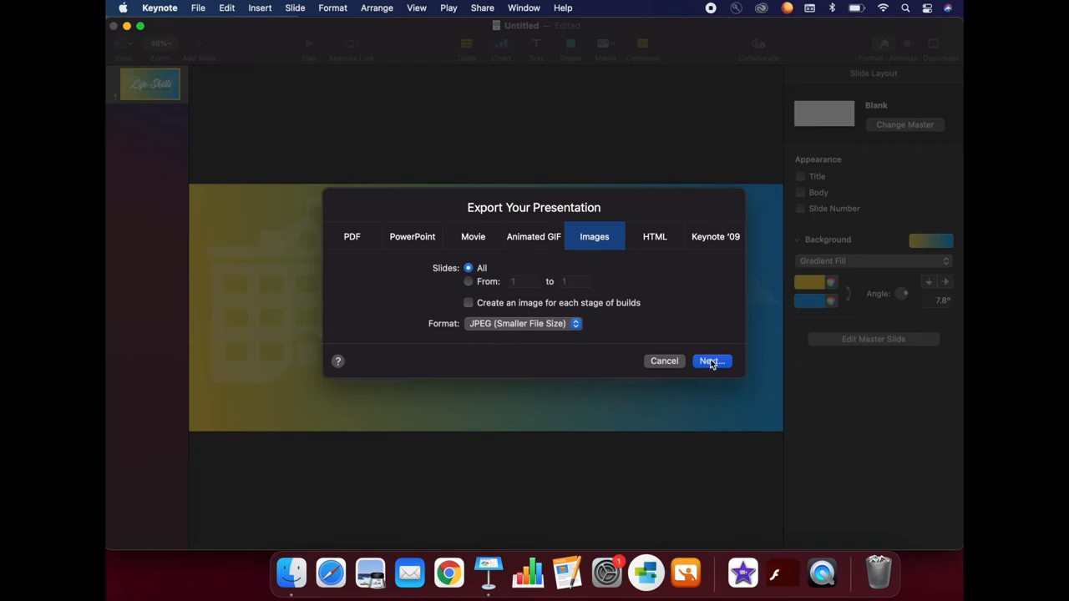
click(712, 361)
text(Banner_Canva)
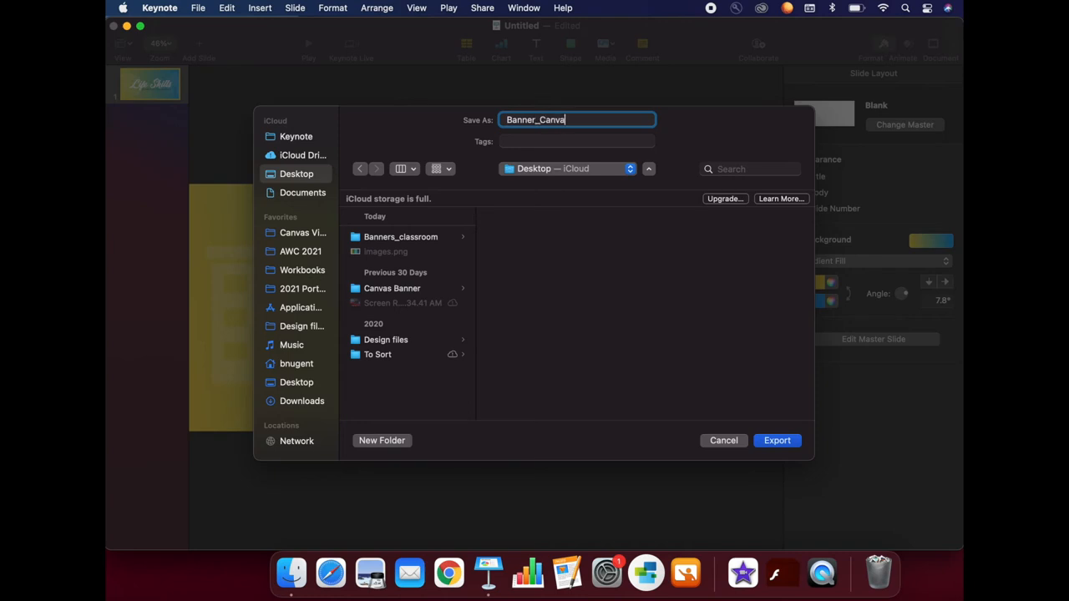
text(s)
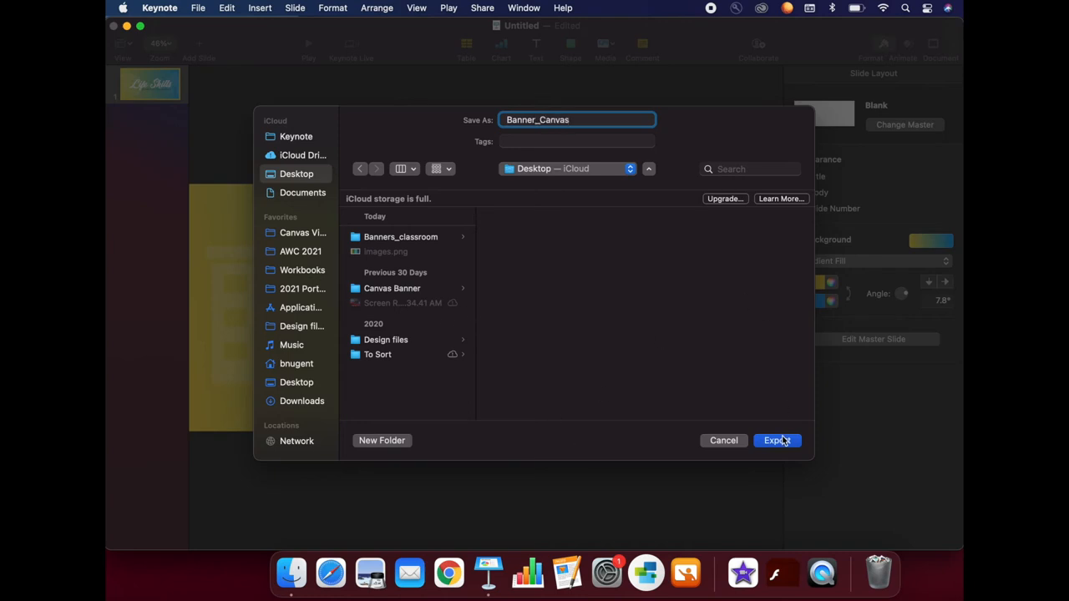
click(777, 441)
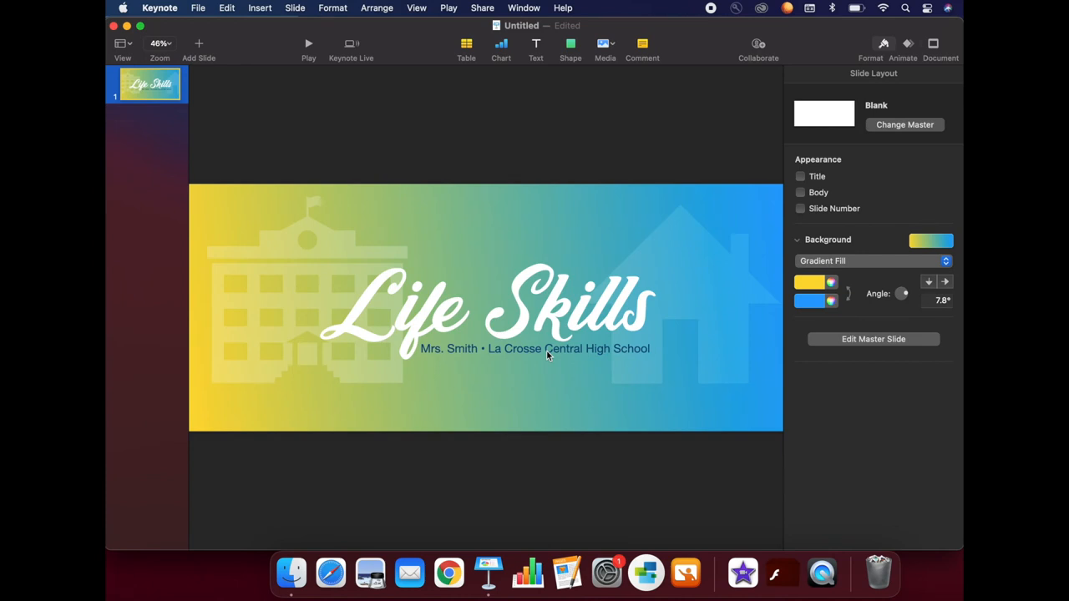
mouse_move(293, 575)
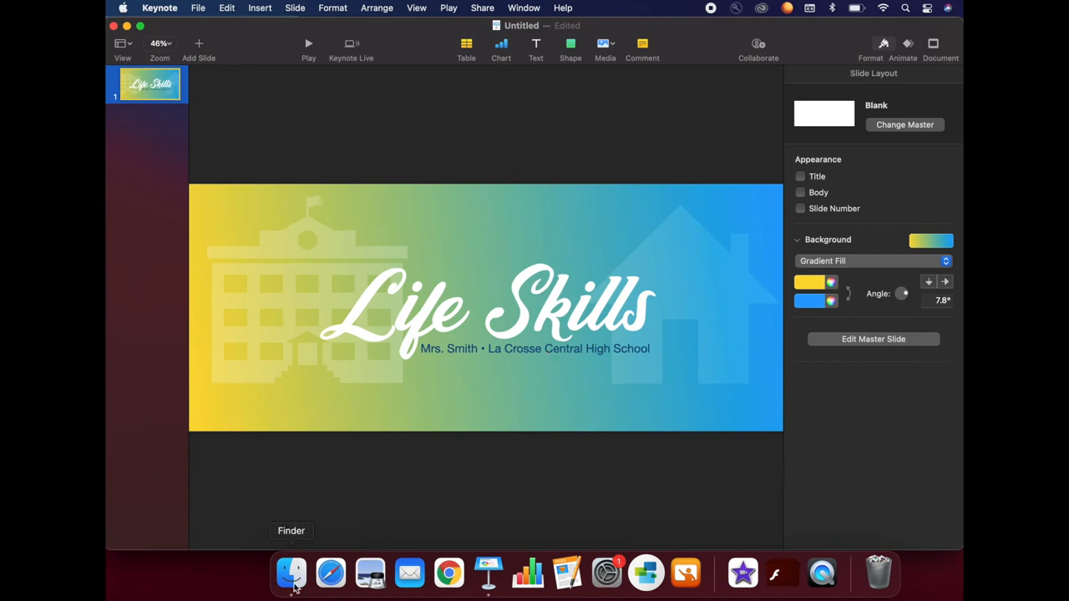
Save the presentation as 'Canvas Banner' on the Desktop and close its window
click(290, 573)
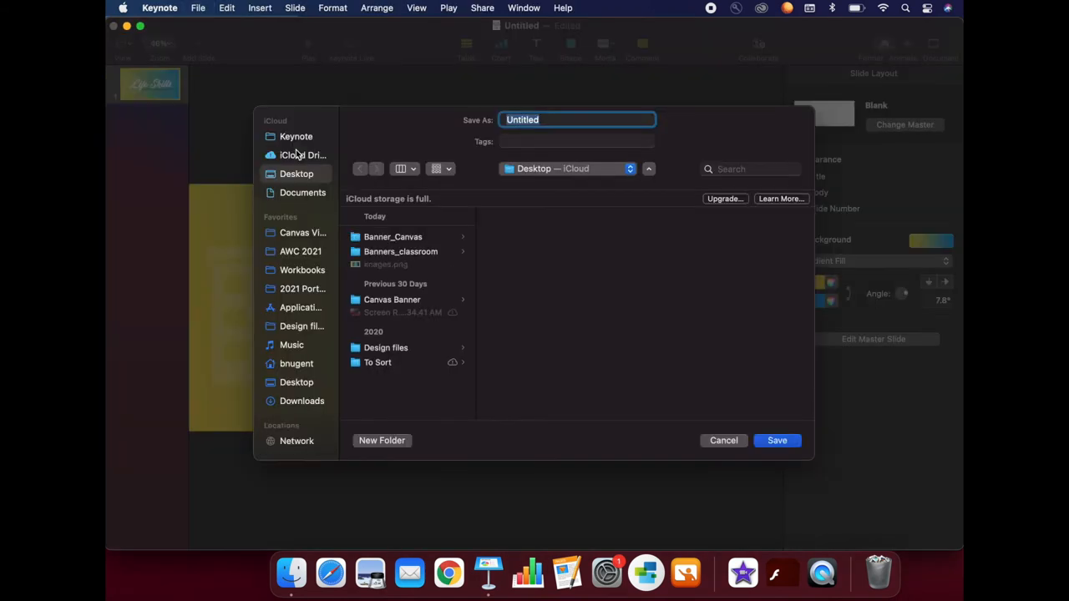
text(Canvas_Banner)
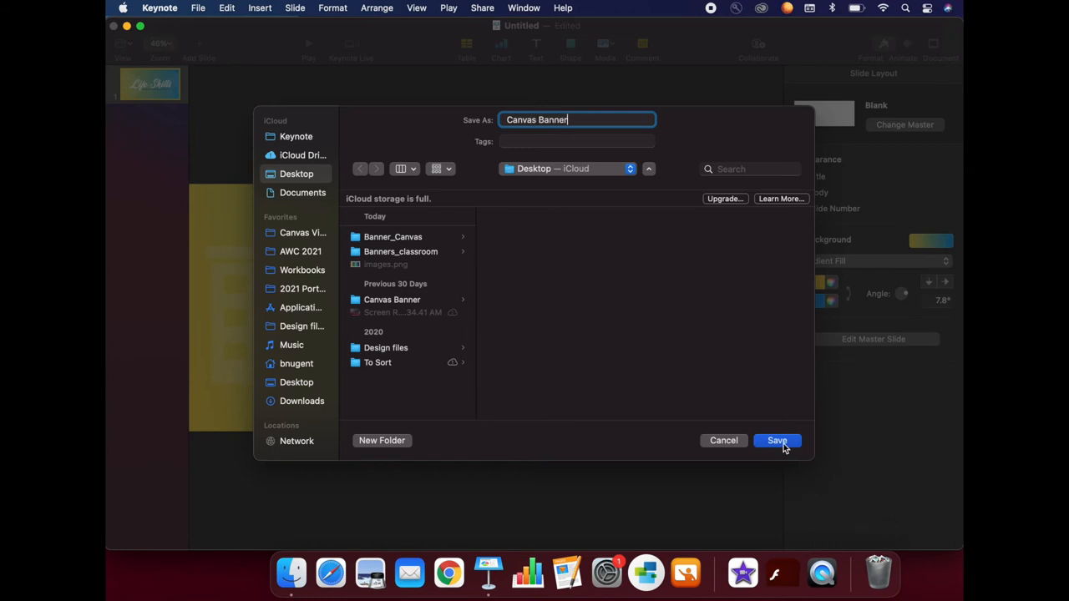
click(776, 441)
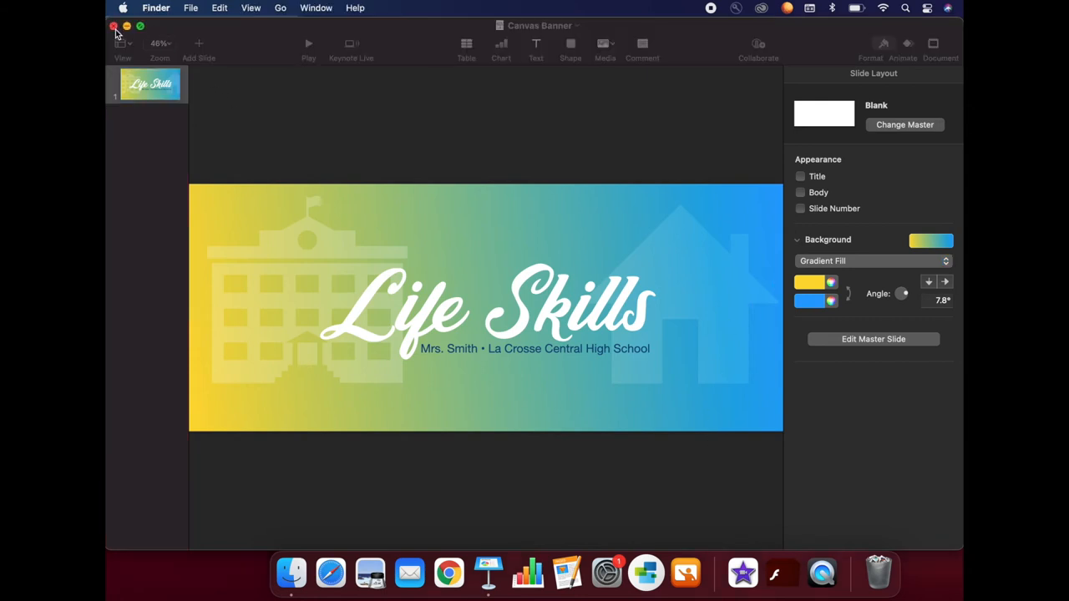
click(110, 30)
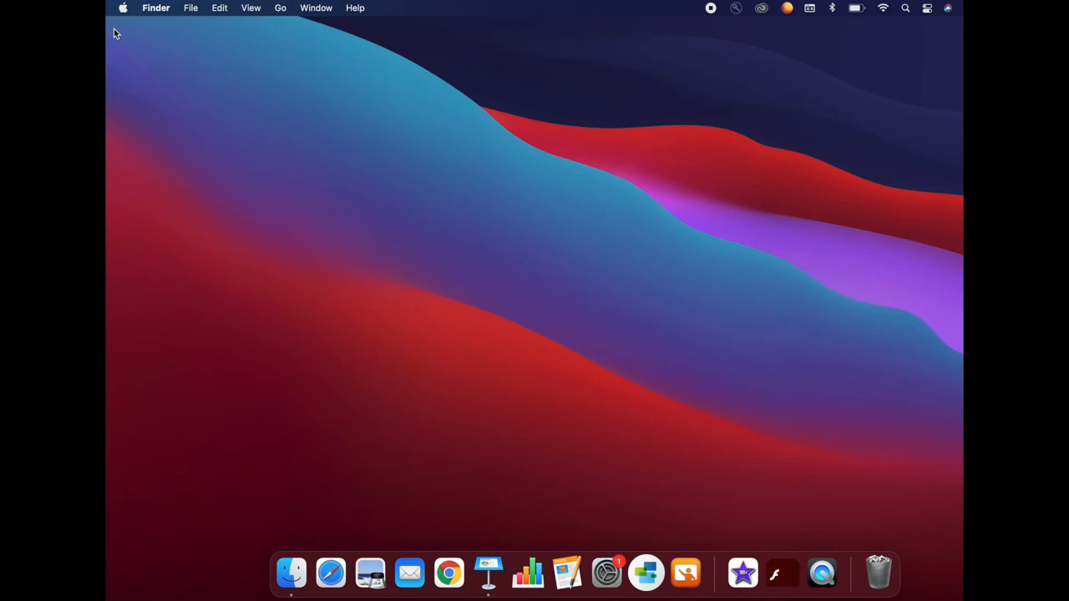
Launch Keynote and create a new presentation from the Basic White theme
click(488, 578)
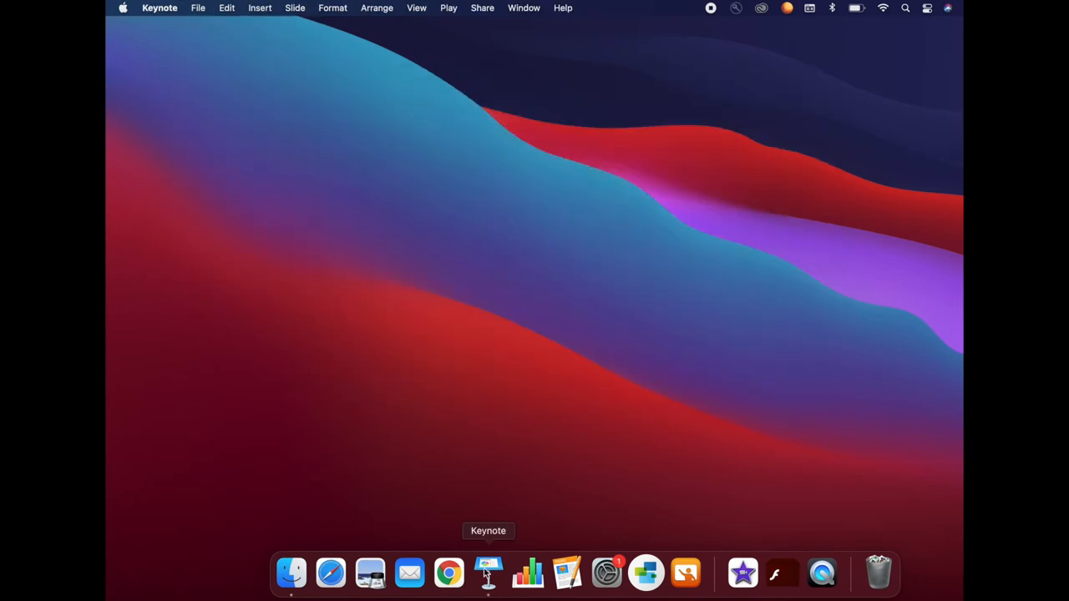
click(488, 575)
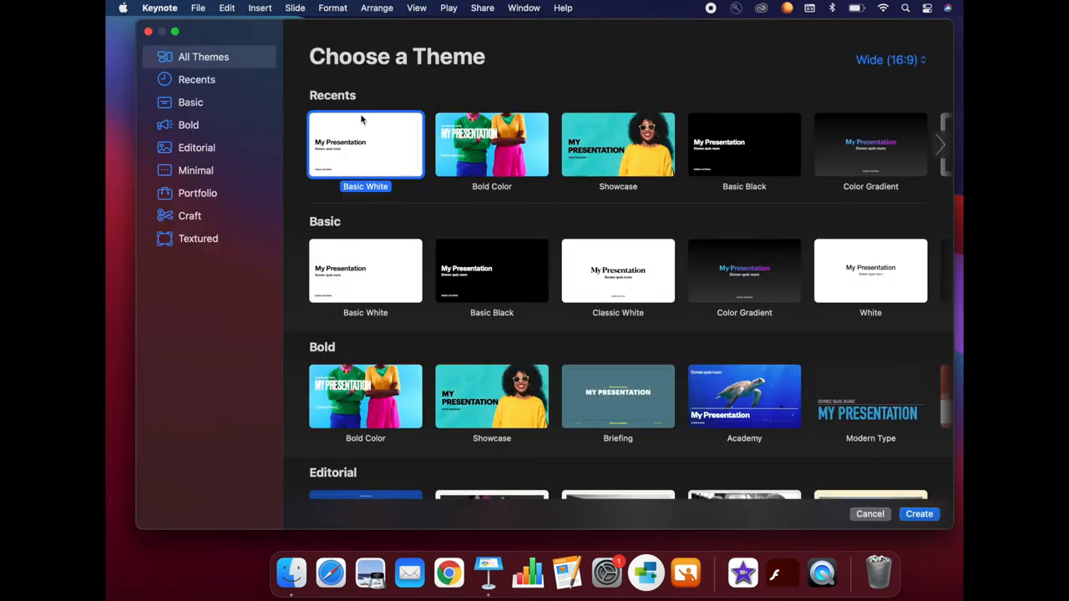
click(919, 514)
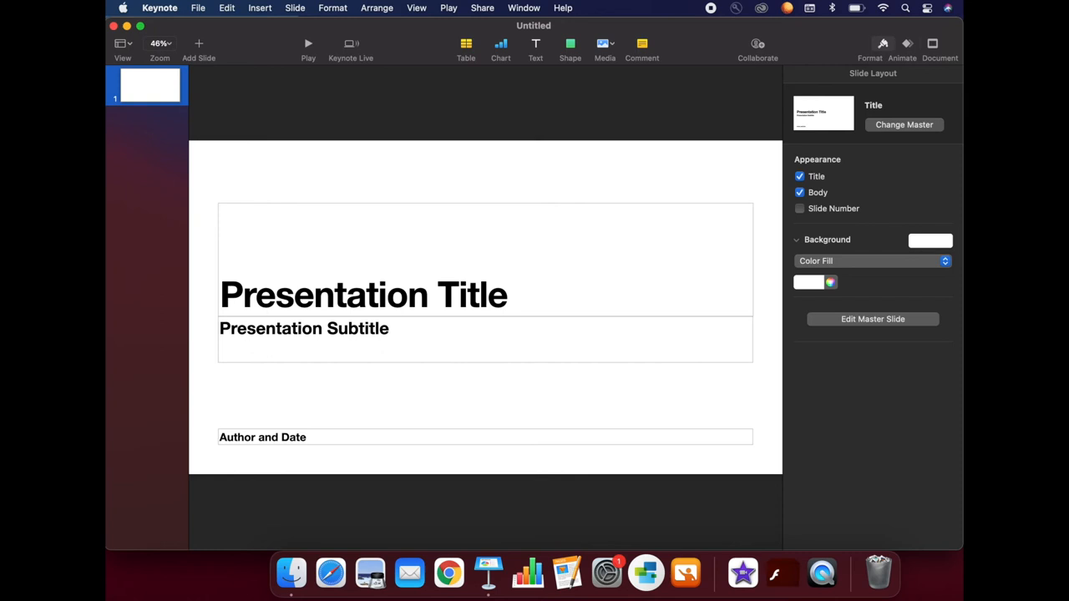
mouse_move(299, 172)
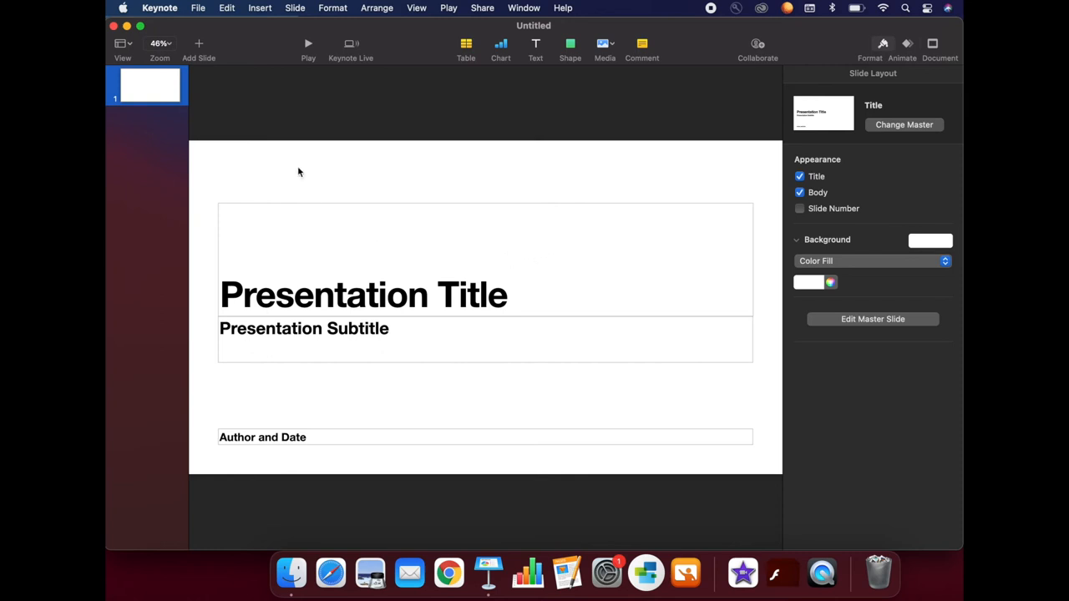
Turn off the Title and Body placeholders so the new slide is blank
click(365, 294)
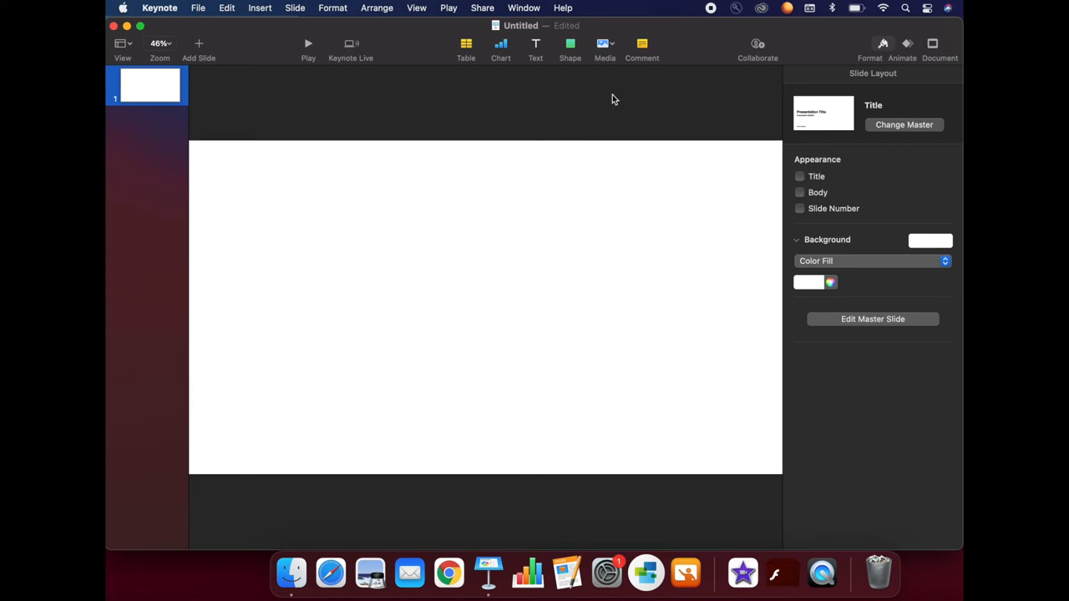
mouse_move(570, 45)
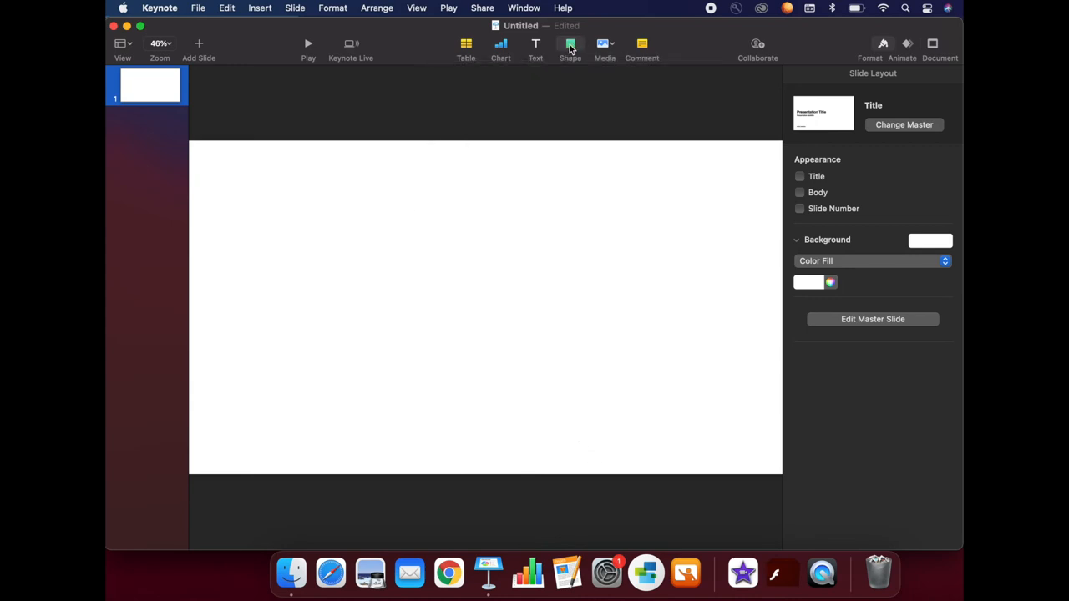
click(568, 47)
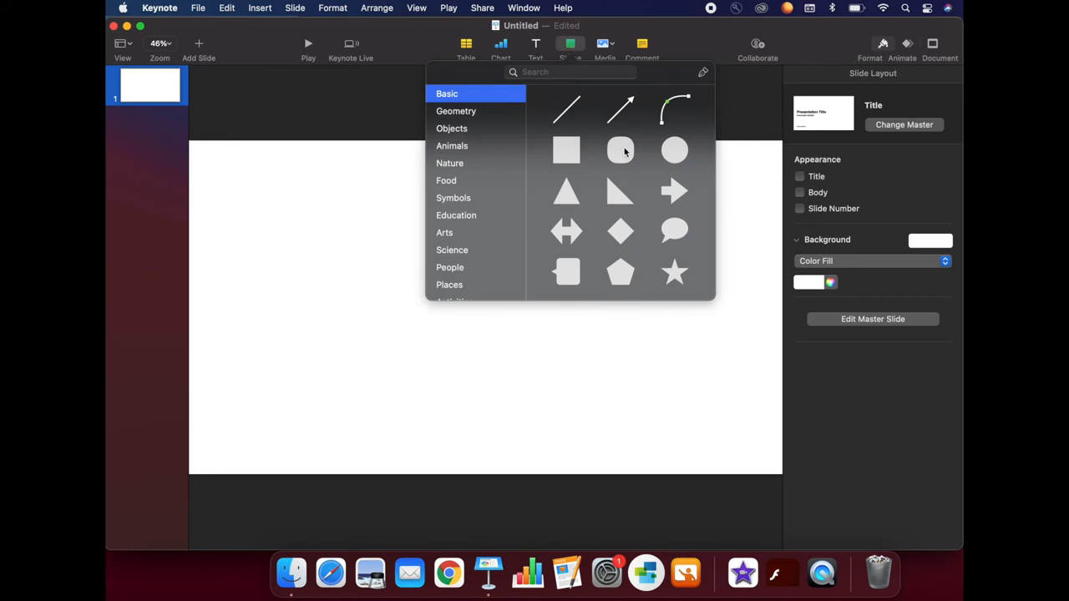
Add a black rounded rectangle and enlarge it to nearly fill the slide
click(566, 151)
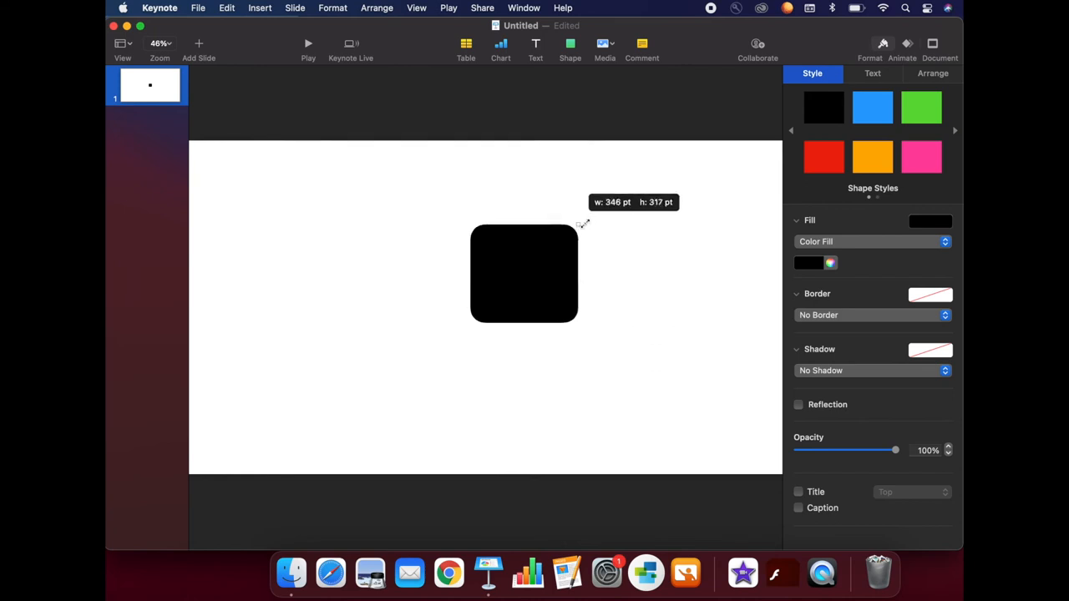
drag(578, 224, 575, 237)
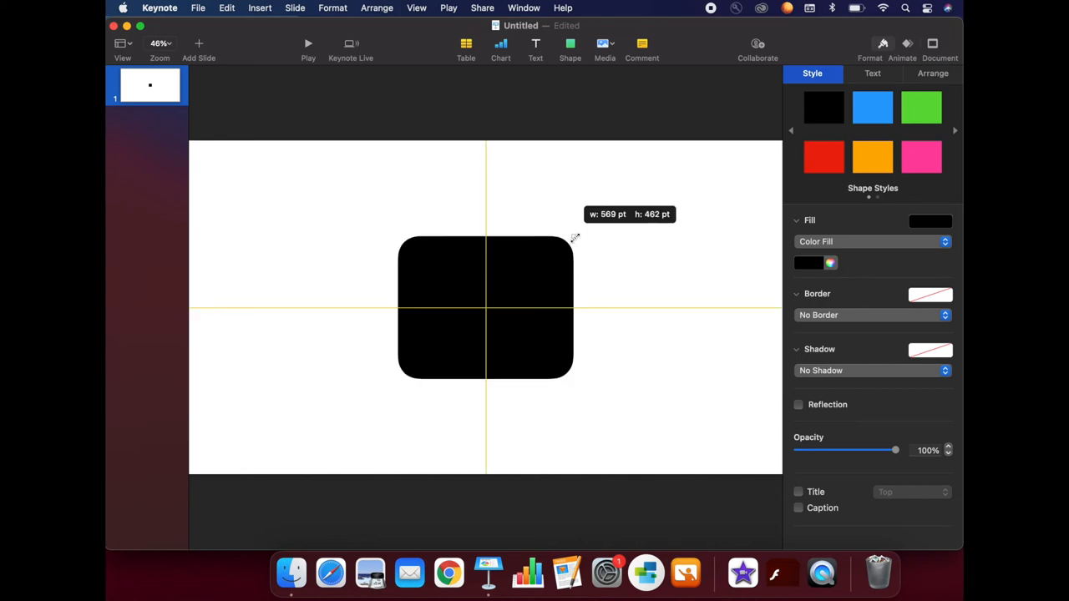
drag(574, 237, 766, 168)
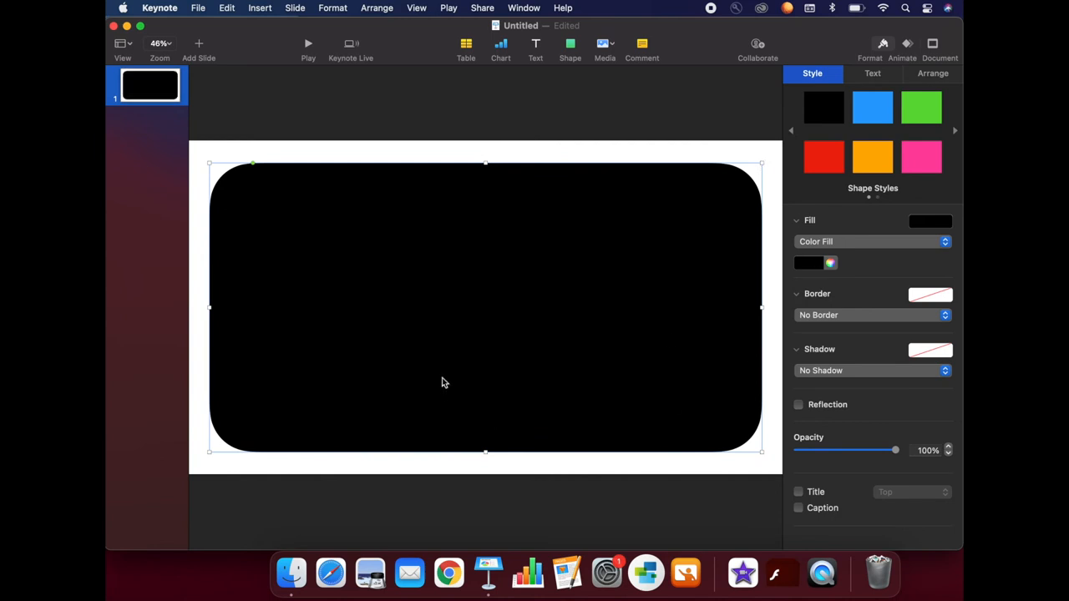
mouse_move(672, 341)
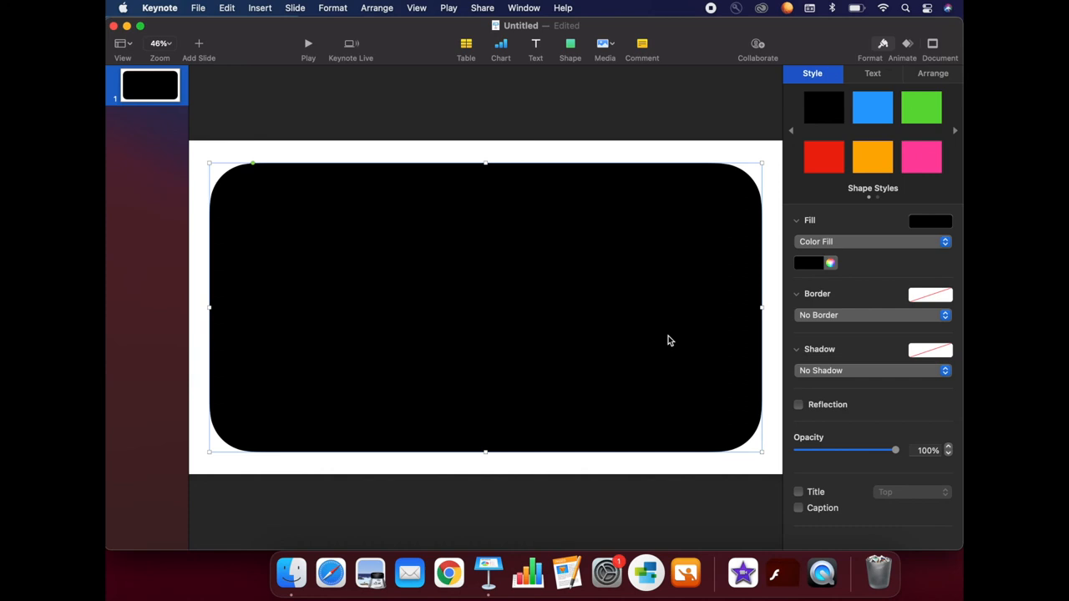
Fill the rounded rectangle yellow instead of black and deselect it
click(807, 264)
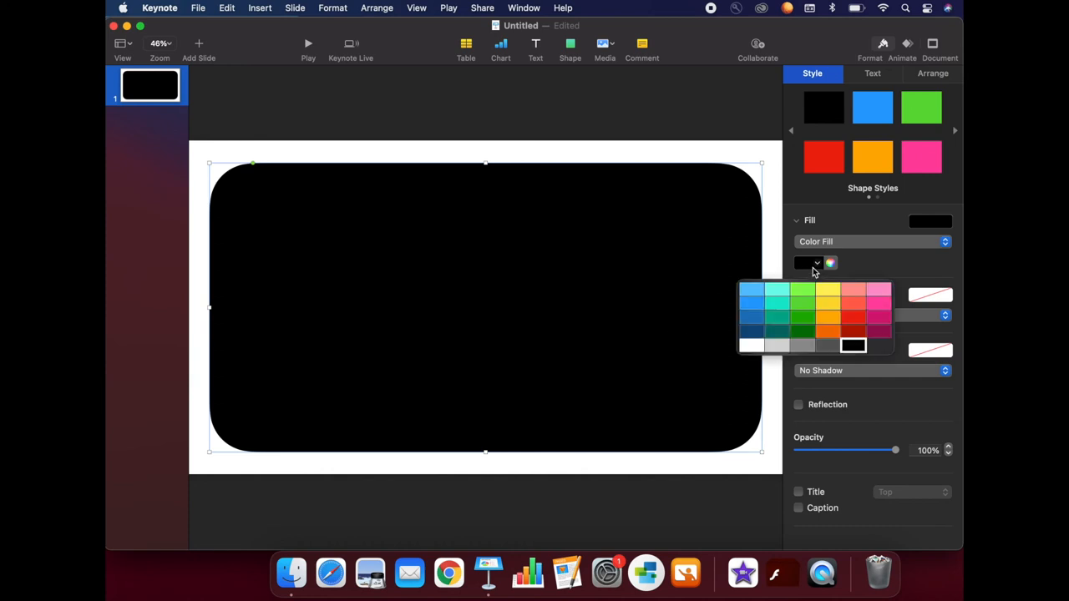
click(829, 290)
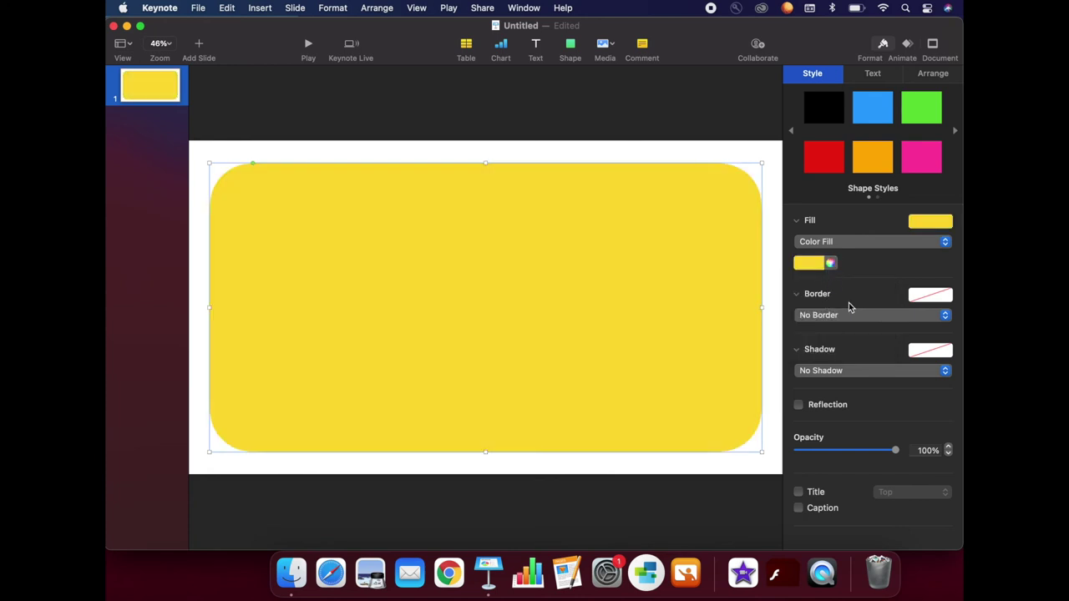
mouse_move(570, 43)
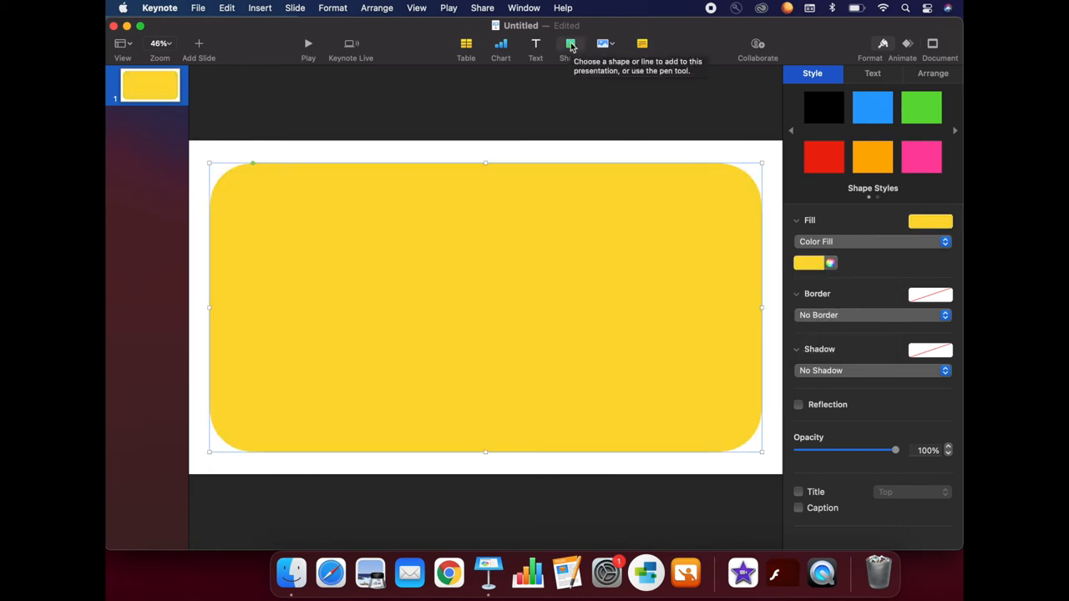
click(566, 43)
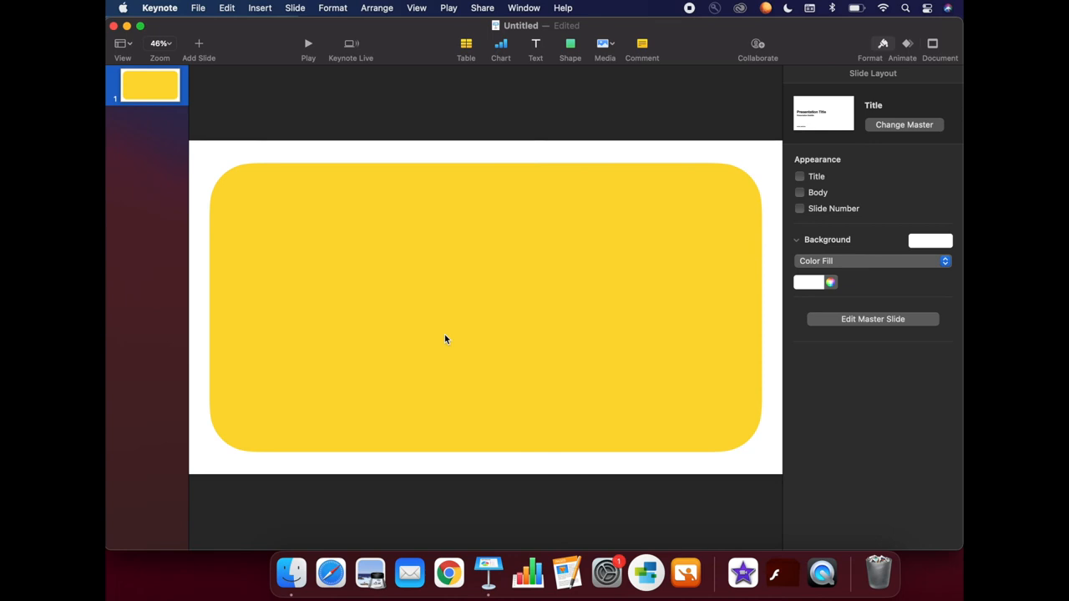
mouse_move(535, 47)
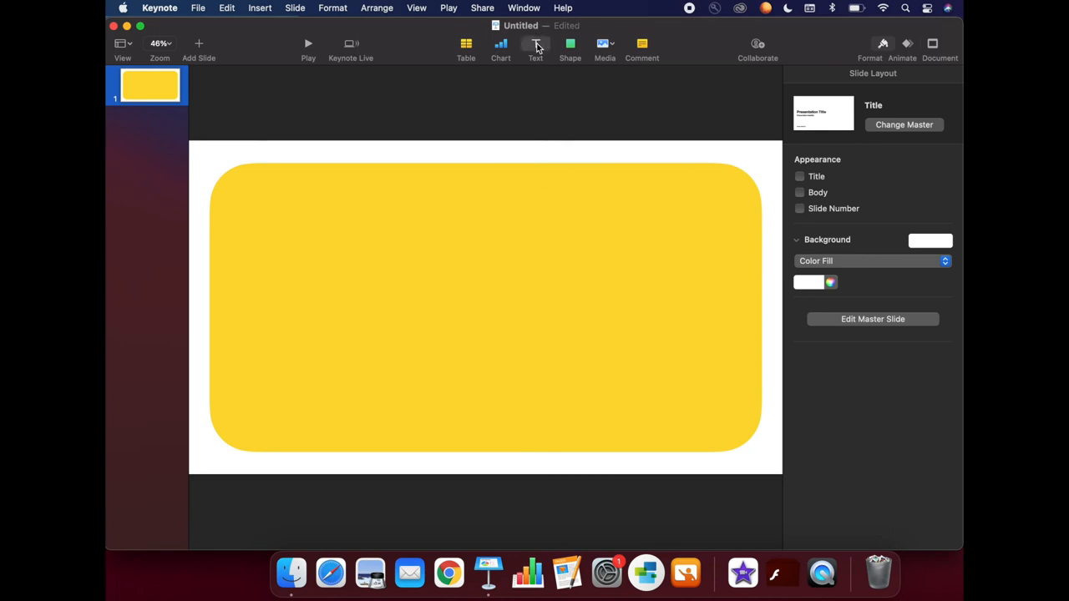
Add the caption 'Parent Information' on the button and enlarge its text
click(535, 43)
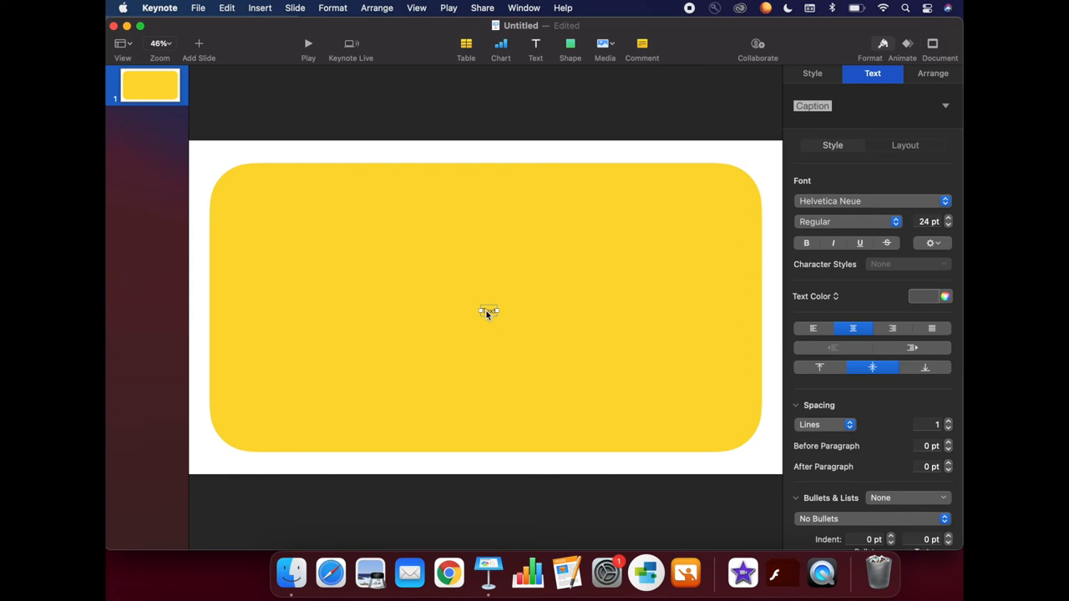
text(Parent Information)
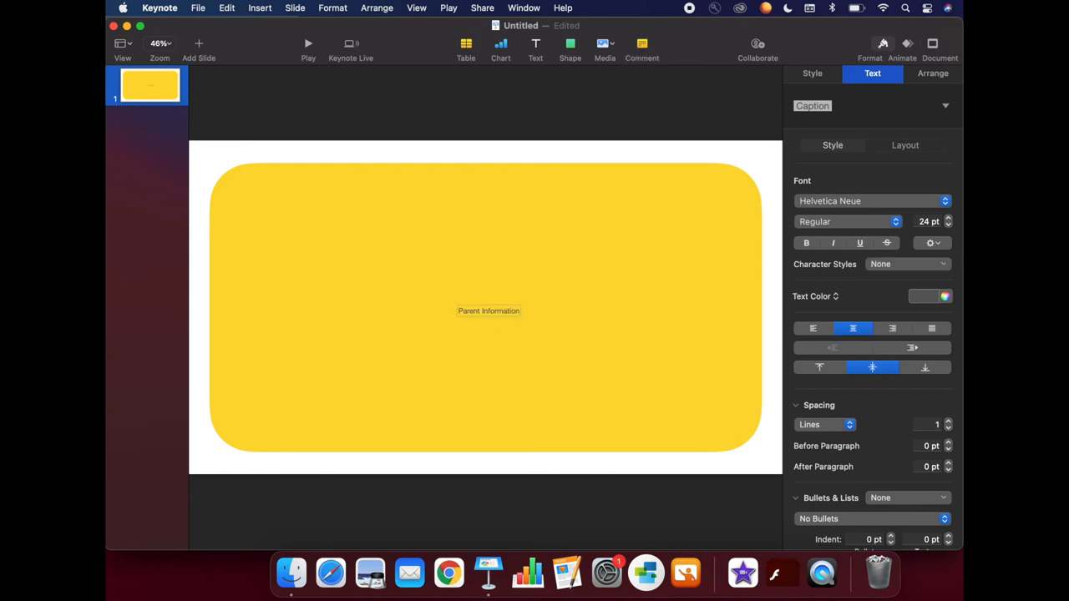
double_click(488, 310)
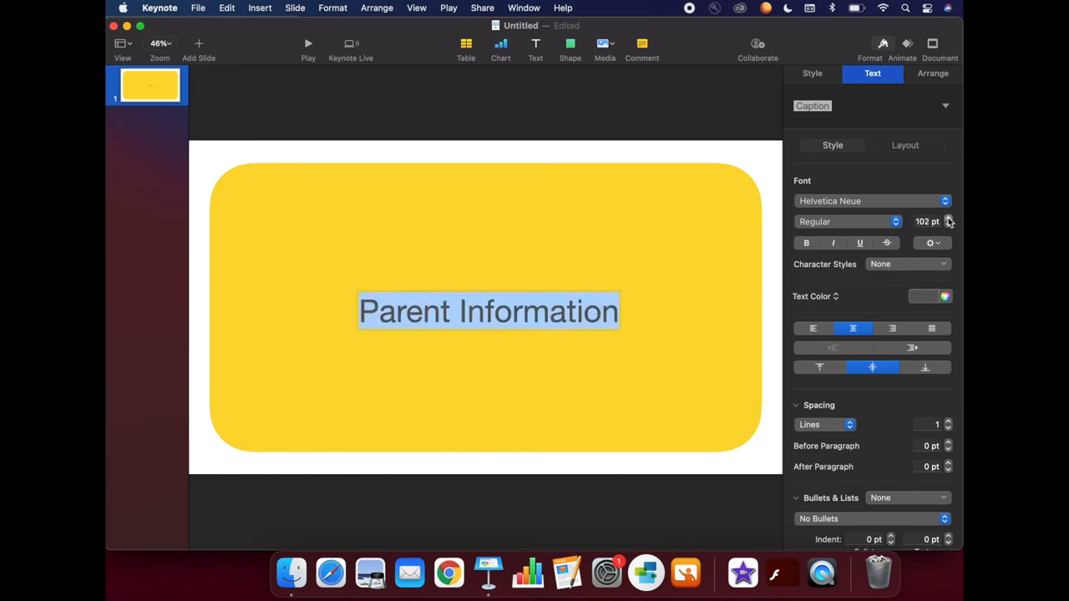
click(959, 217)
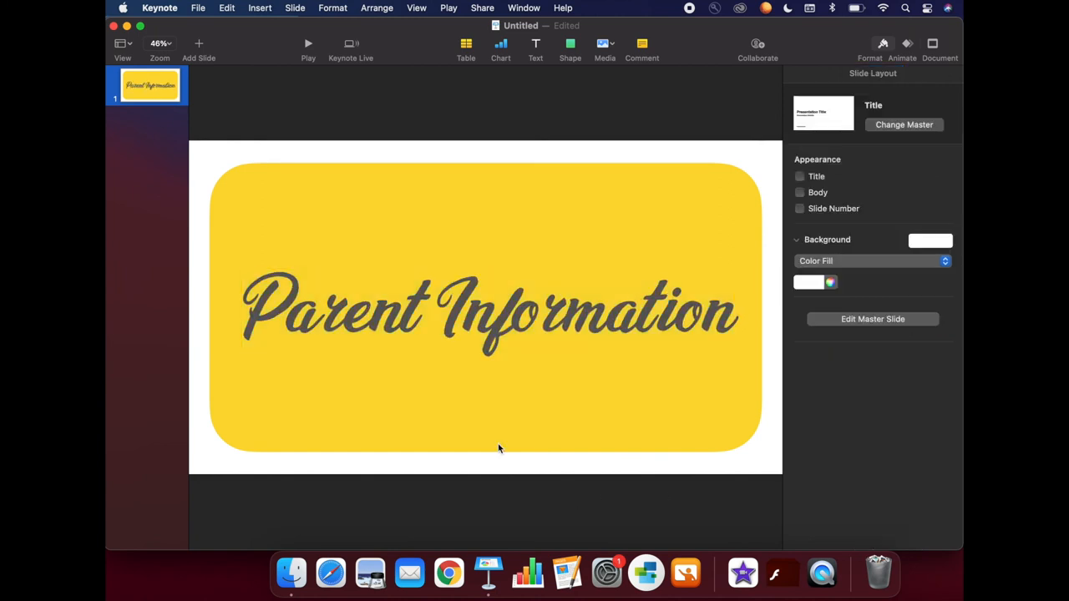
Restyle the 'Parent Information' text in a script font coloured blue
double_click(488, 311)
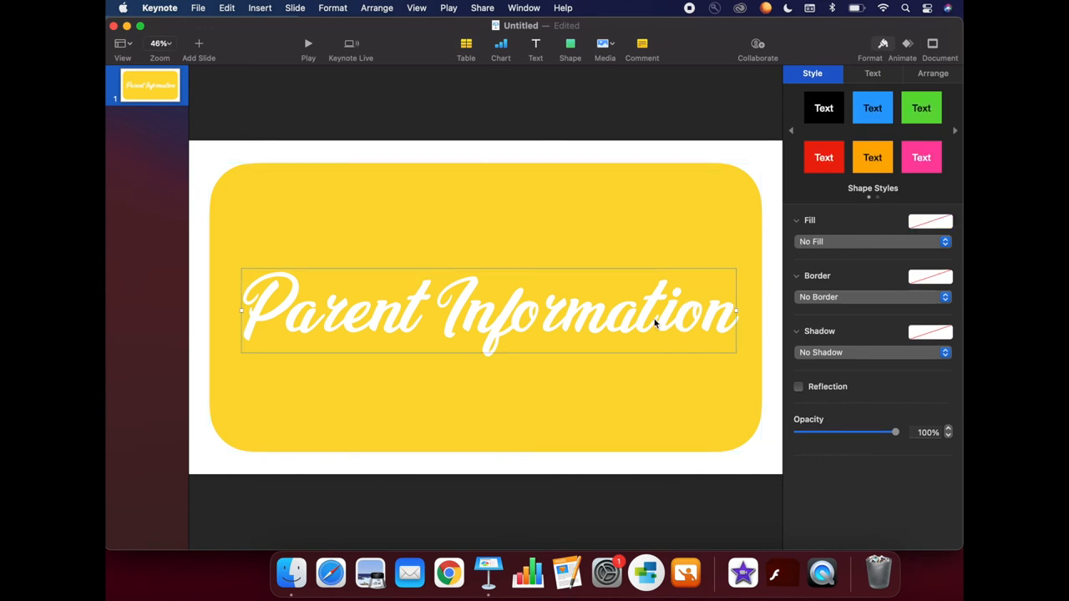
click(872, 74)
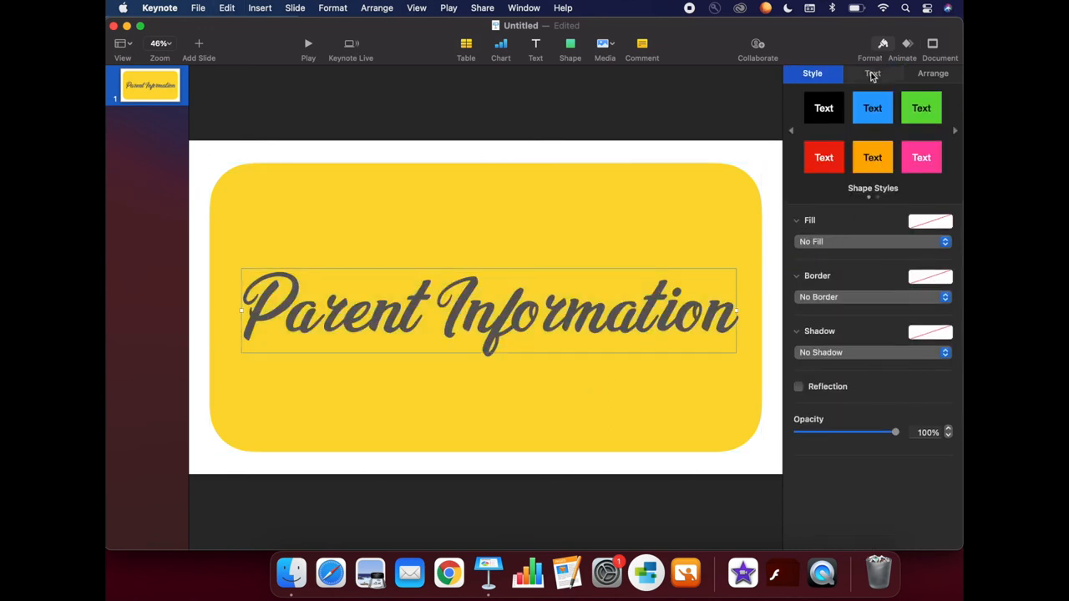
click(872, 74)
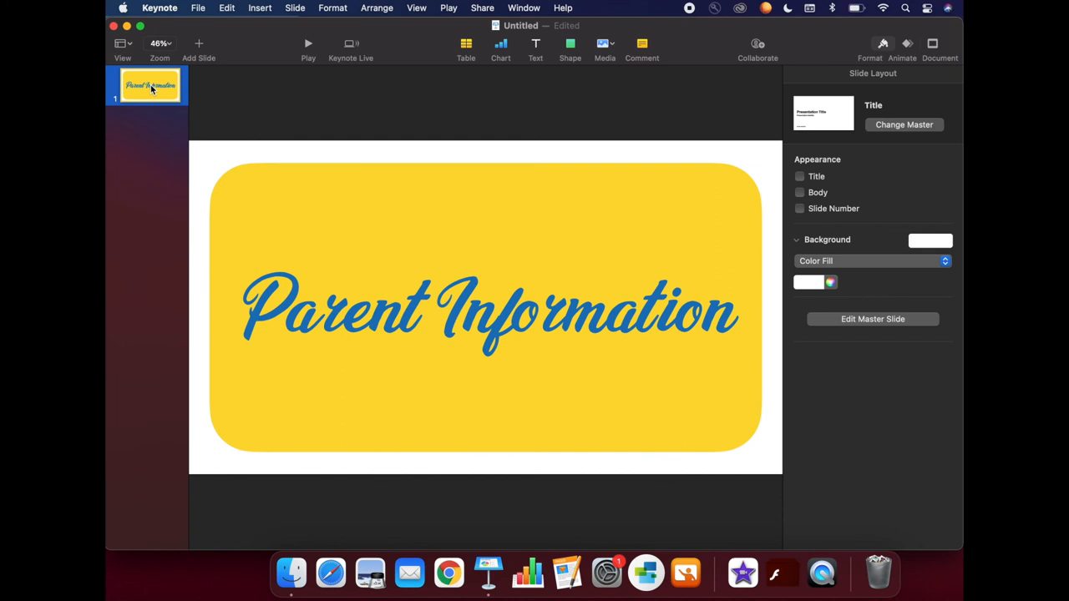
Duplicate the button slide into Modules, Assignments, Contact Me and Discussions with their own colours
right_click(151, 90)
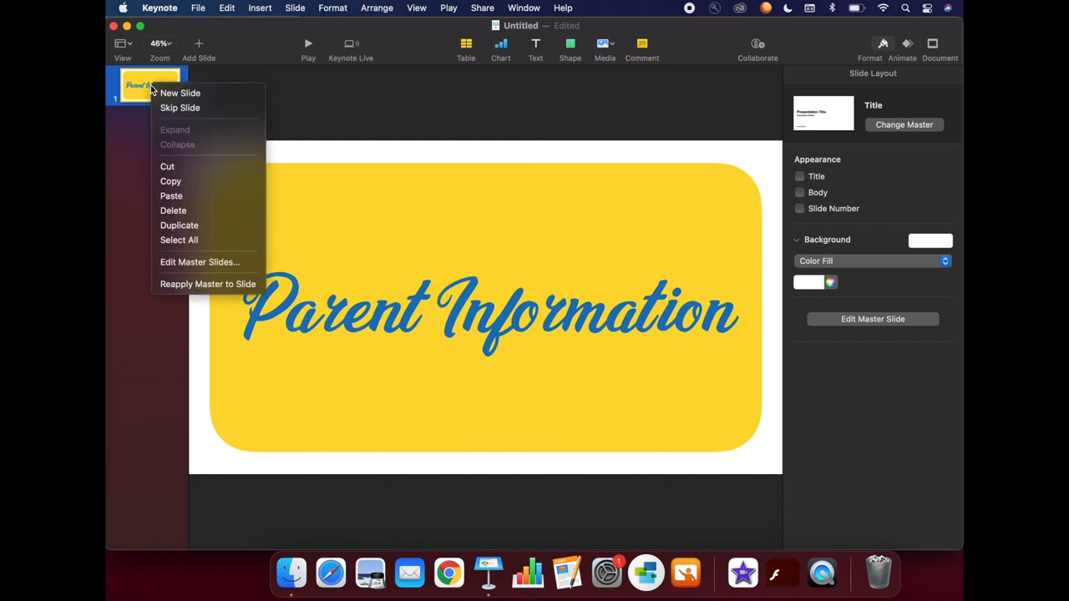
mouse_move(192, 226)
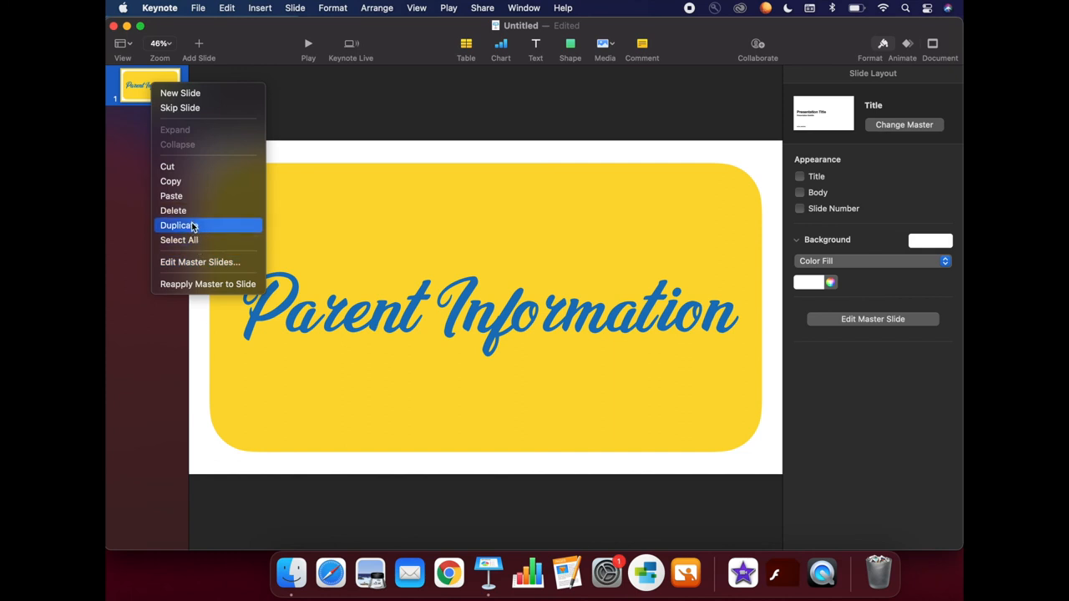
click(177, 223)
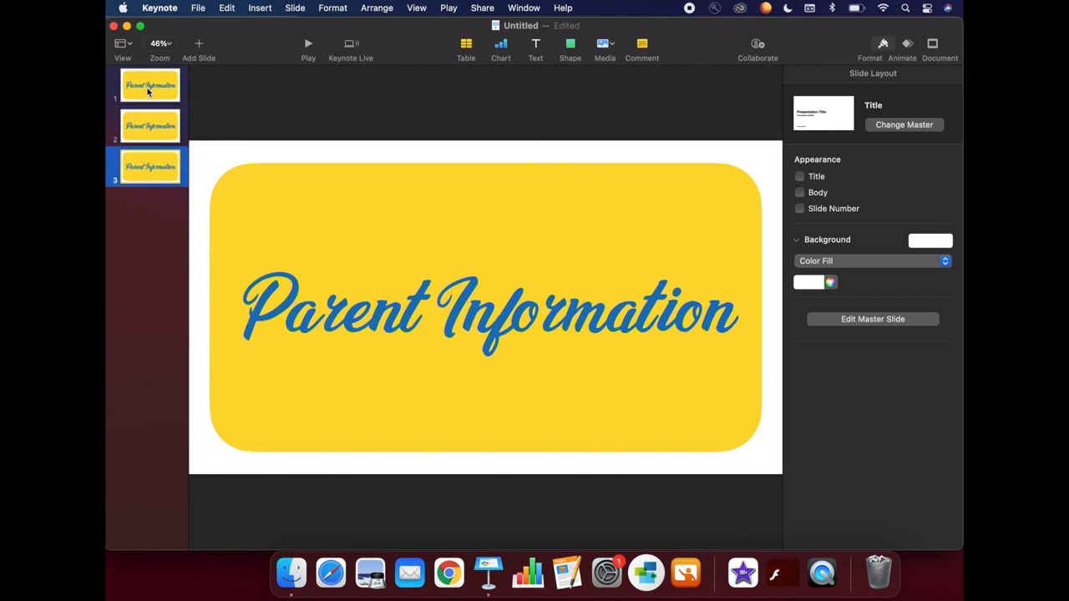
click(149, 125)
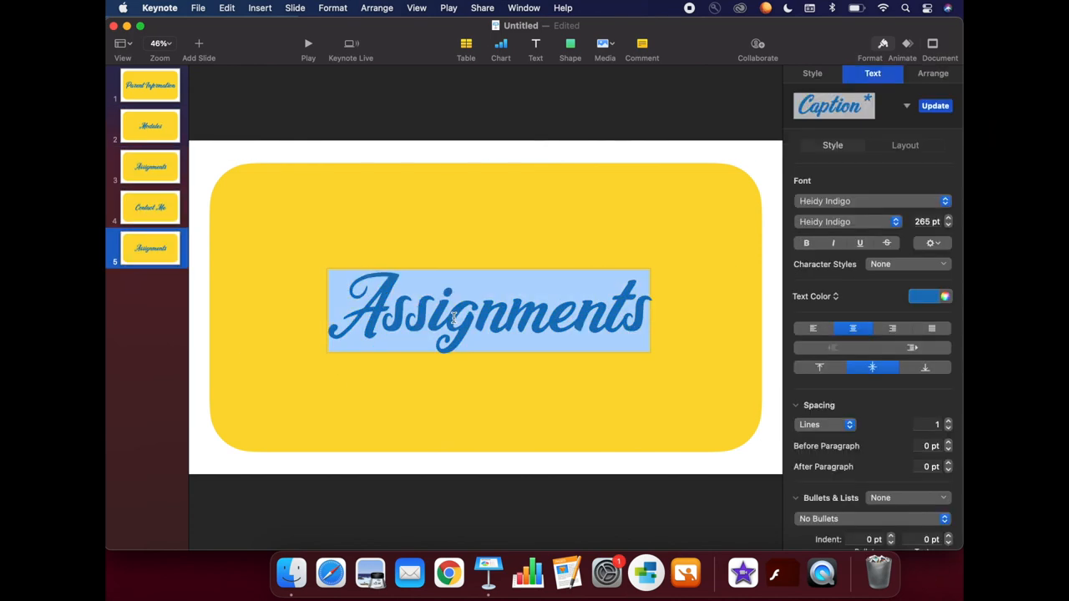
click(150, 208)
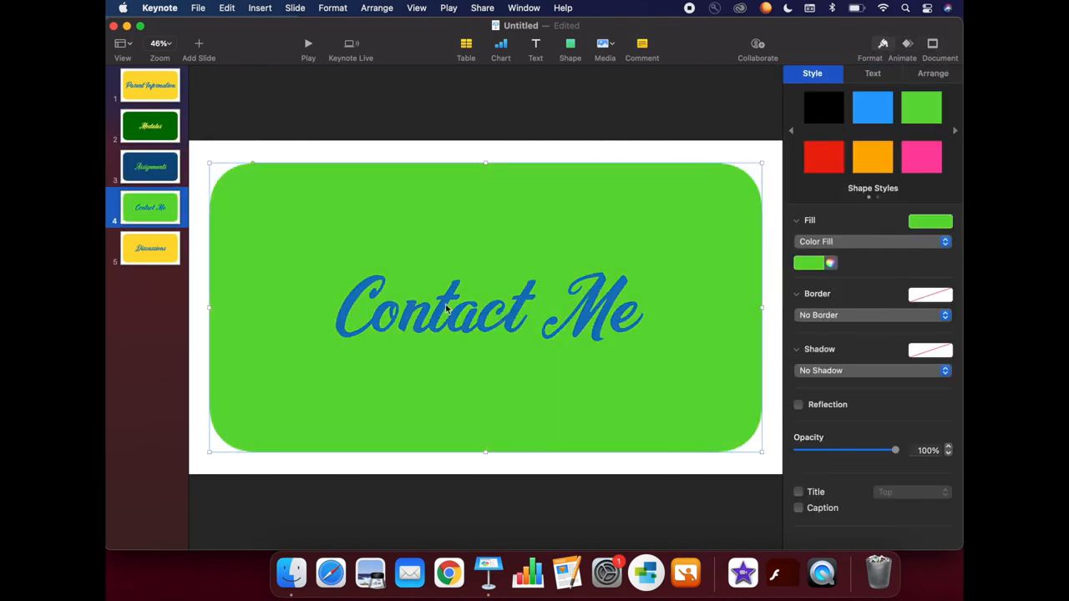
click(150, 247)
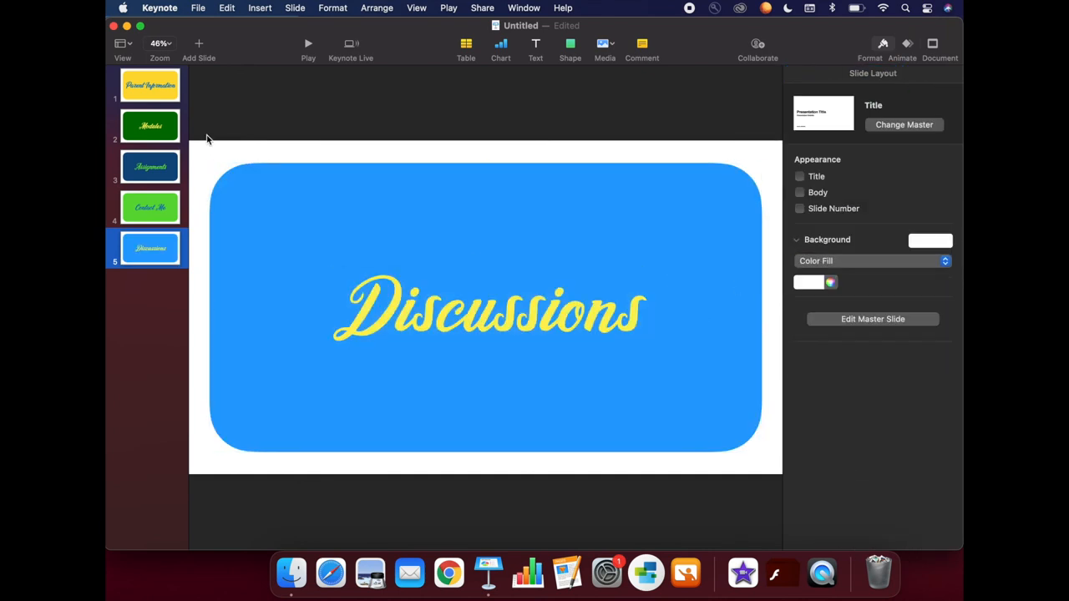
mouse_move(169, 14)
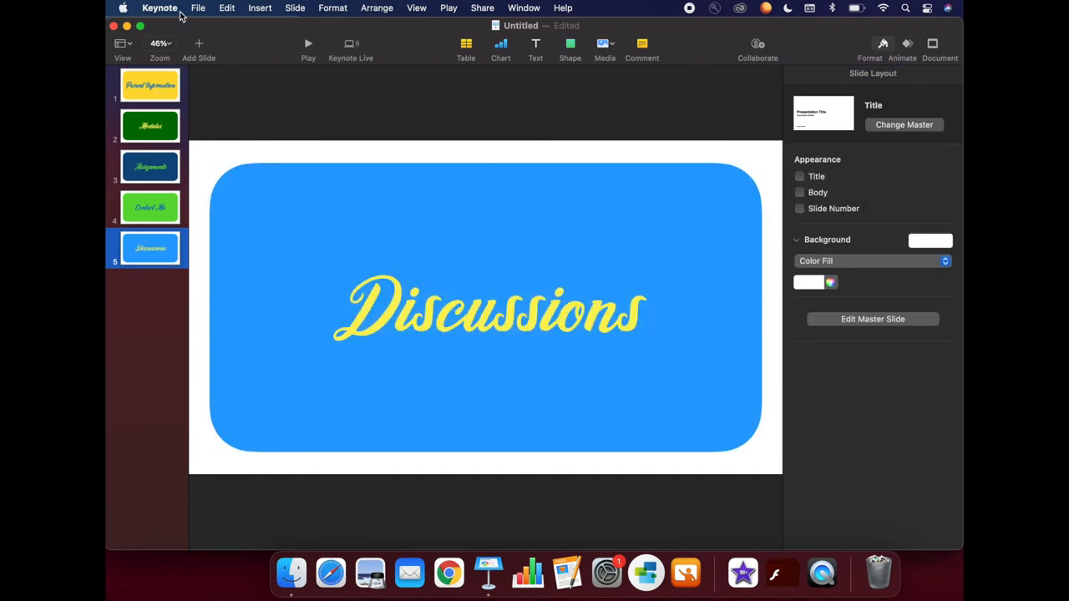
Export all five button slides as smaller-file-size JPEG images
click(197, 7)
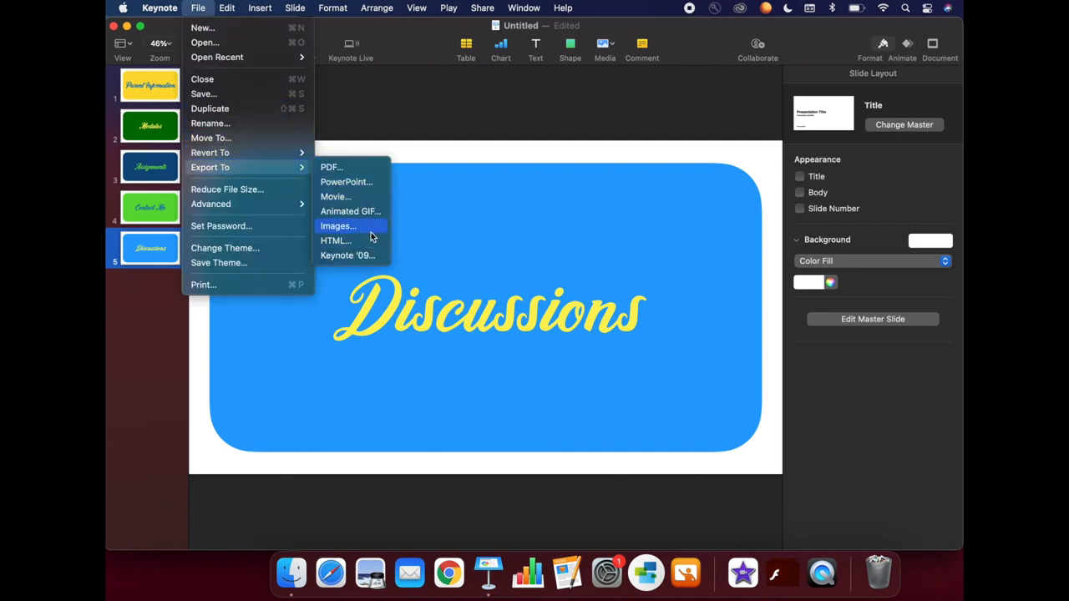
click(337, 226)
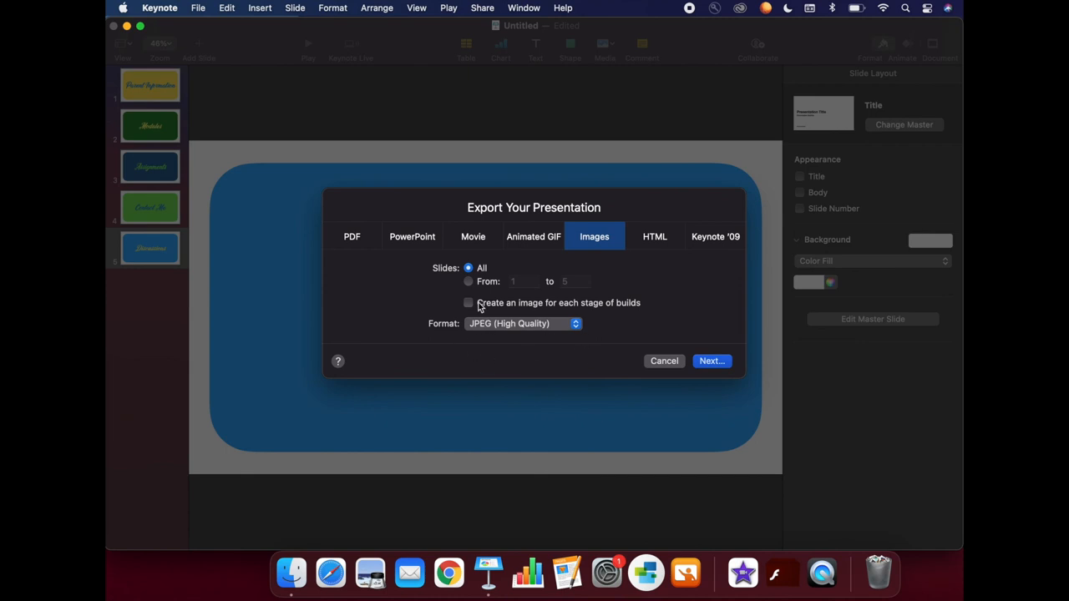
click(521, 324)
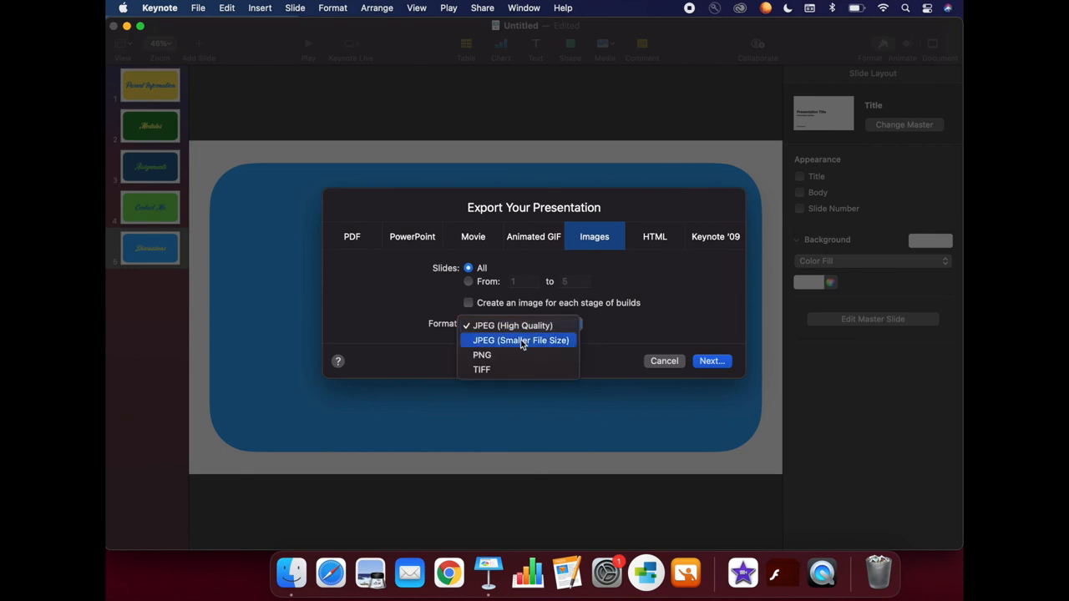
click(518, 341)
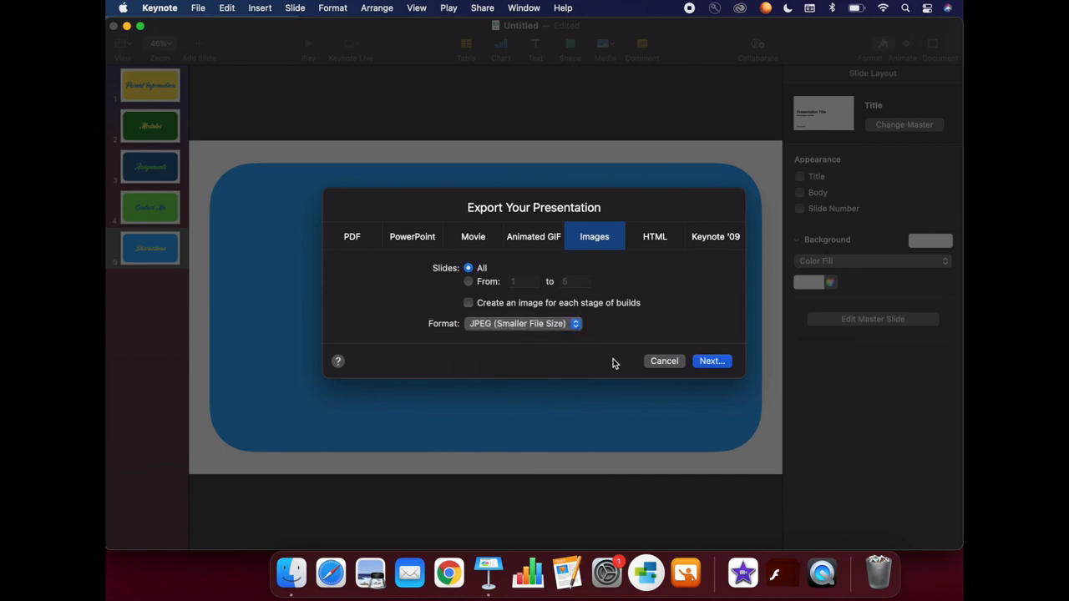
click(665, 361)
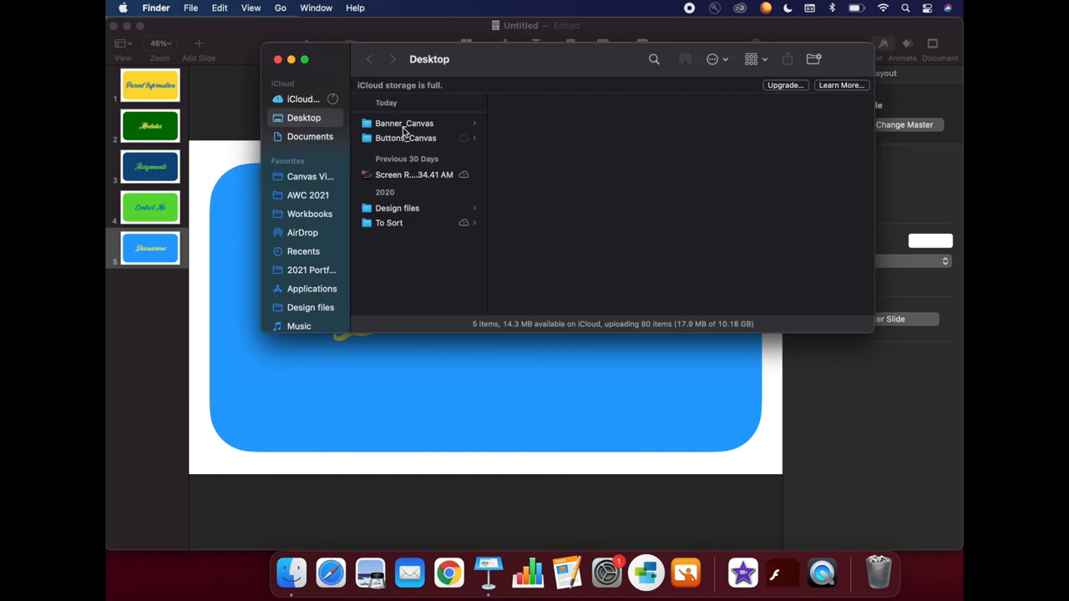
mouse_move(393, 137)
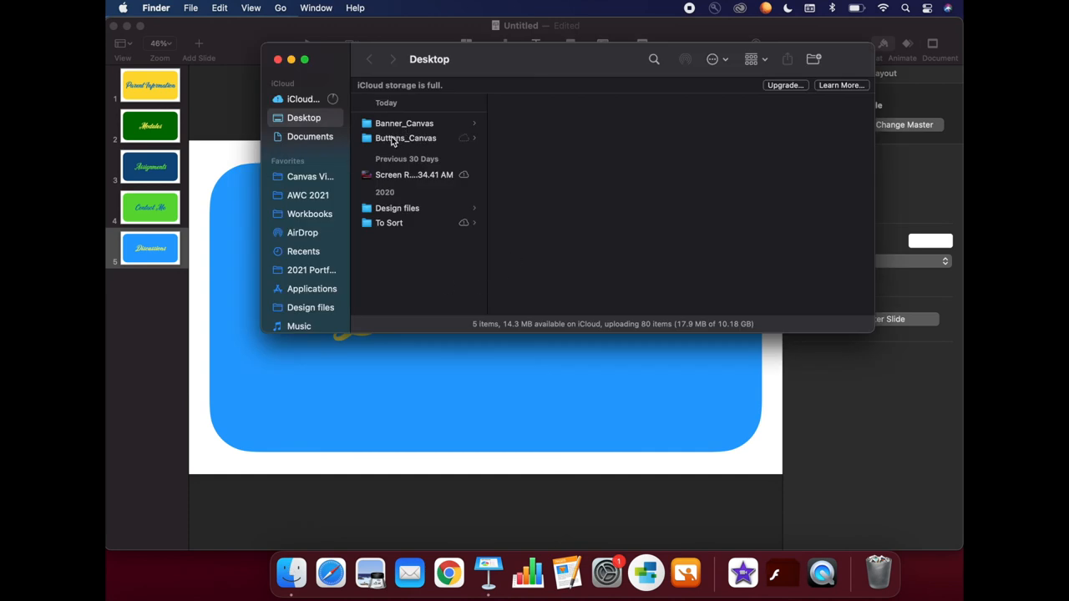
Preview the exported Modules, Contact Me and Discussions JPEGs in the Buttons_Canvas folder
click(404, 137)
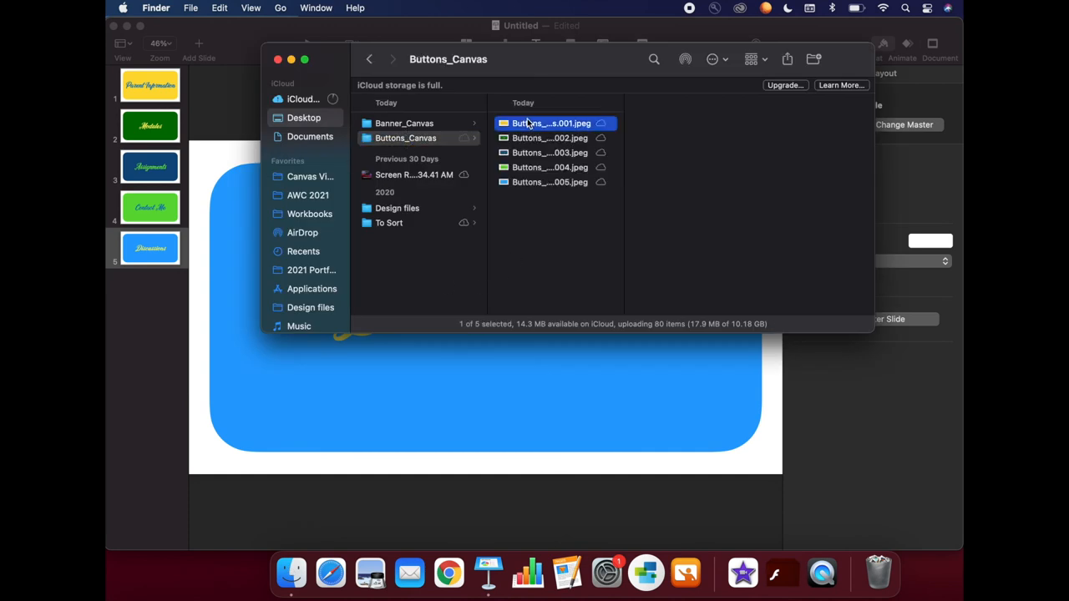
click(550, 137)
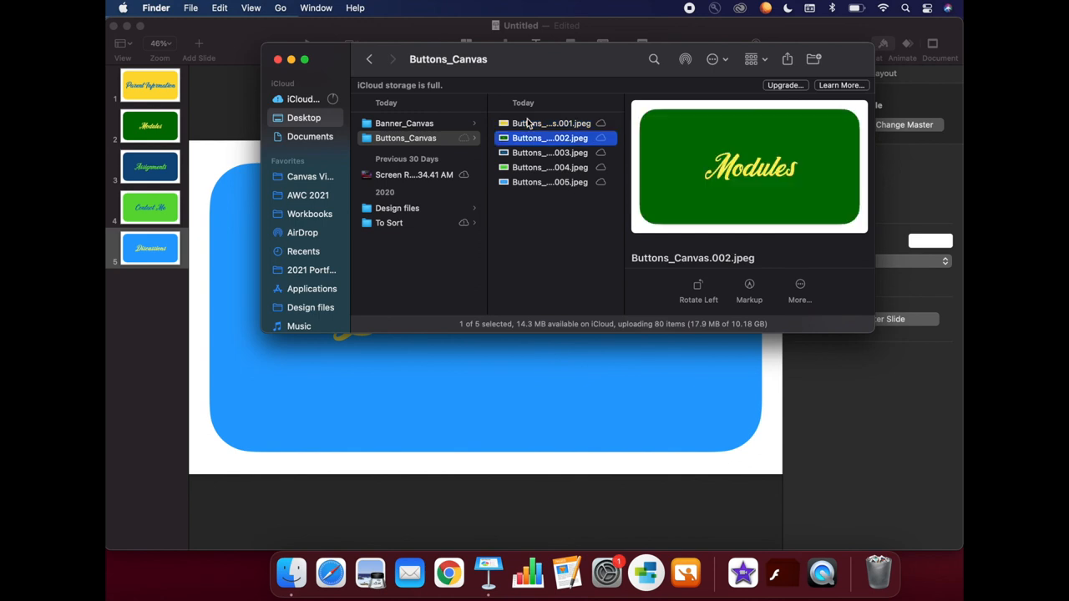
click(548, 167)
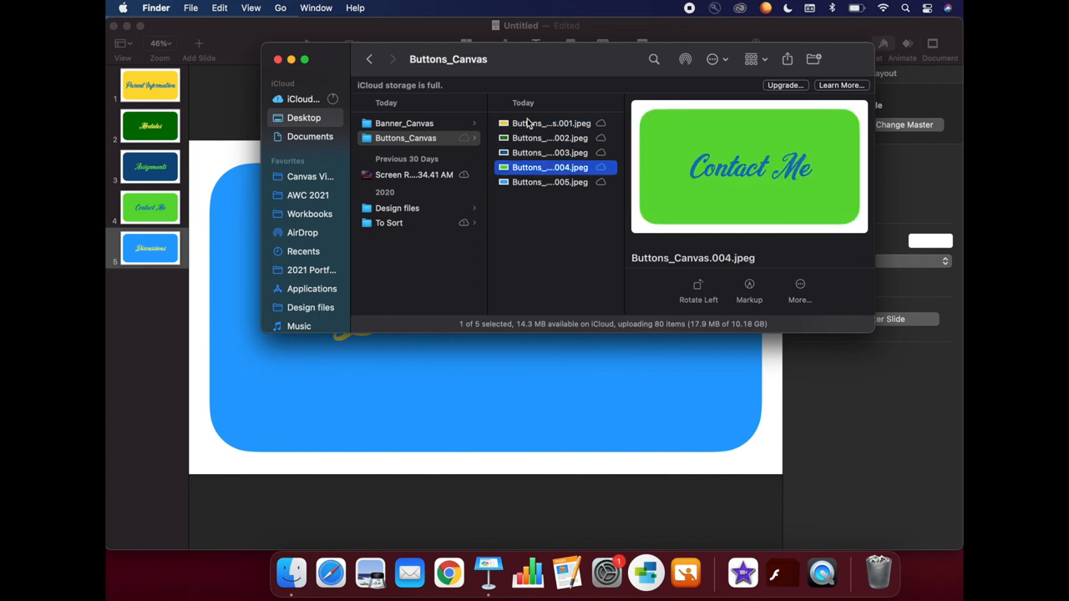
click(550, 182)
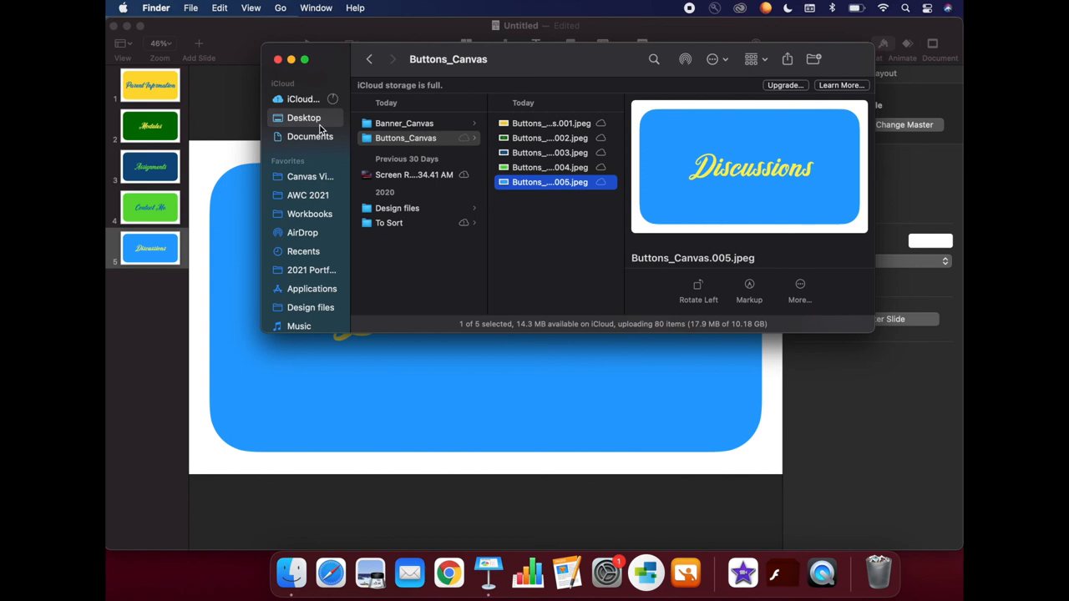
mouse_move(305, 117)
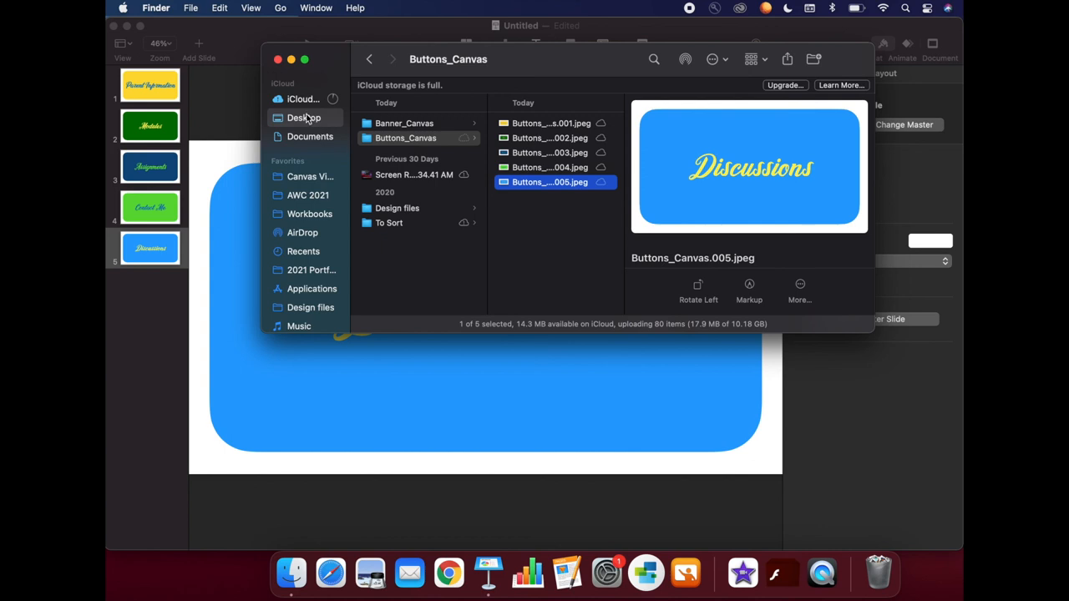